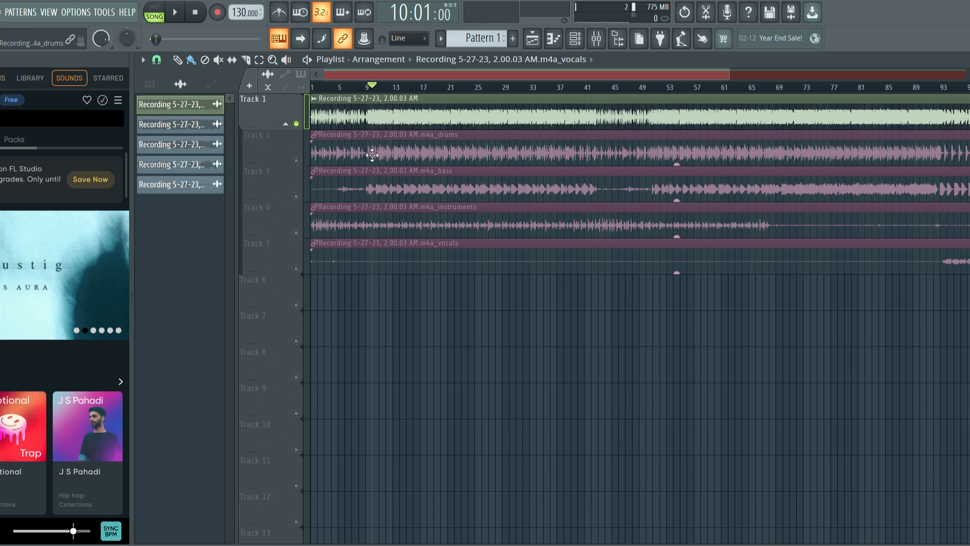
# Play the arrangement, stop it, then restart playback from bar 38.
pyautogui.click(175, 12)
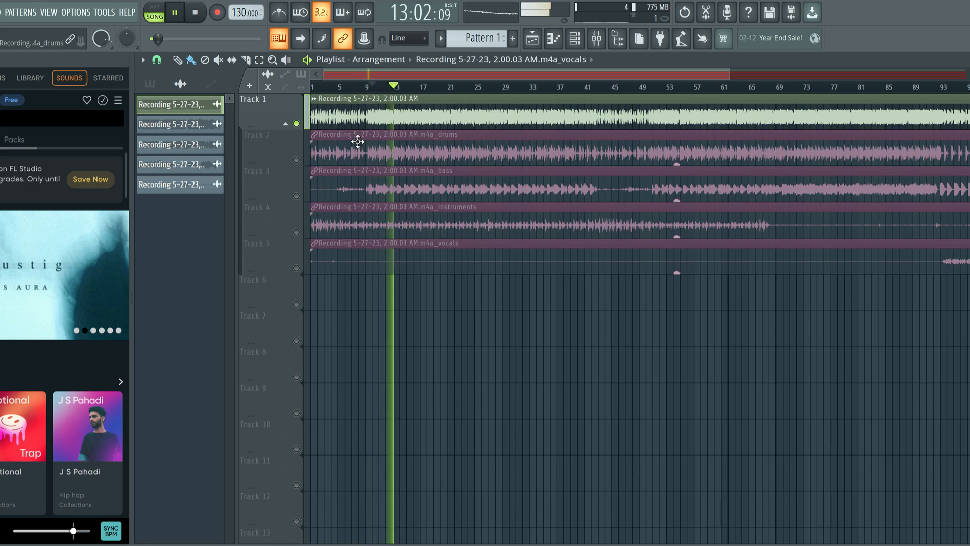
pyautogui.click(401, 86)
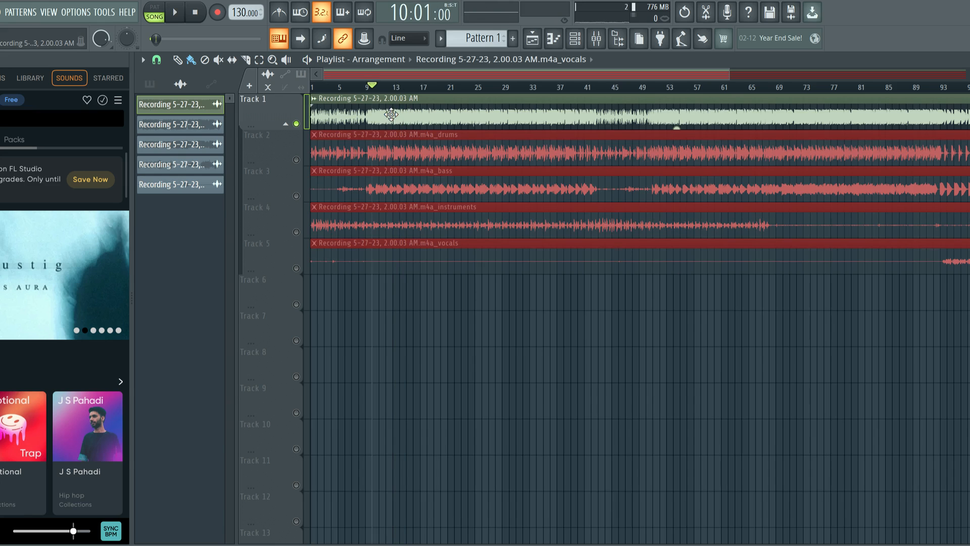
pyautogui.moveTo(557, 124)
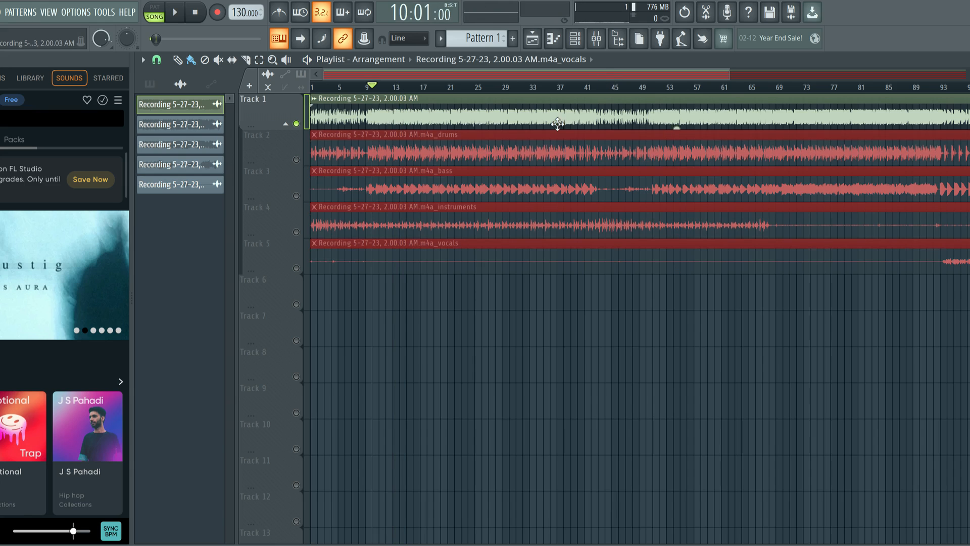
pyautogui.click(562, 86)
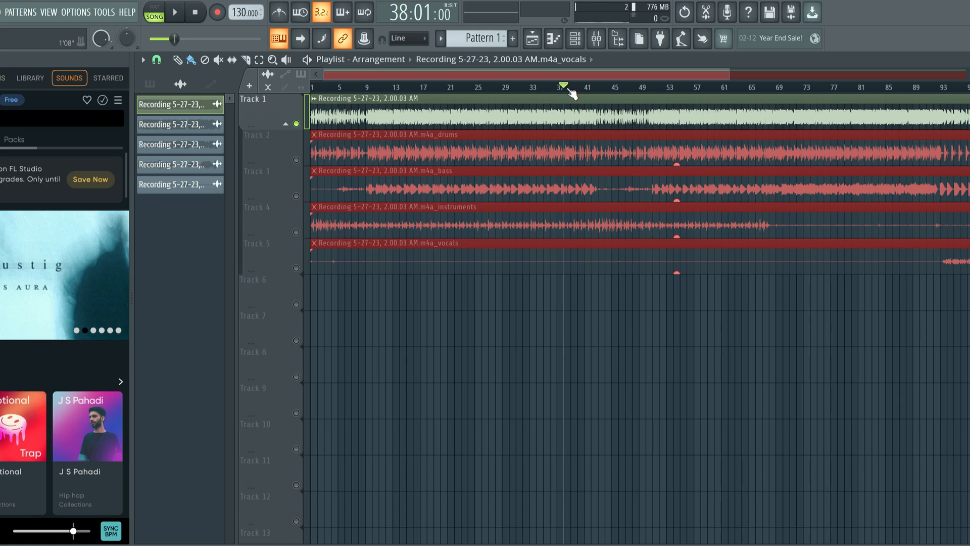
pyautogui.click(176, 12)
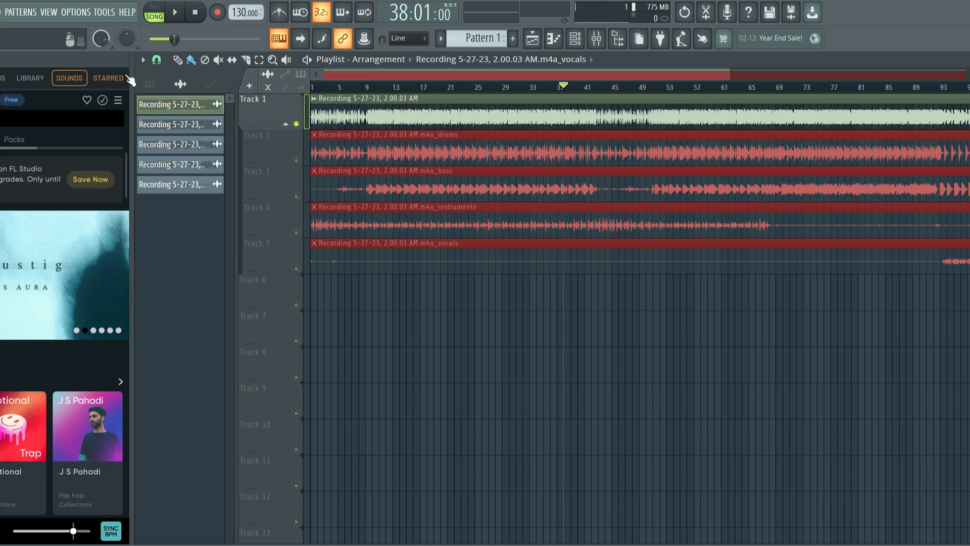
pyautogui.click(5, 12)
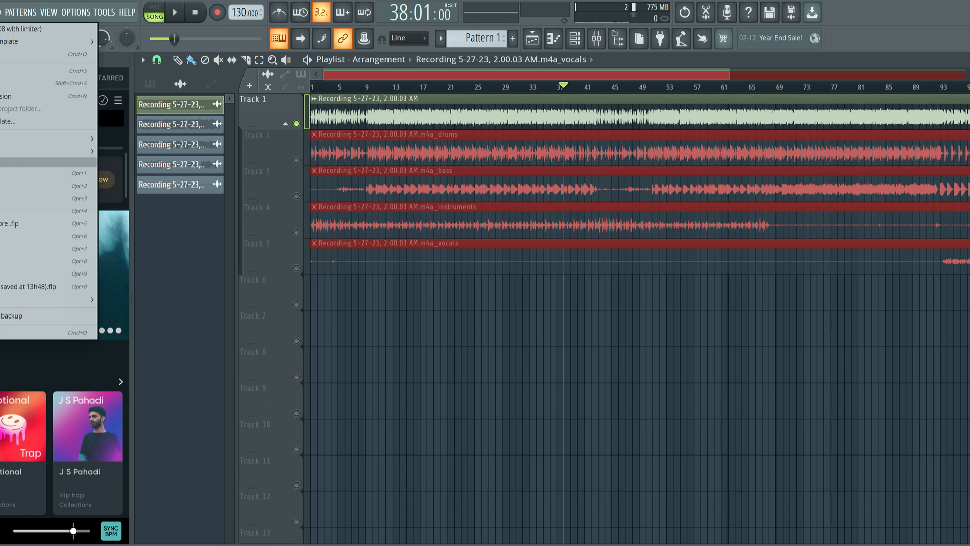
pyautogui.click(69, 78)
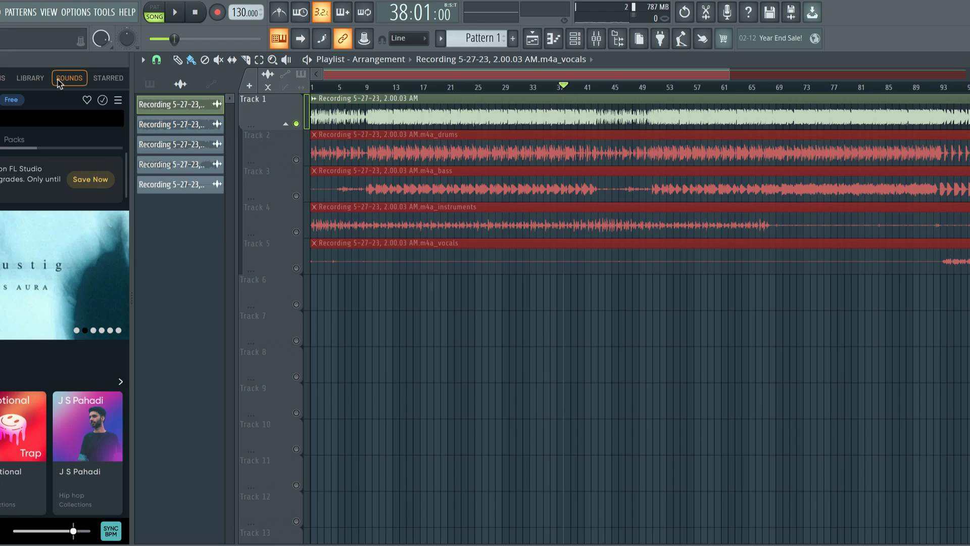
pyautogui.click(0, 11)
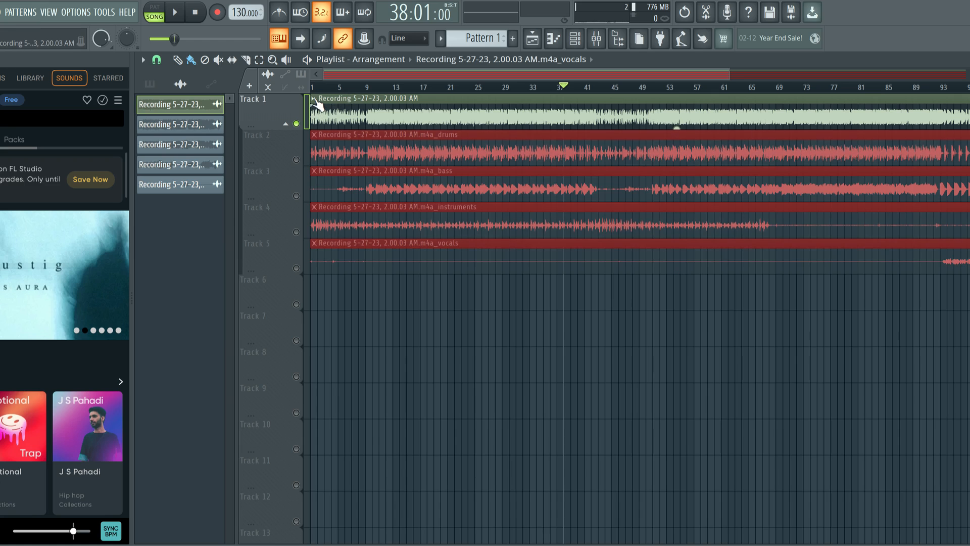
pyautogui.rightClick(315, 101)
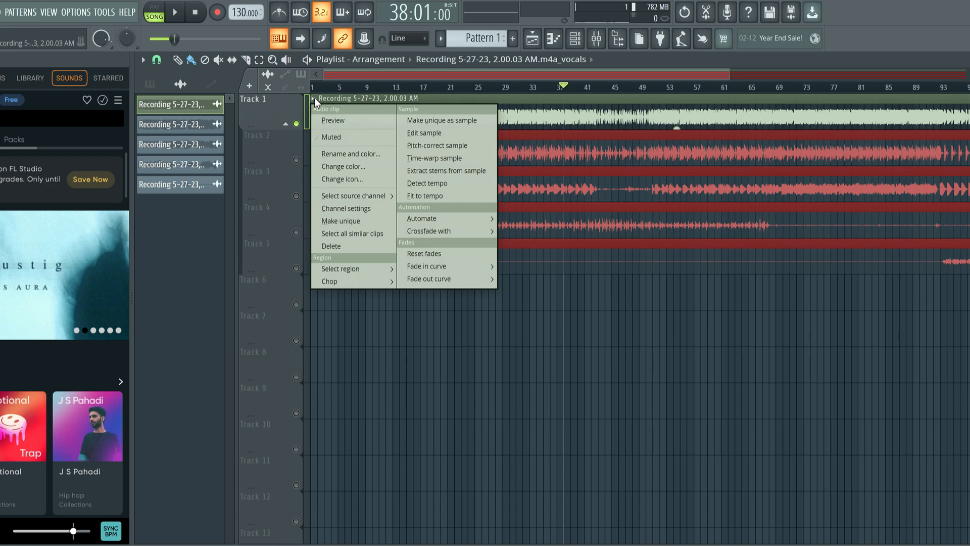
pyautogui.moveTo(447, 170)
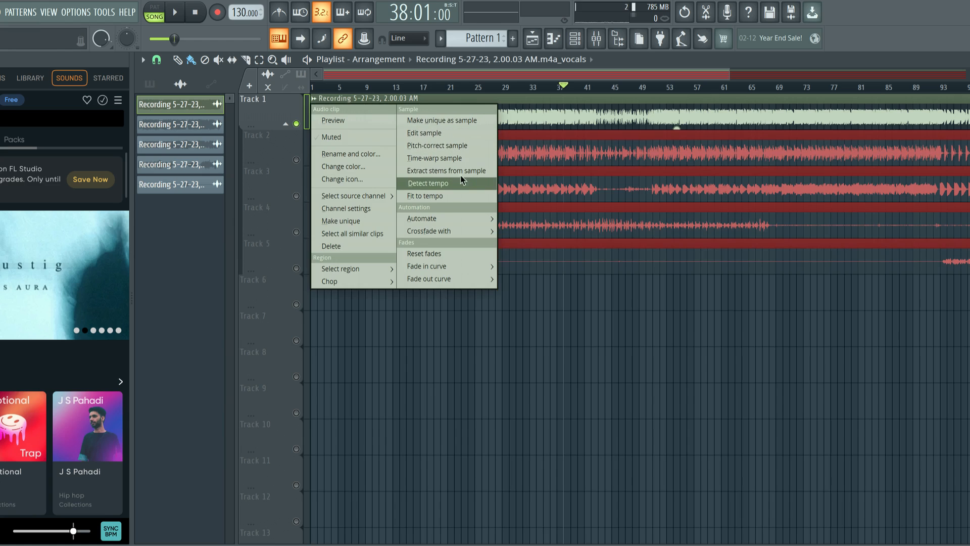
pyautogui.moveTo(460, 174)
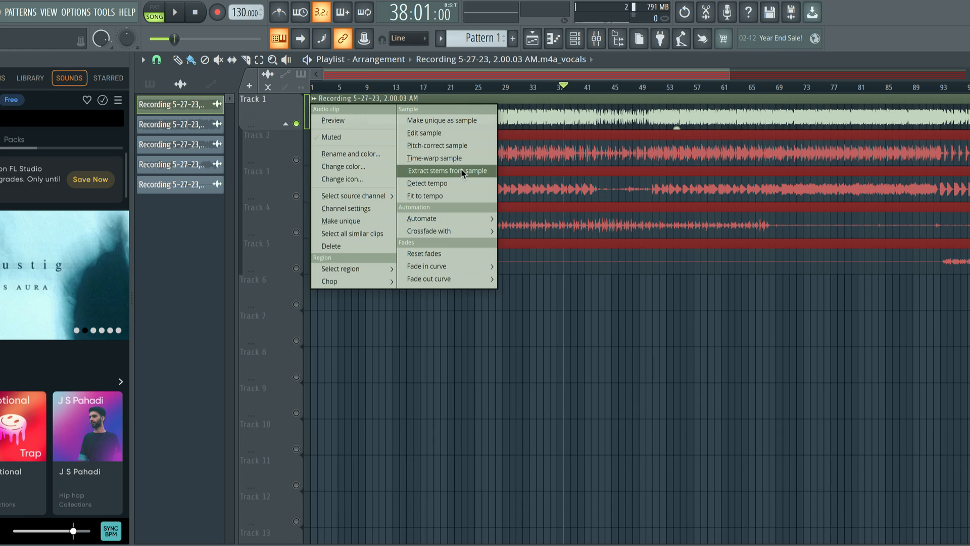
pyautogui.moveTo(467, 173)
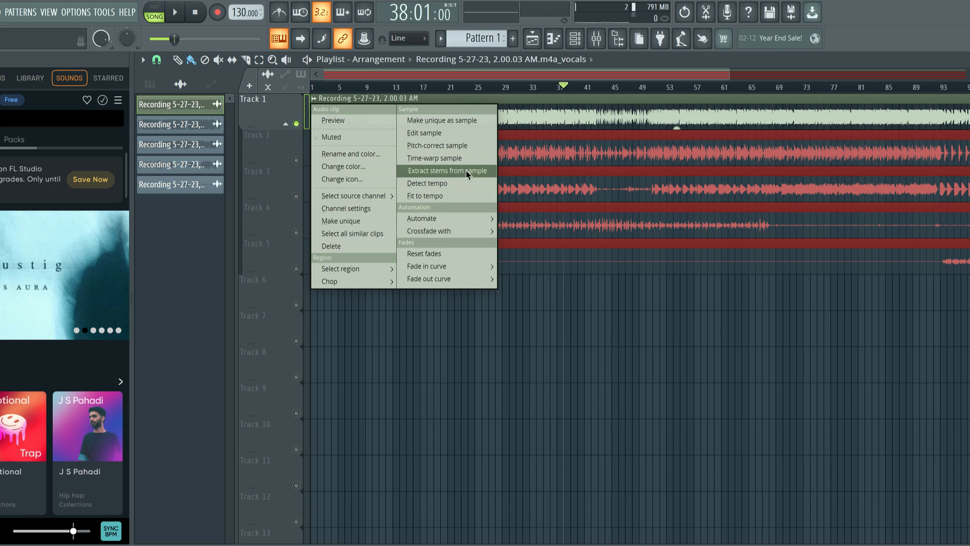
pyautogui.moveTo(467, 175)
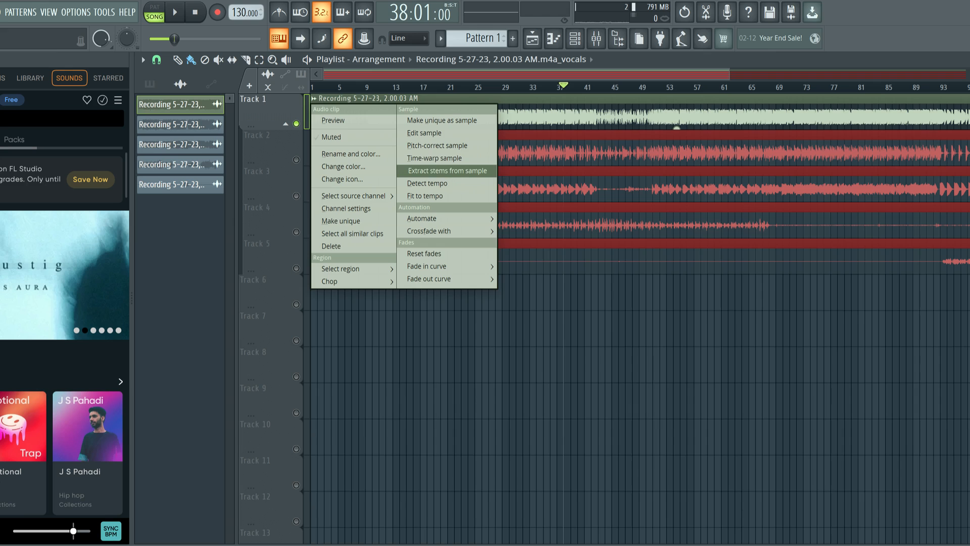
pyautogui.moveTo(902, 17)
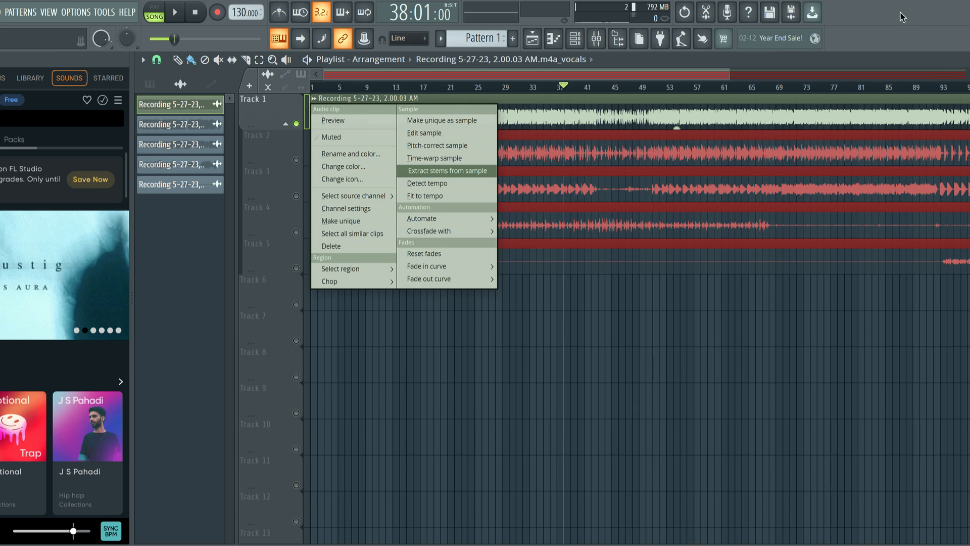
pyautogui.click(446, 171)
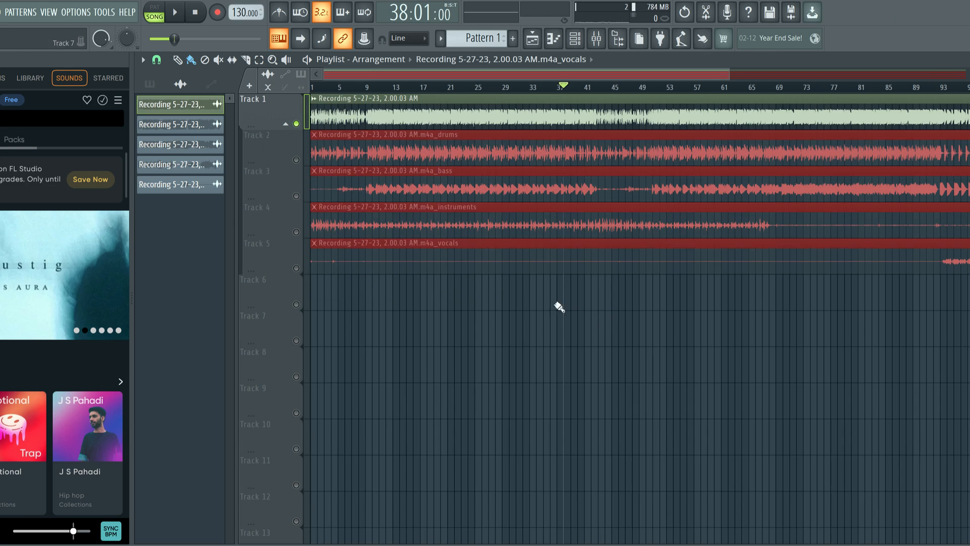
# Mute the full-song track and play the drums, bass, instruments and vocals stems.
pyautogui.click(418, 144)
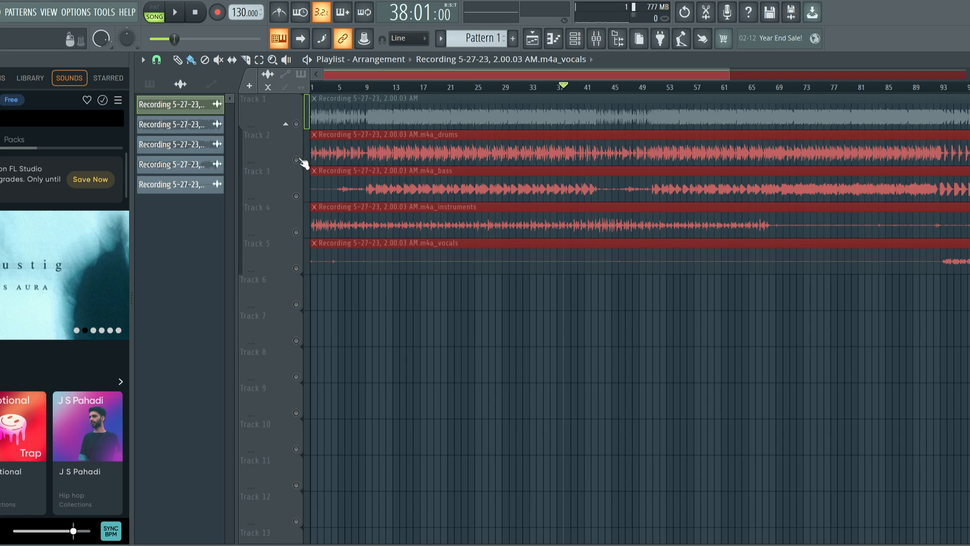
pyautogui.click(175, 12)
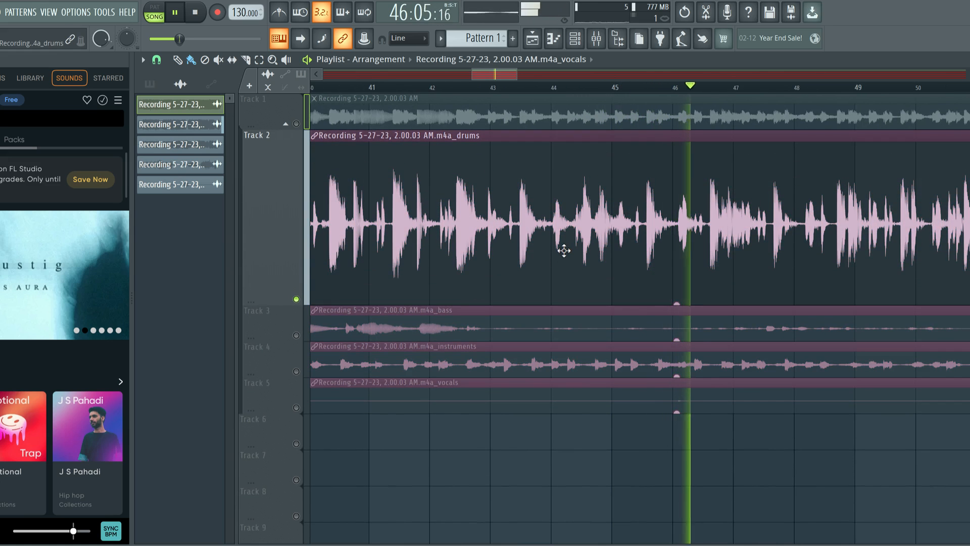
# Stop playback of the stems, returning the position to bar 38.
pyautogui.click(196, 12)
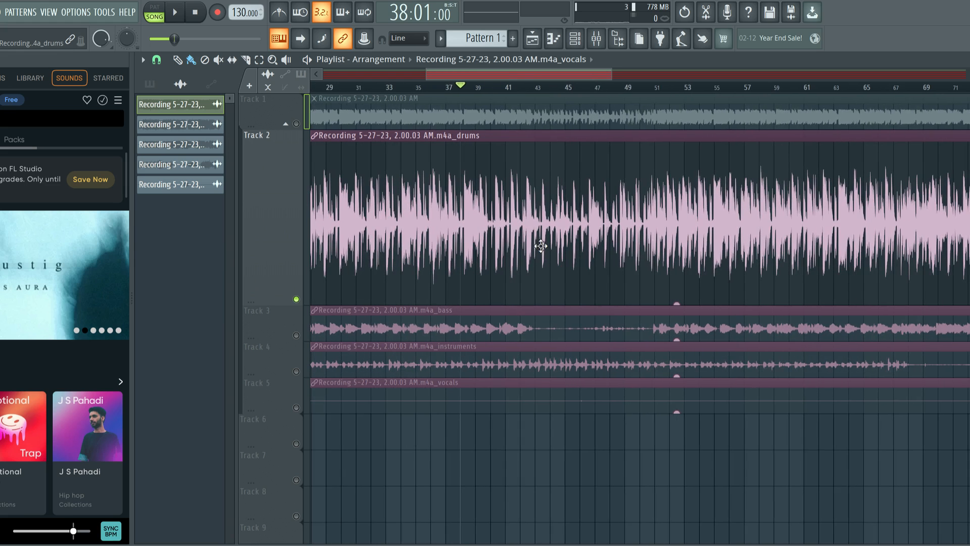
pyautogui.moveTo(488, 219)
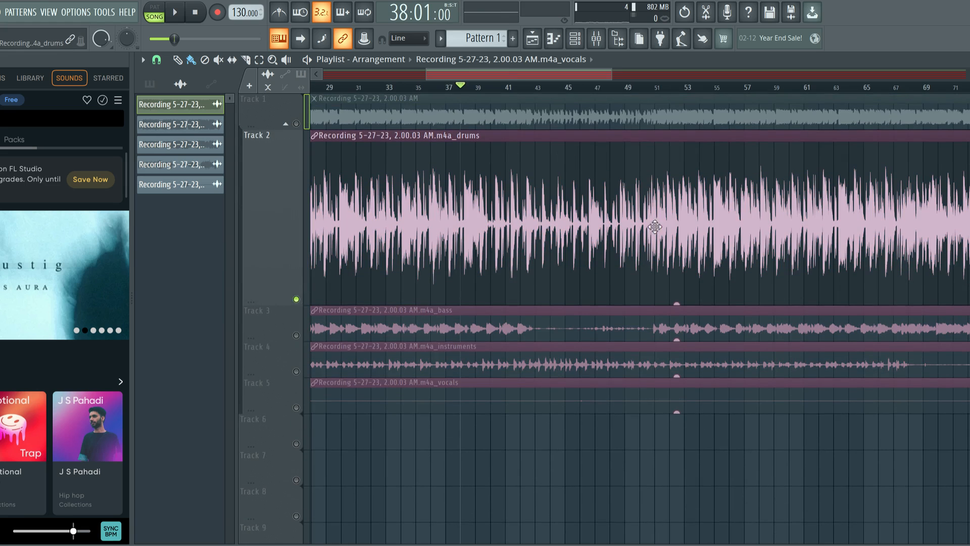
pyautogui.moveTo(534, 213)
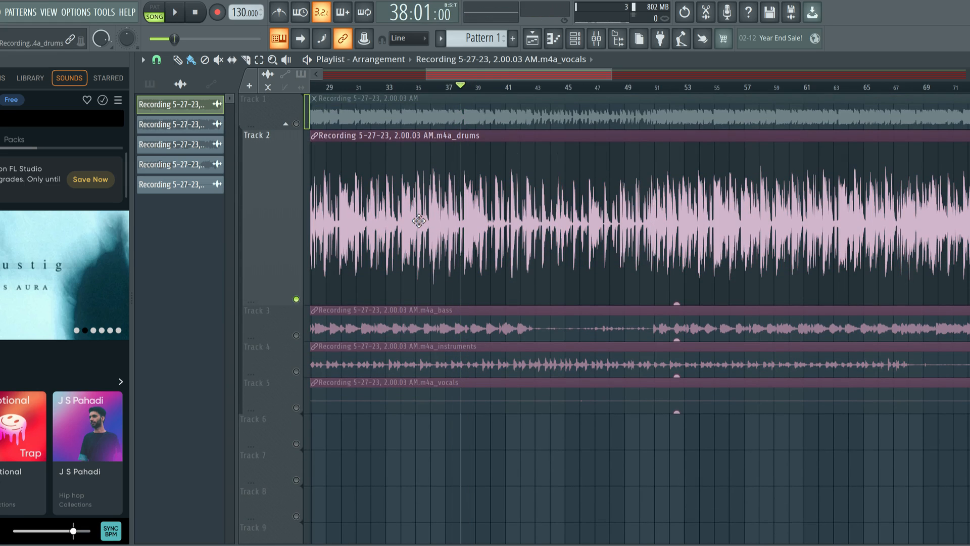
pyautogui.moveTo(493, 177)
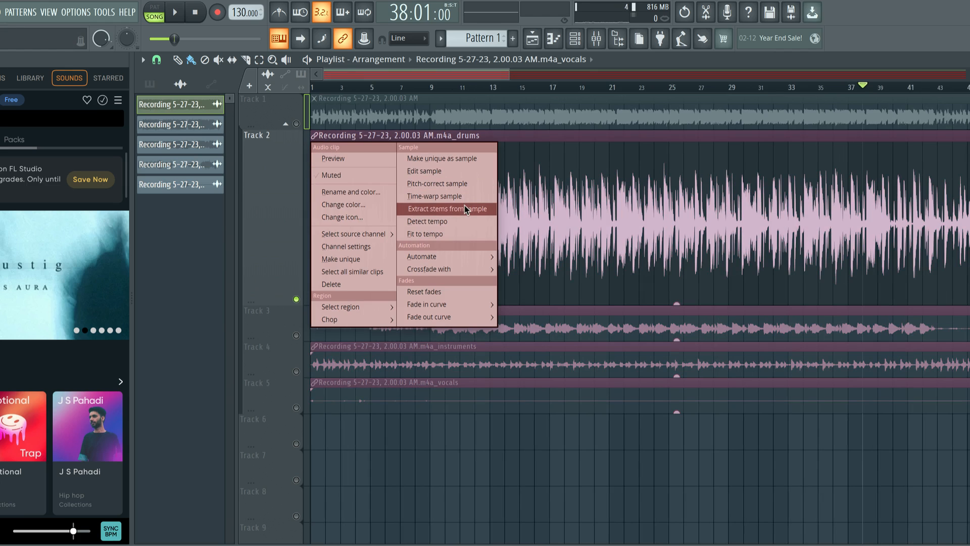
# Extract drums, bass, instruments and vocals stems from the drums clip, keeping the default after-extraction choice.
pyautogui.click(446, 209)
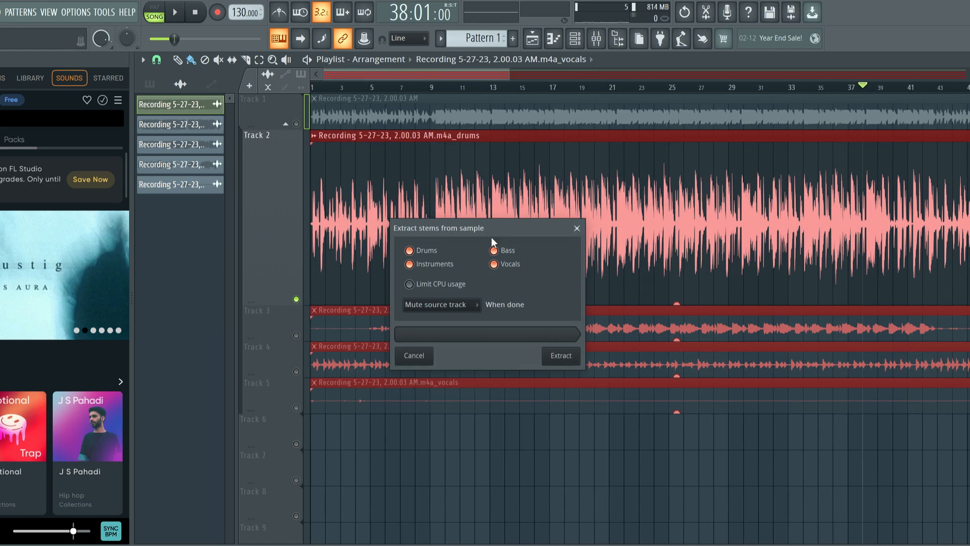
pyautogui.moveTo(466, 304)
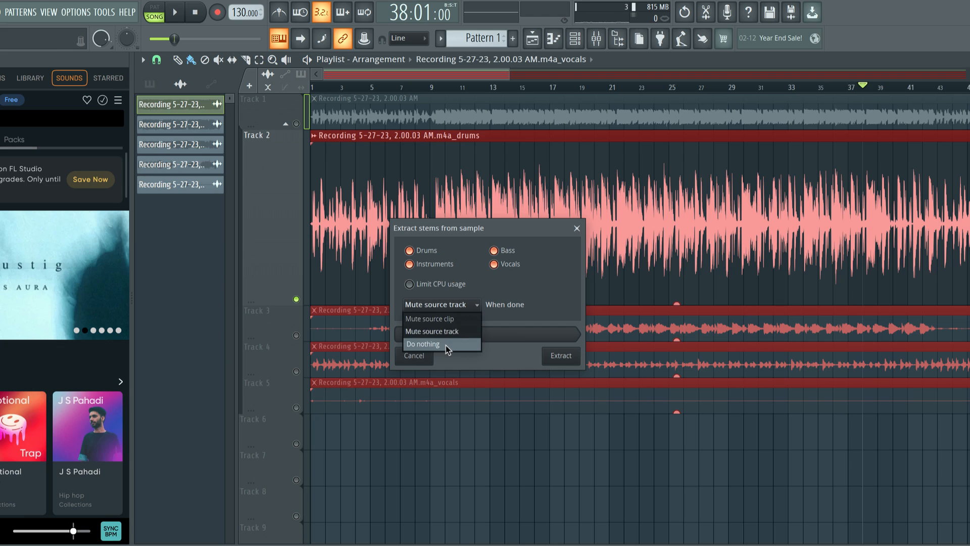
pyautogui.moveTo(459, 344)
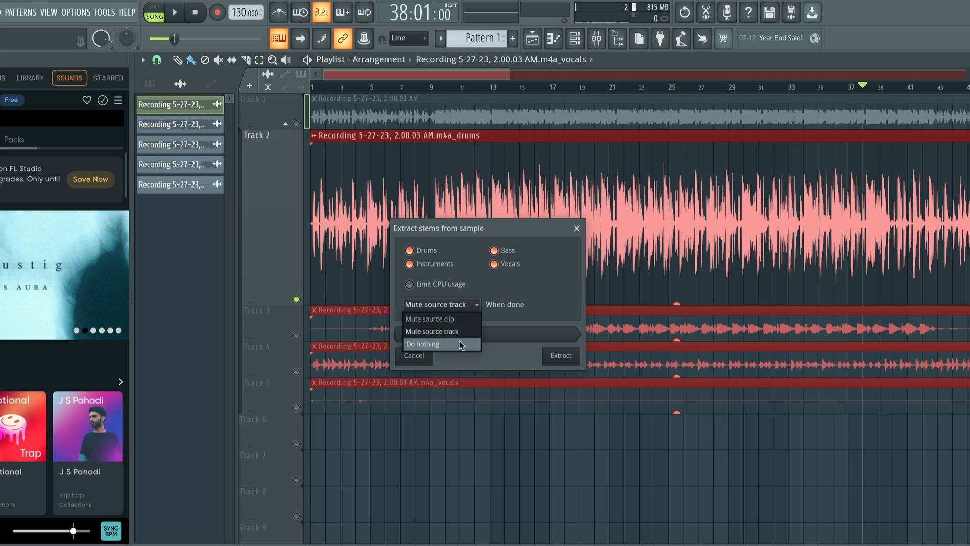
pyautogui.moveTo(465, 342)
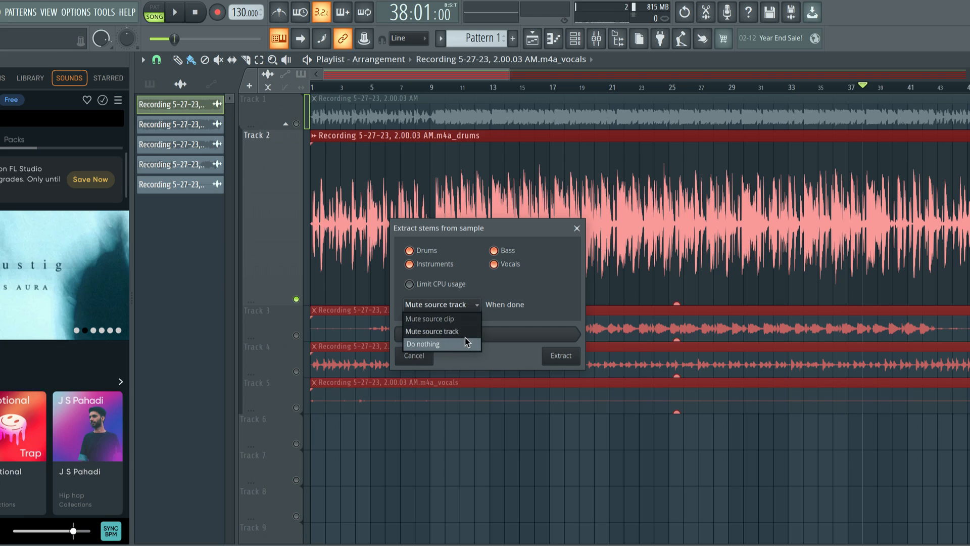
pyautogui.click(431, 331)
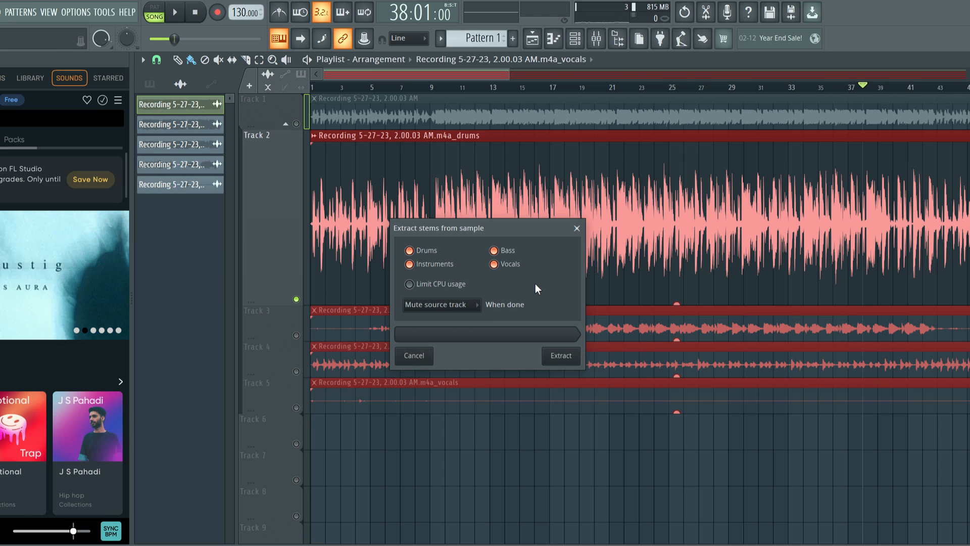
pyautogui.moveTo(558, 257)
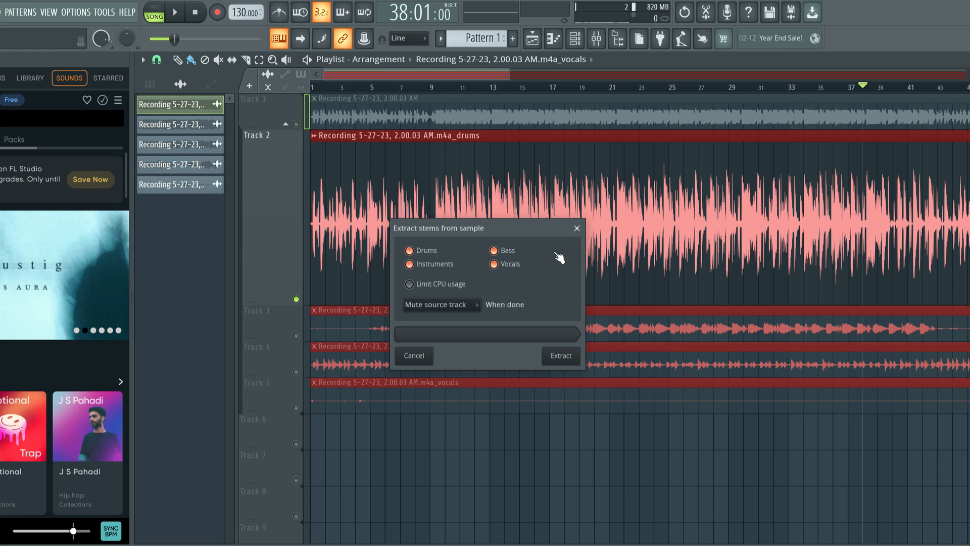
pyautogui.moveTo(549, 274)
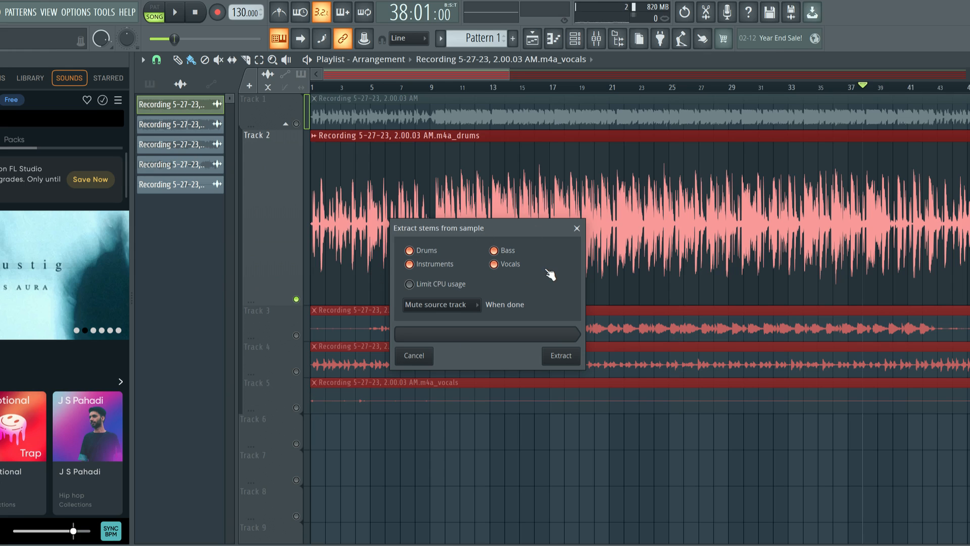
pyautogui.moveTo(549, 273)
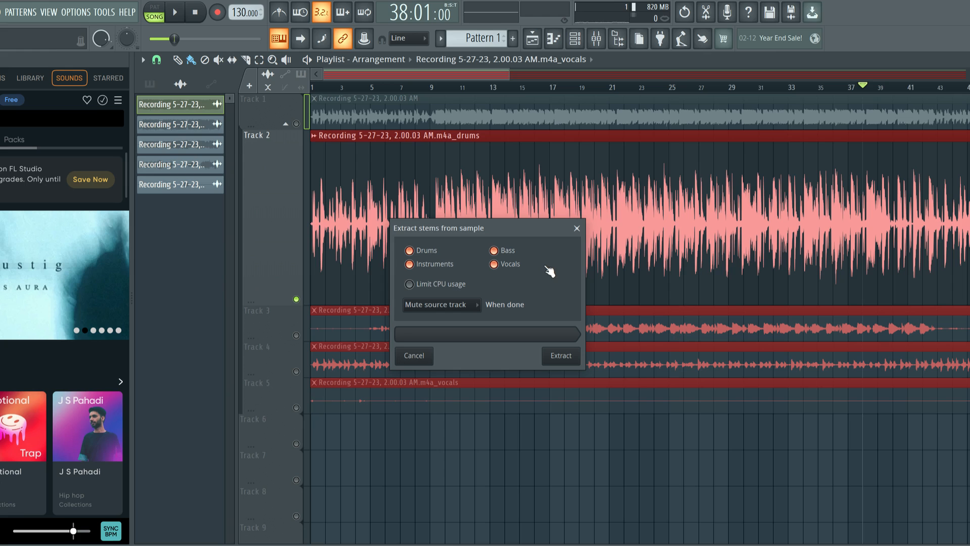
pyautogui.moveTo(541, 283)
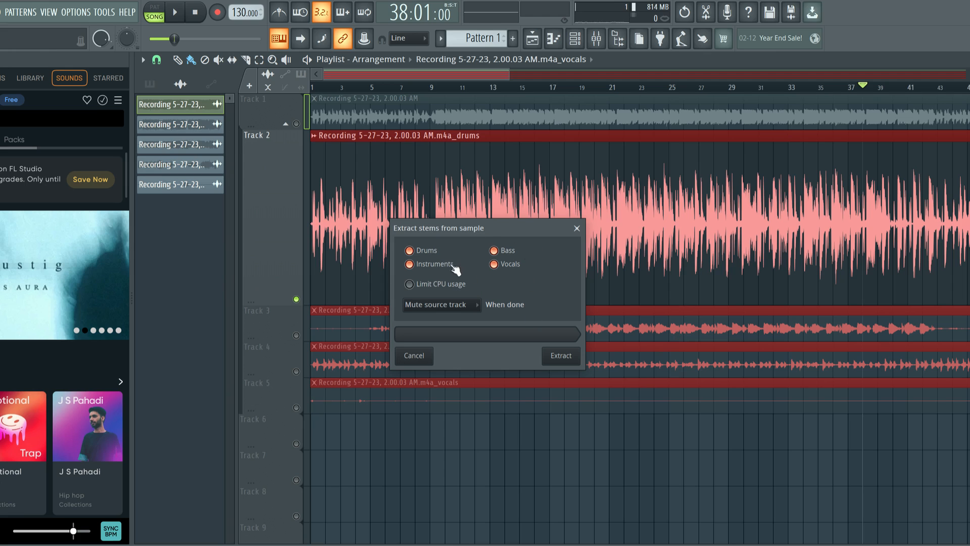
pyautogui.moveTo(431, 253)
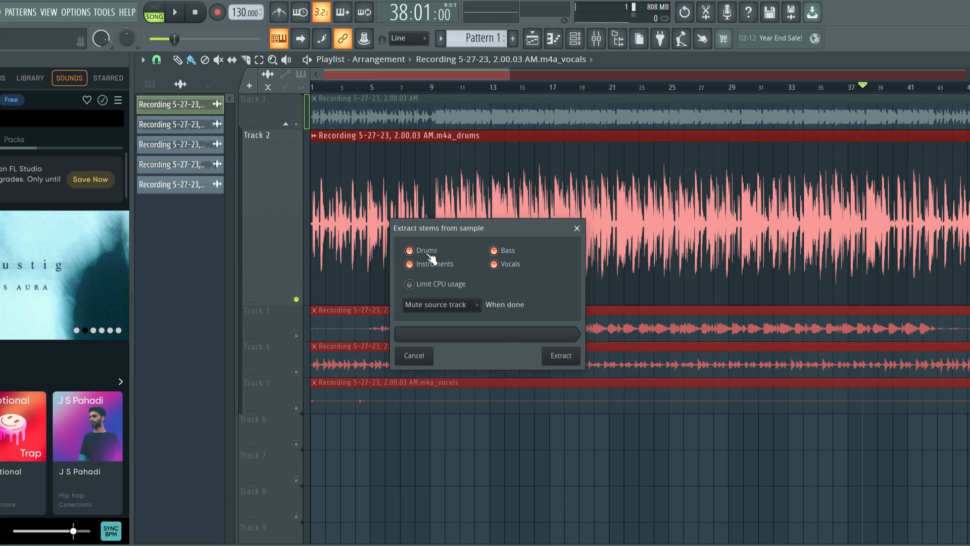
pyautogui.moveTo(529, 266)
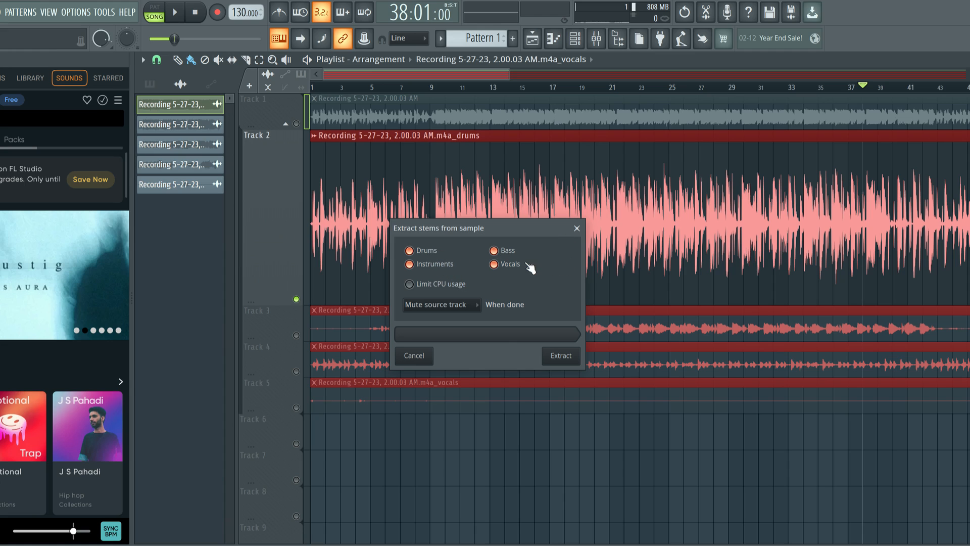
pyautogui.moveTo(537, 262)
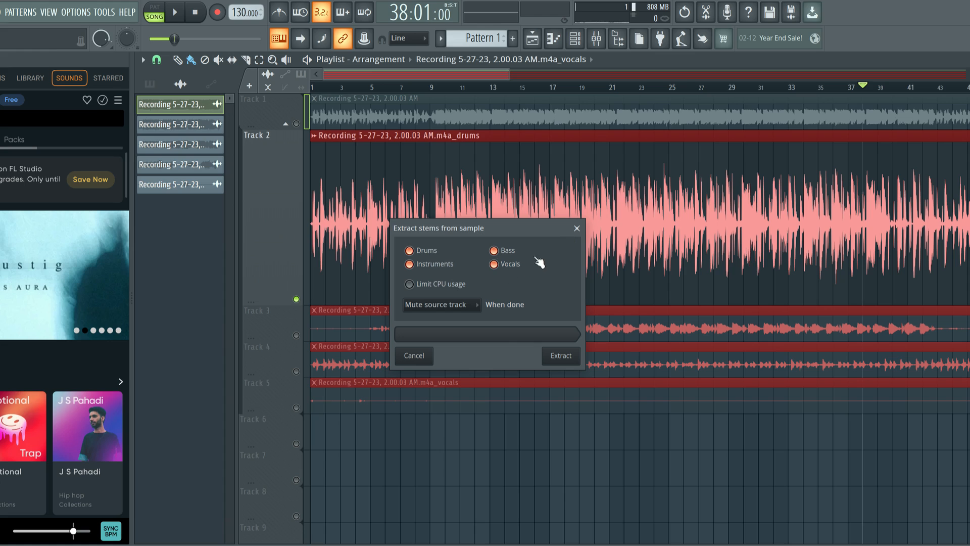
pyautogui.moveTo(535, 265)
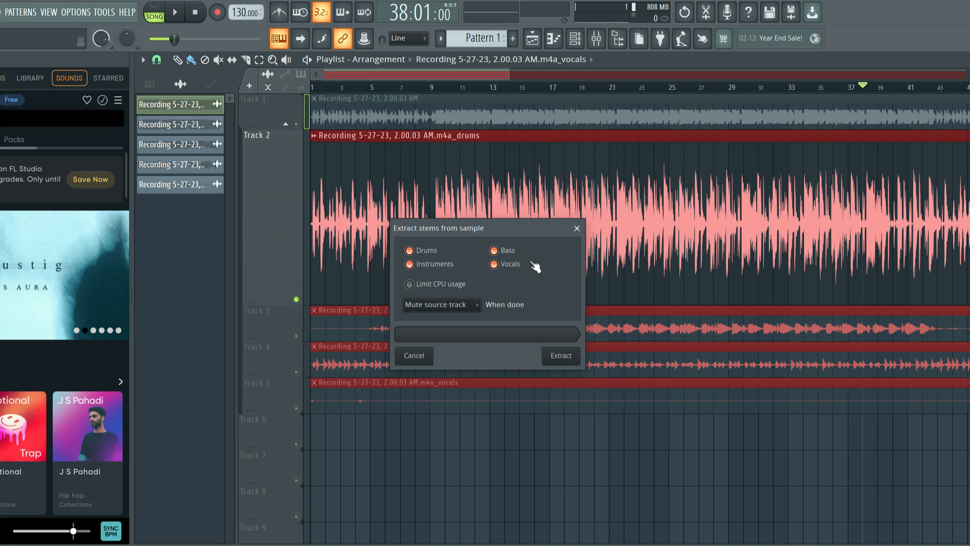
pyautogui.moveTo(542, 353)
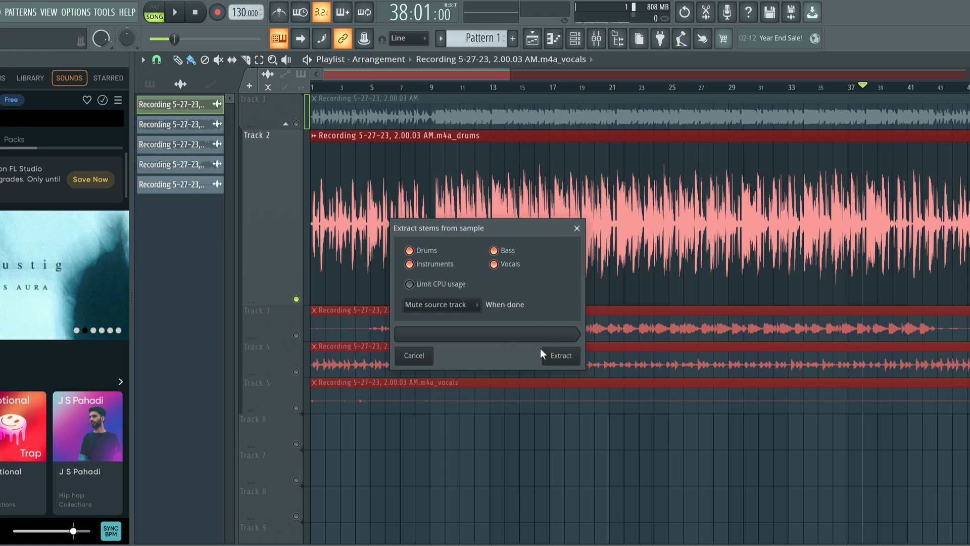
pyautogui.moveTo(525, 310)
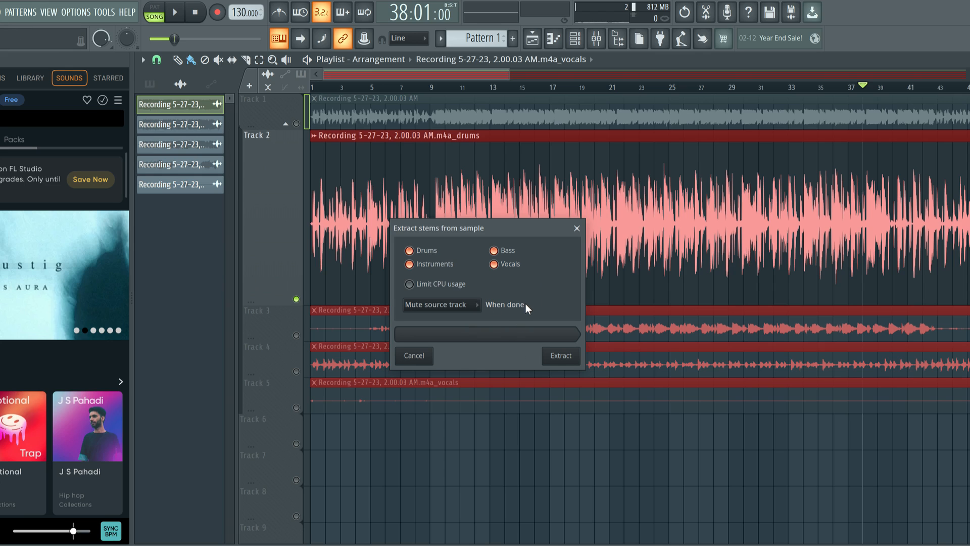
pyautogui.click(558, 355)
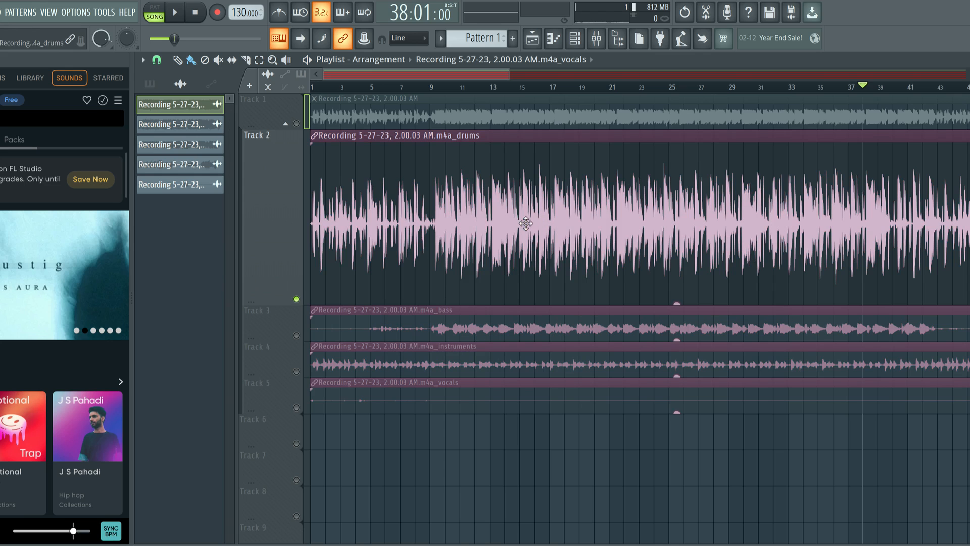
# Play the song from near bar 12 with the stem clips selected, then stop.
pyautogui.click(474, 87)
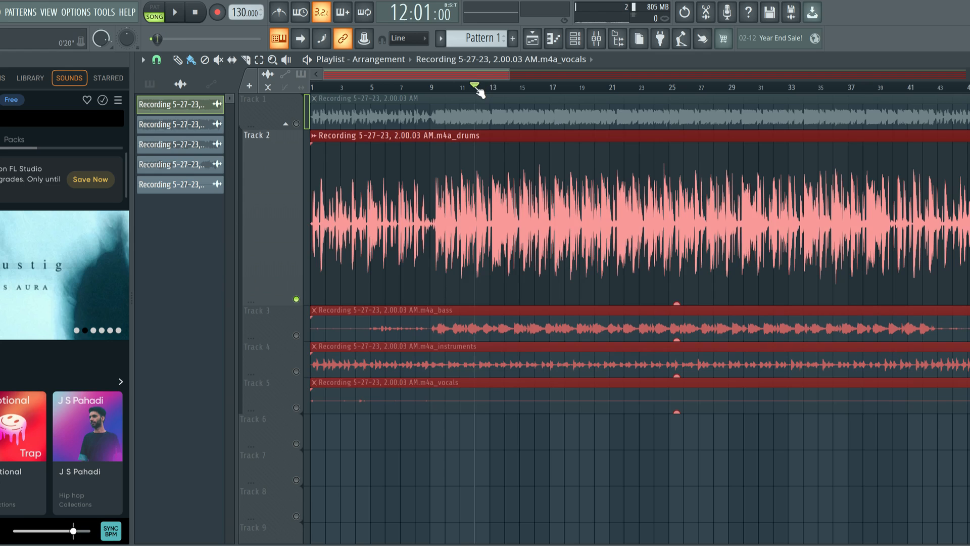
pyautogui.click(175, 12)
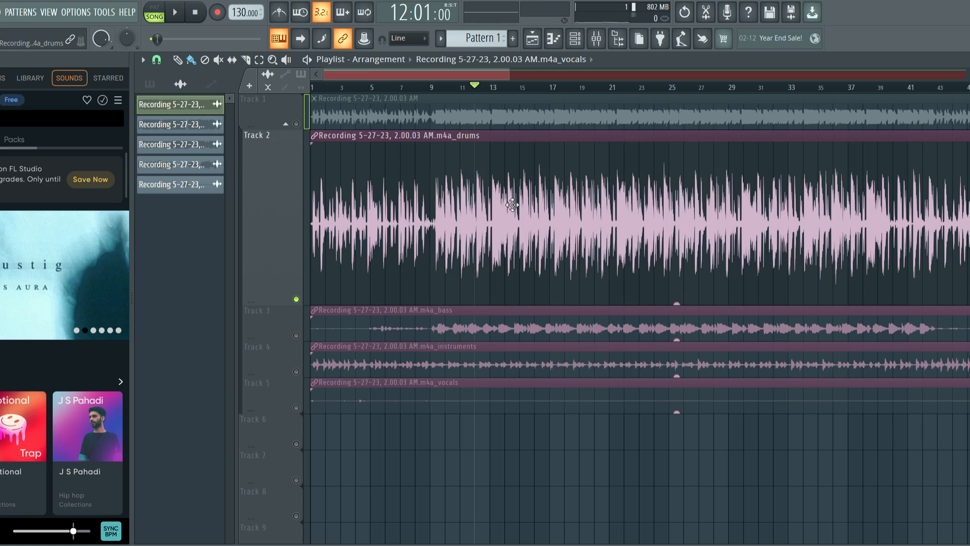
pyautogui.moveTo(490, 184)
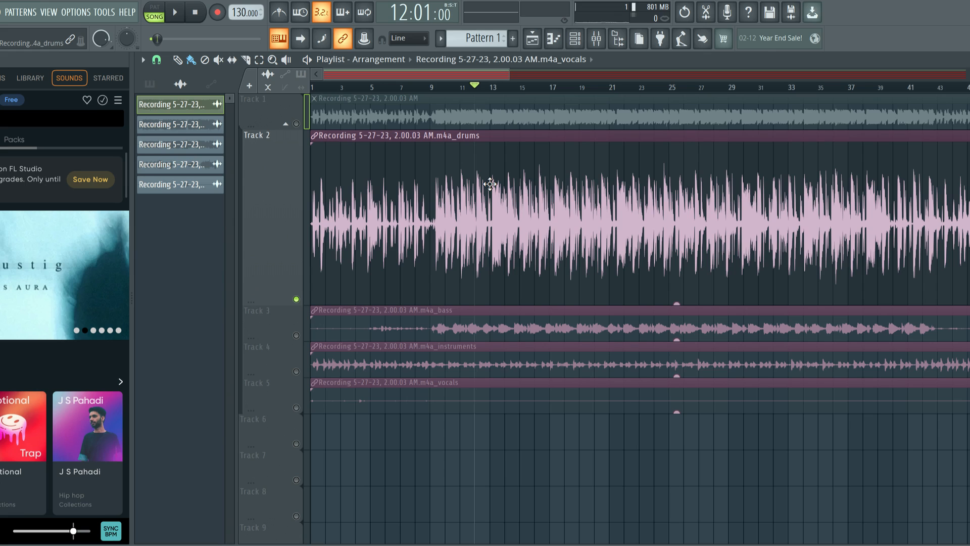
pyautogui.moveTo(509, 182)
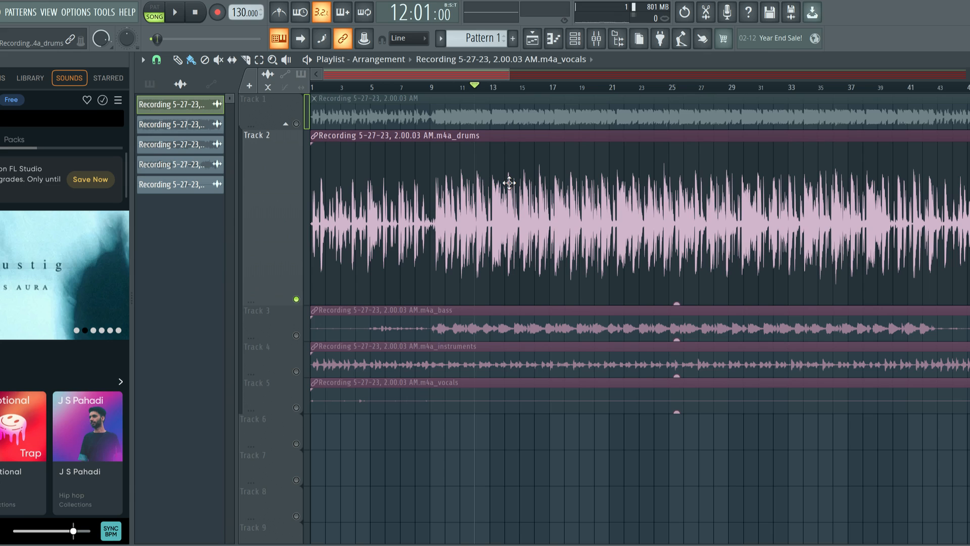
pyautogui.moveTo(471, 184)
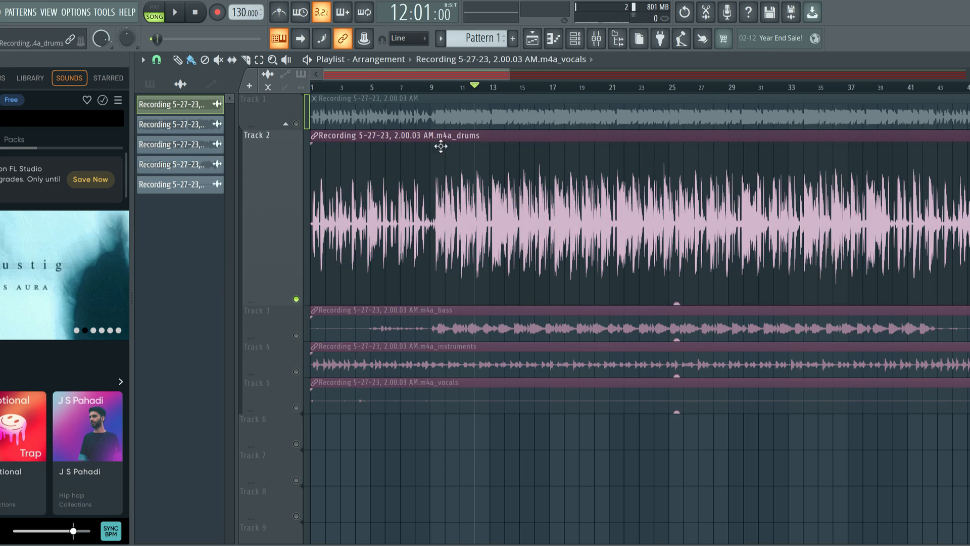
pyautogui.click(176, 12)
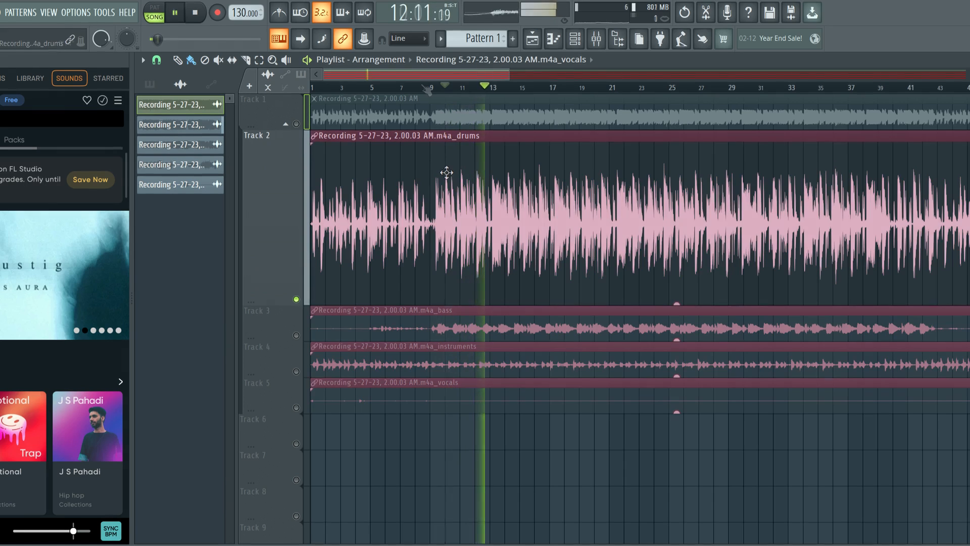
pyautogui.click(175, 12)
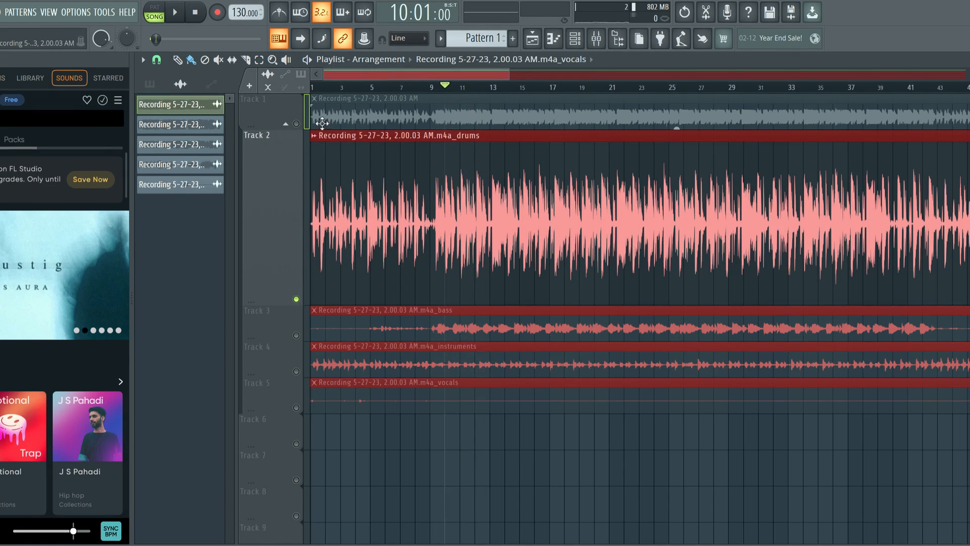
# Toggle the original song and drums stem mutes, leaving only the drums stem audible.
pyautogui.click(175, 11)
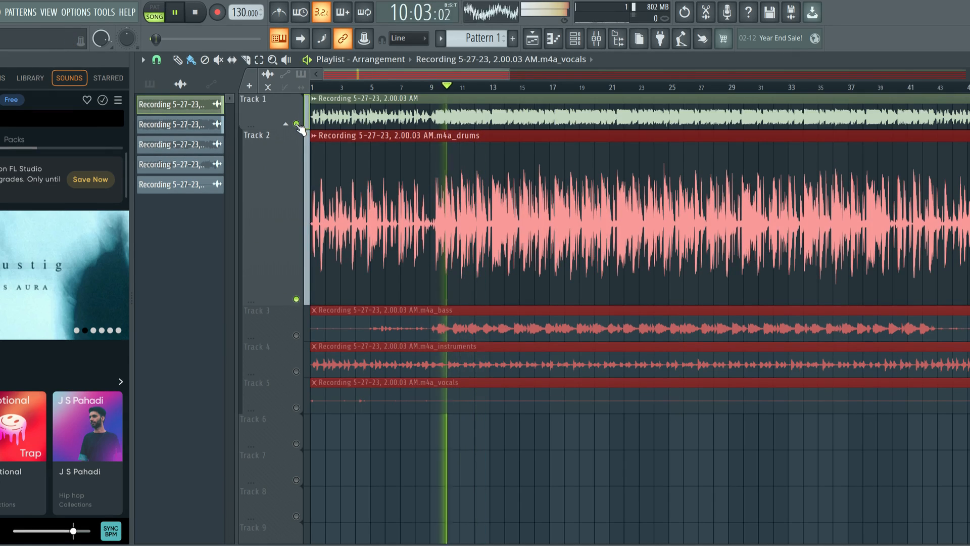
pyautogui.click(297, 124)
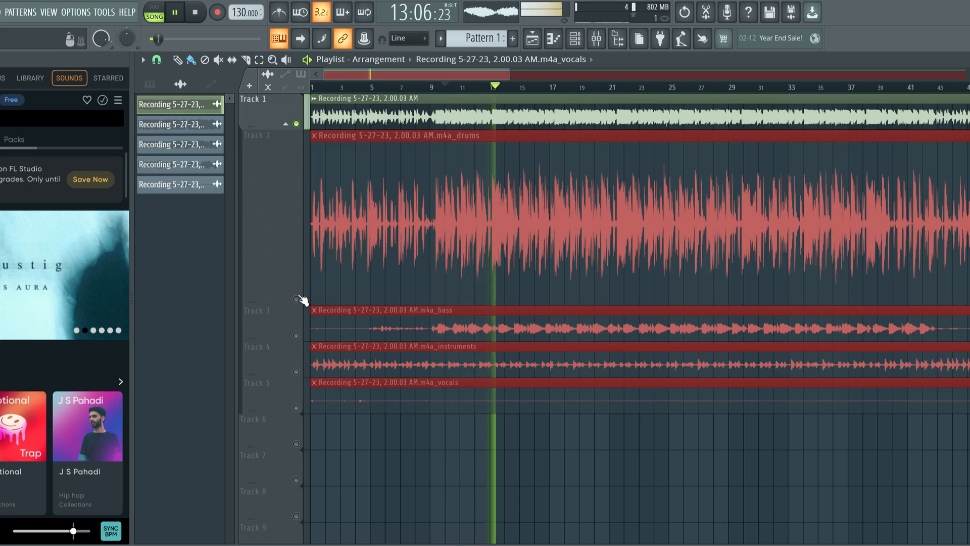
pyautogui.click(175, 12)
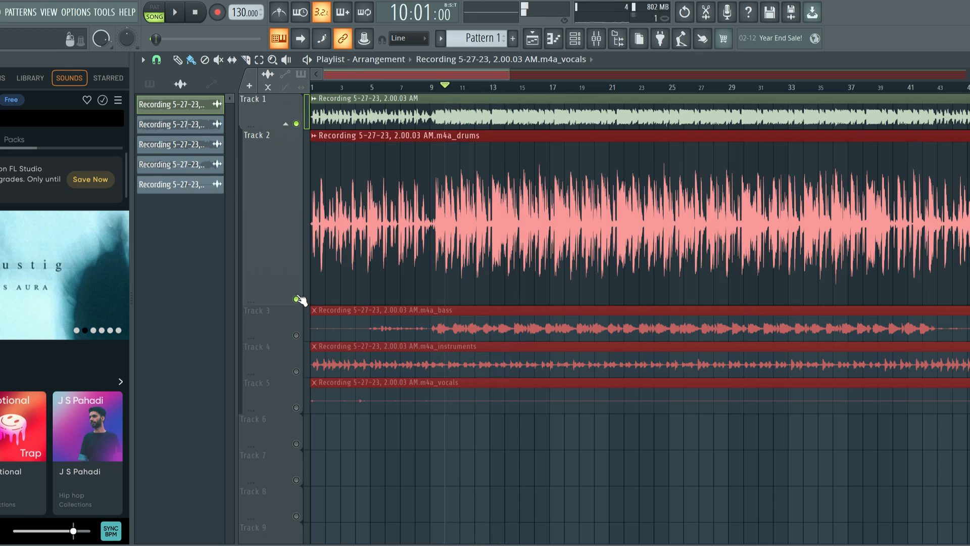
pyautogui.click(176, 11)
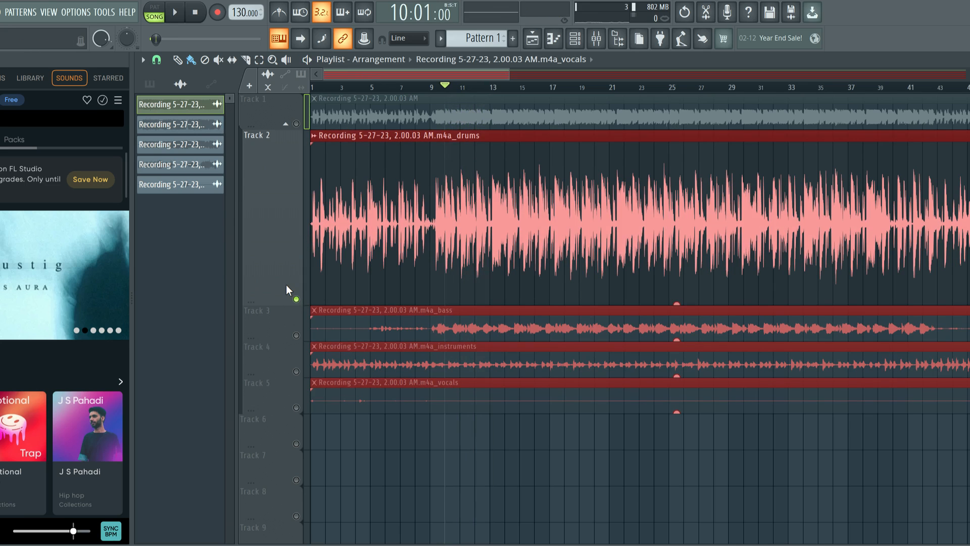
pyautogui.moveTo(289, 297)
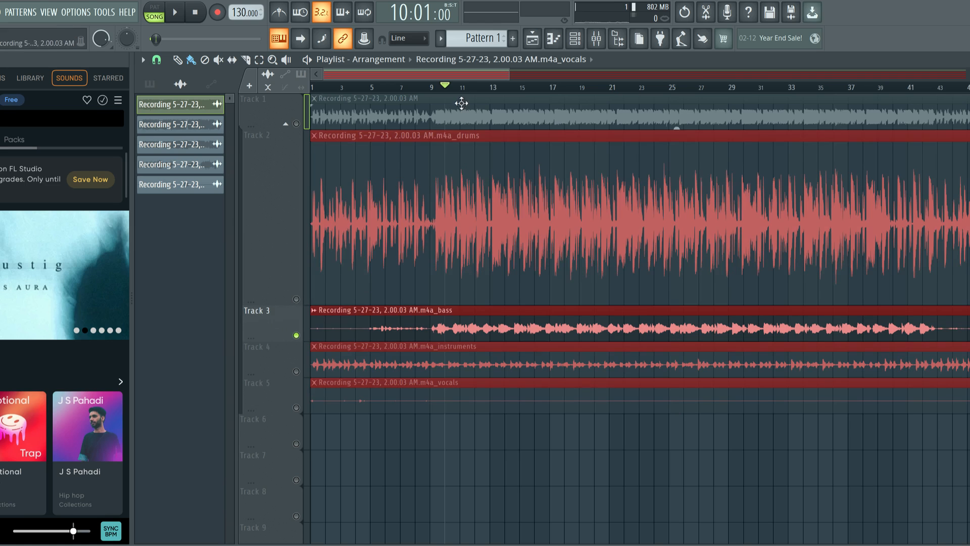
# Set playback near bar 11 and solo the instruments stem track.
pyautogui.click(174, 12)
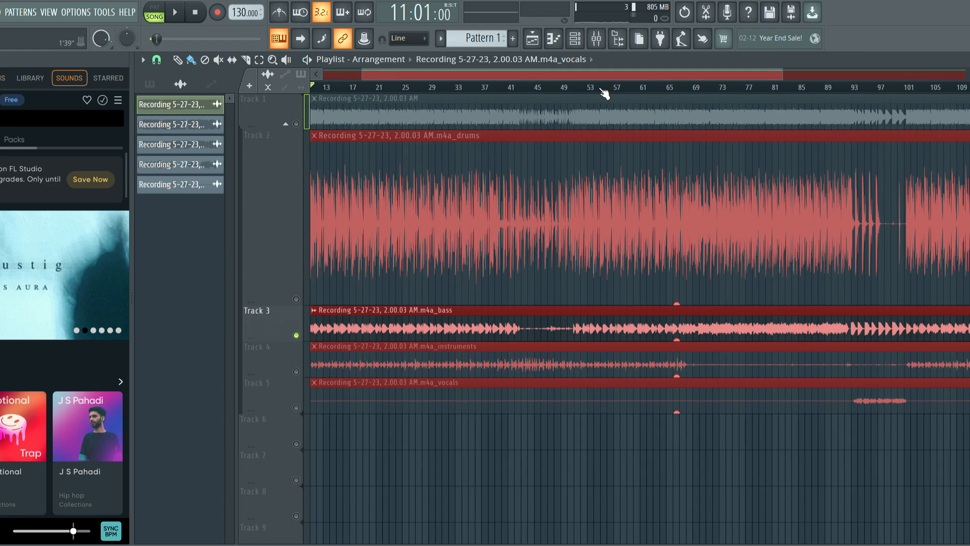
pyautogui.moveTo(624, 85)
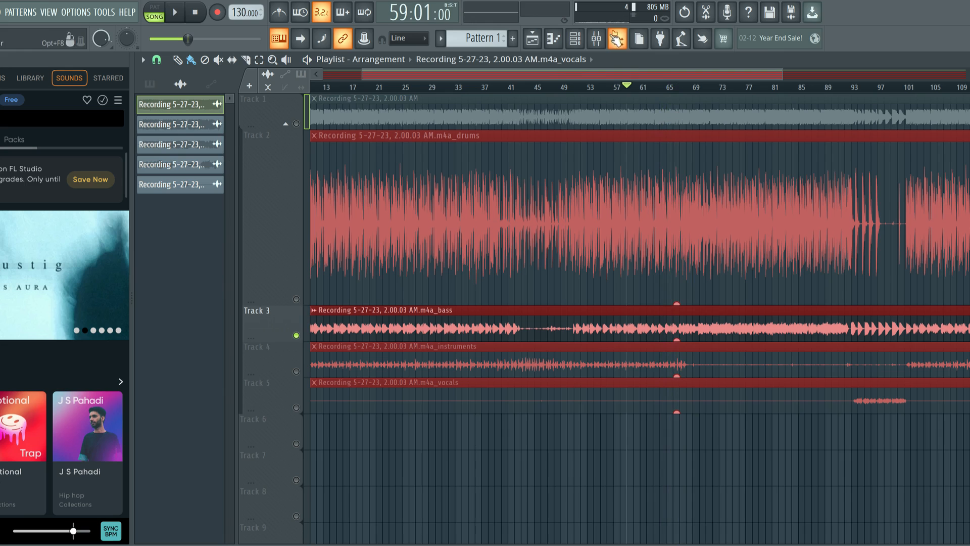
pyautogui.click(595, 39)
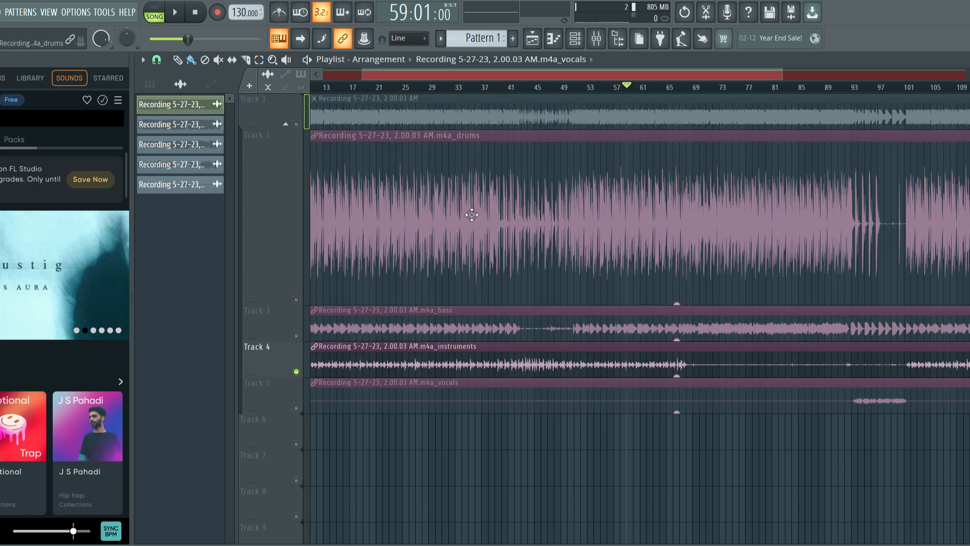
# Alternate between the original song and instruments stem, ending with the original muted.
pyautogui.click(176, 12)
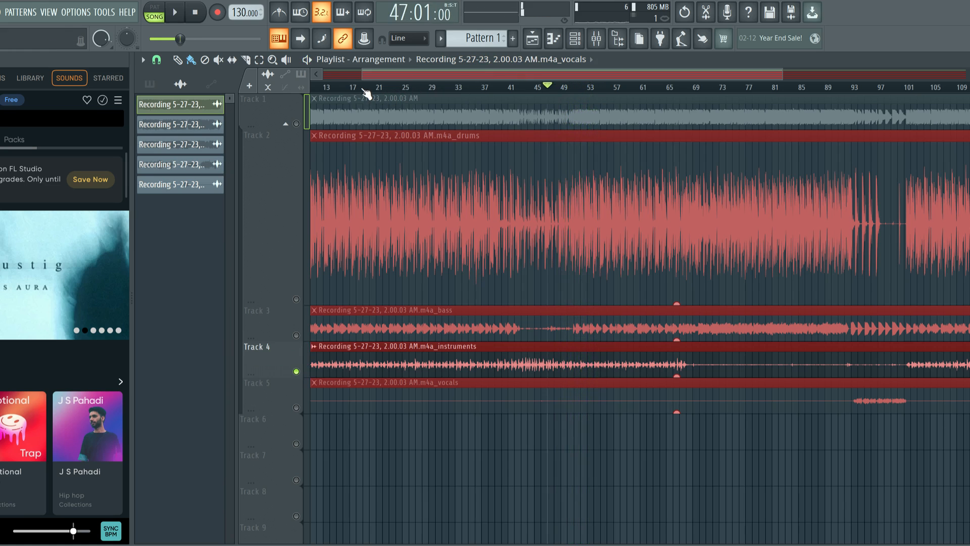
pyautogui.click(175, 11)
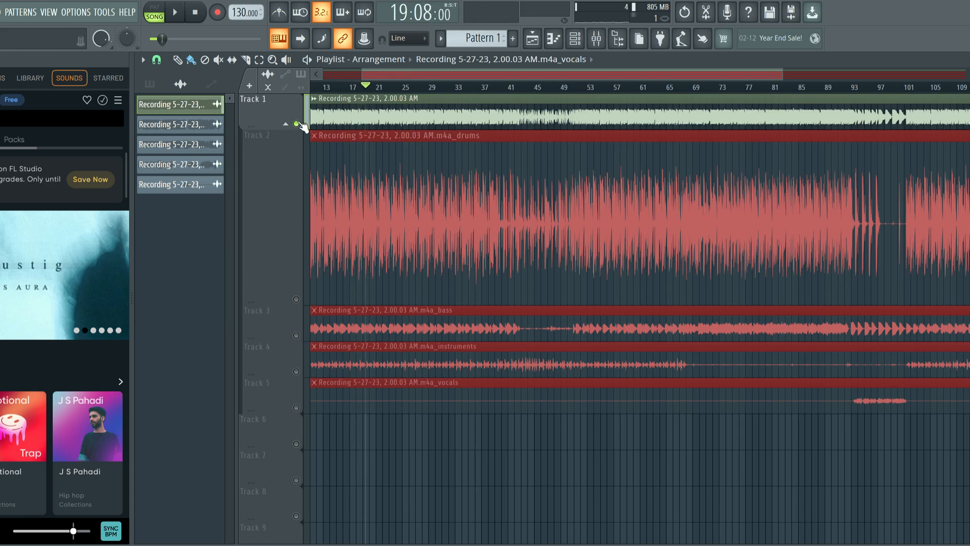
pyautogui.click(175, 12)
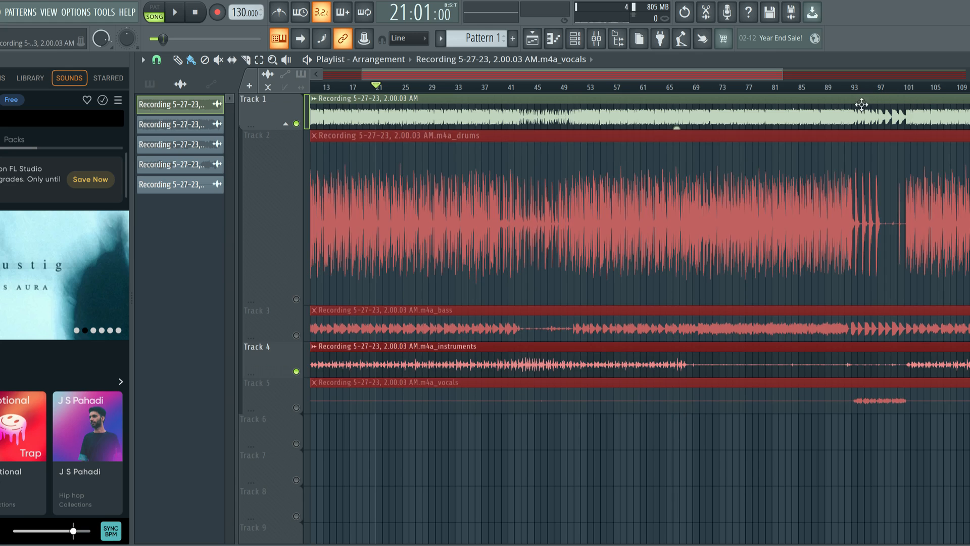
pyautogui.click(859, 86)
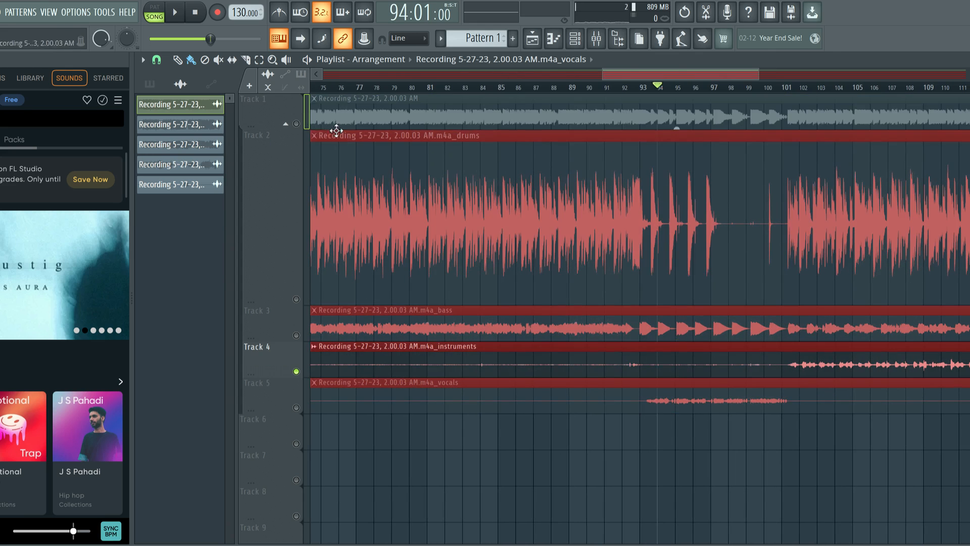
# Move playback near bar 100, then back to bars 92 and 91.
pyautogui.click(176, 12)
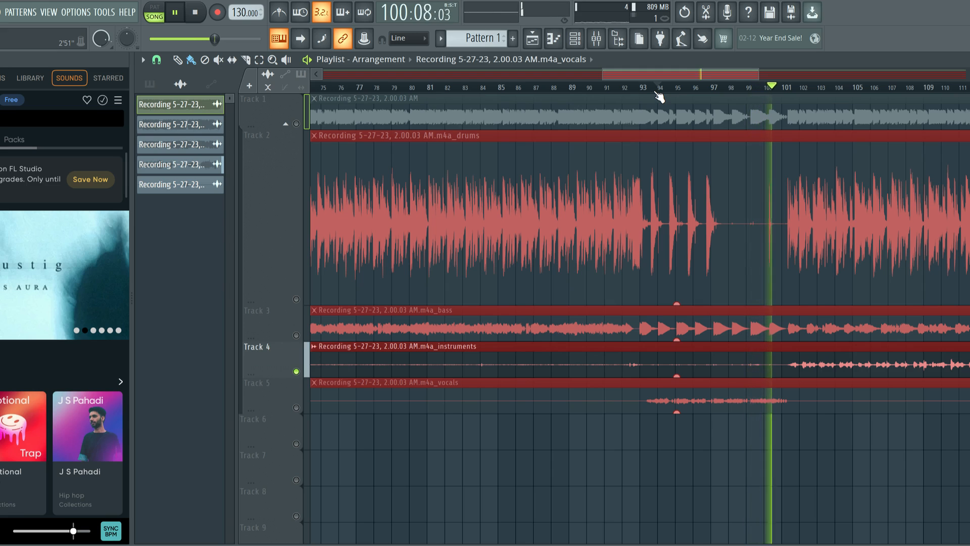
pyautogui.click(658, 86)
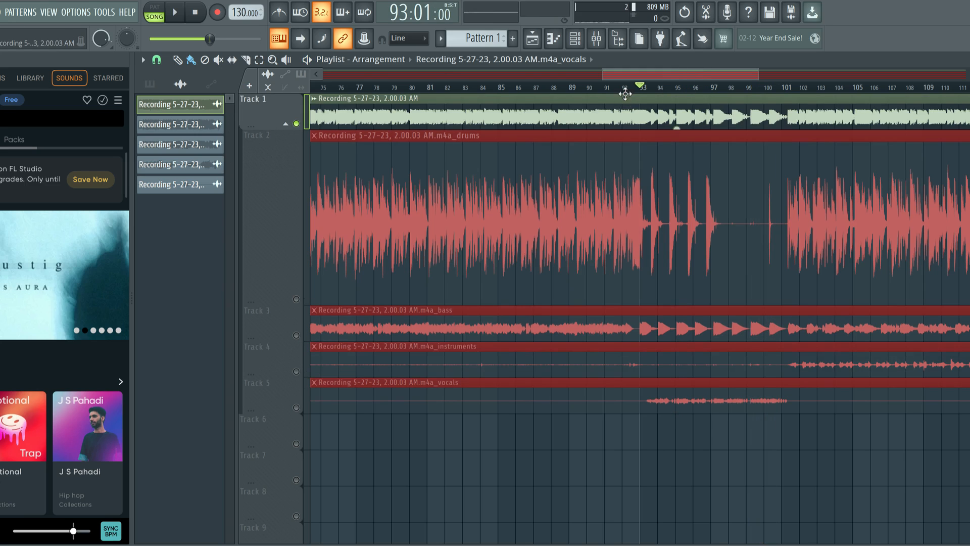
pyautogui.click(176, 12)
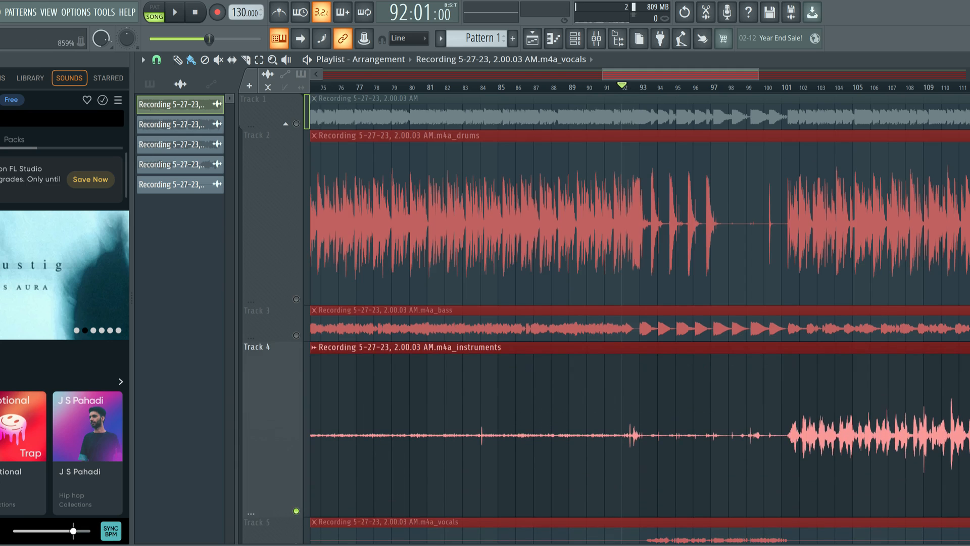
pyautogui.click(610, 86)
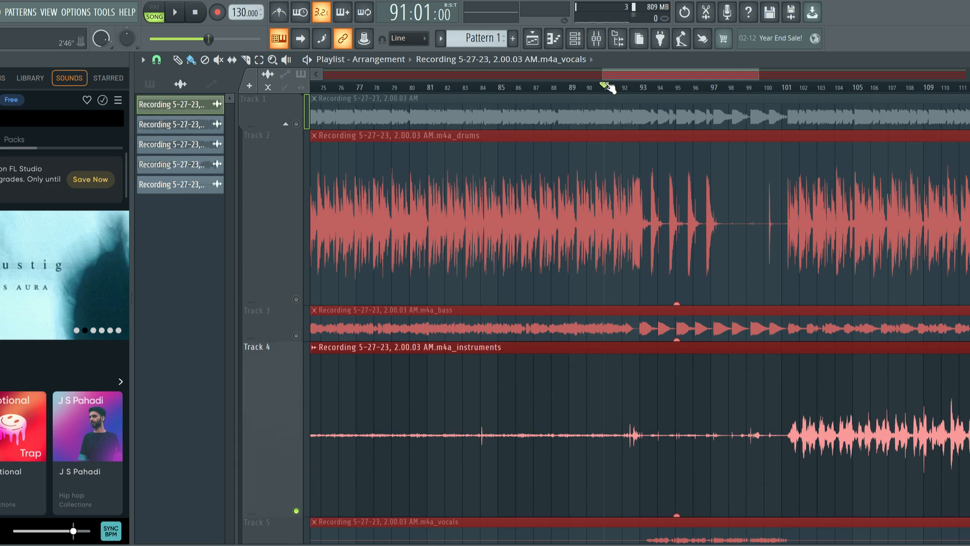
pyautogui.click(176, 13)
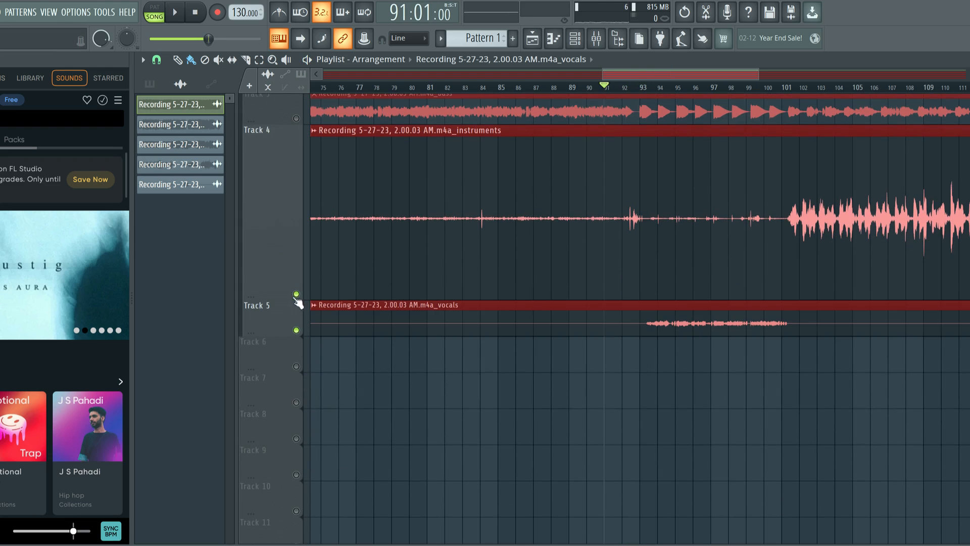
# Scroll back to the song start and play the bass, instruments and vocals stems from bar 1.
pyautogui.click(674, 127)
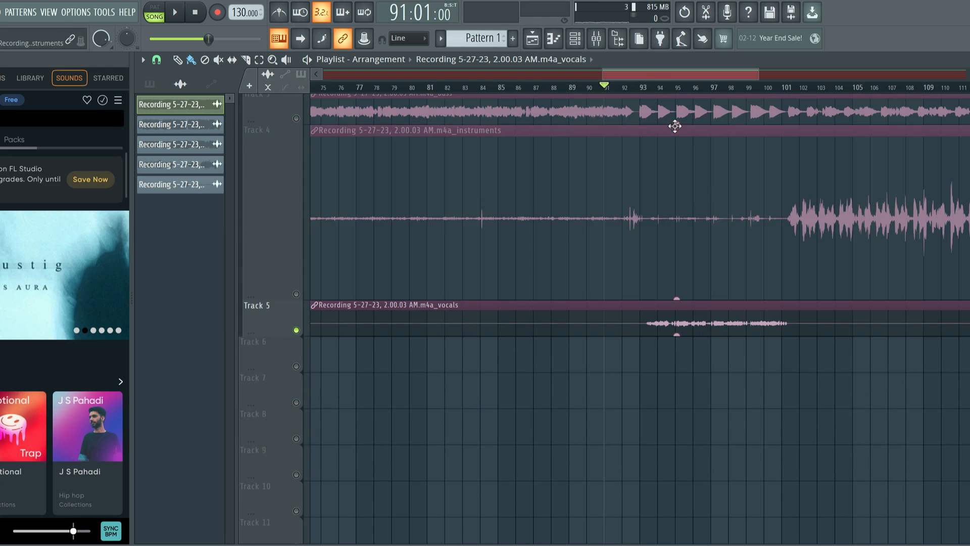
pyautogui.click(175, 11)
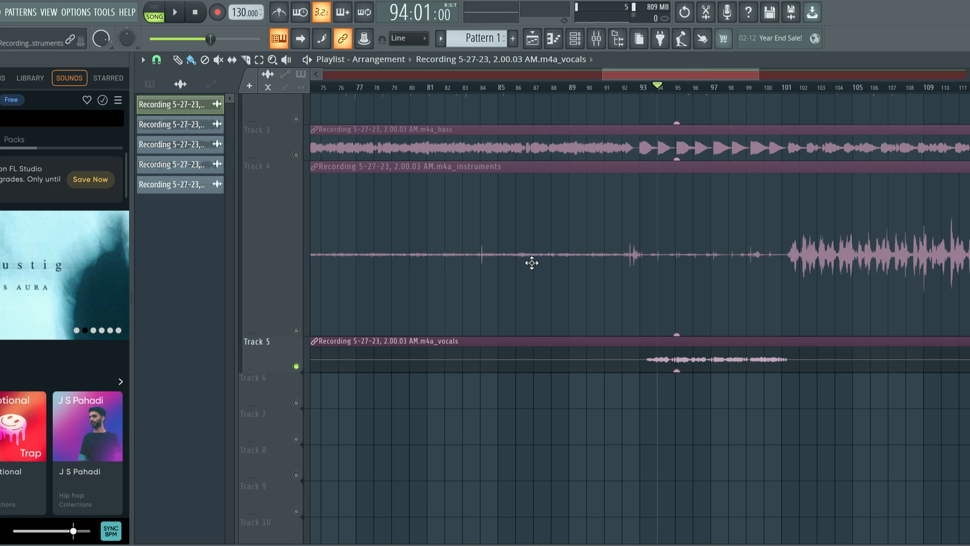
pyautogui.scroll(-3)
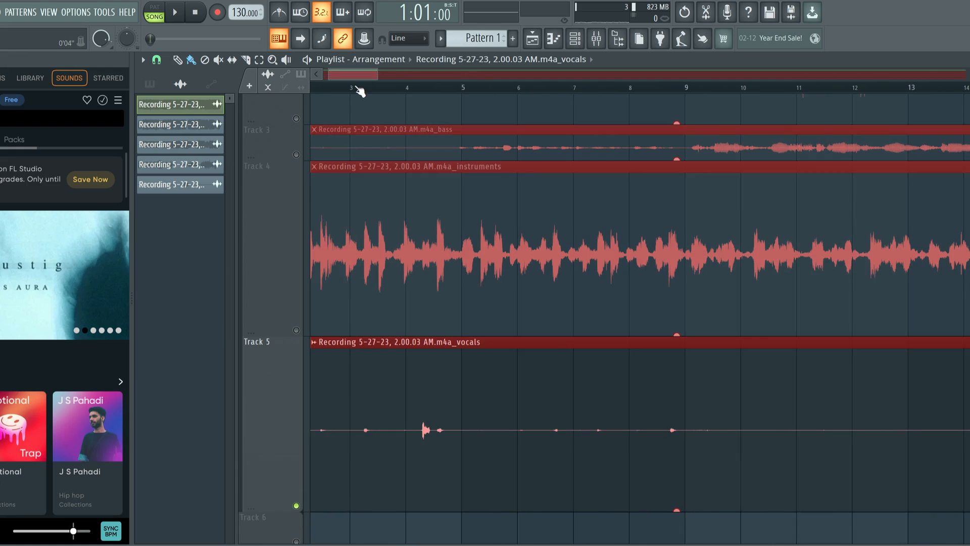
pyautogui.click(175, 12)
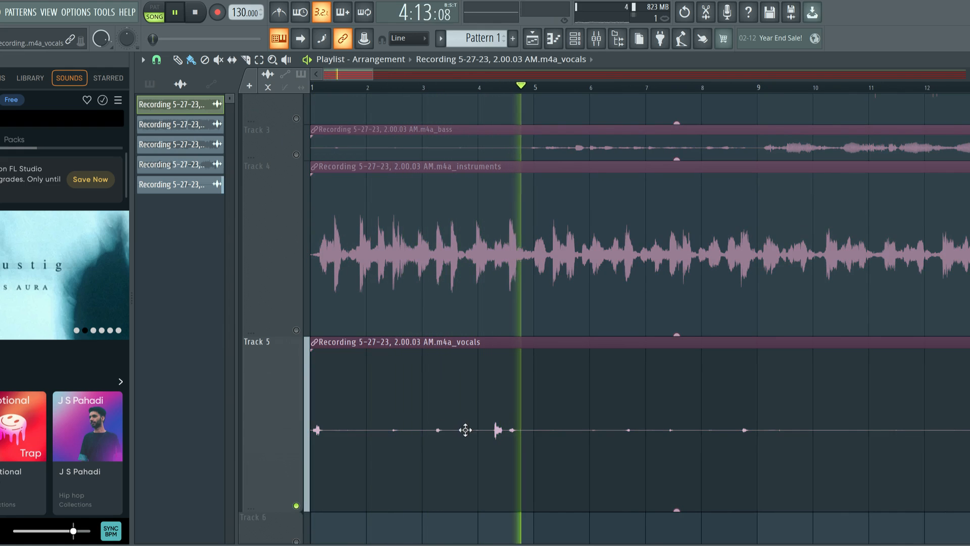
pyautogui.click(175, 12)
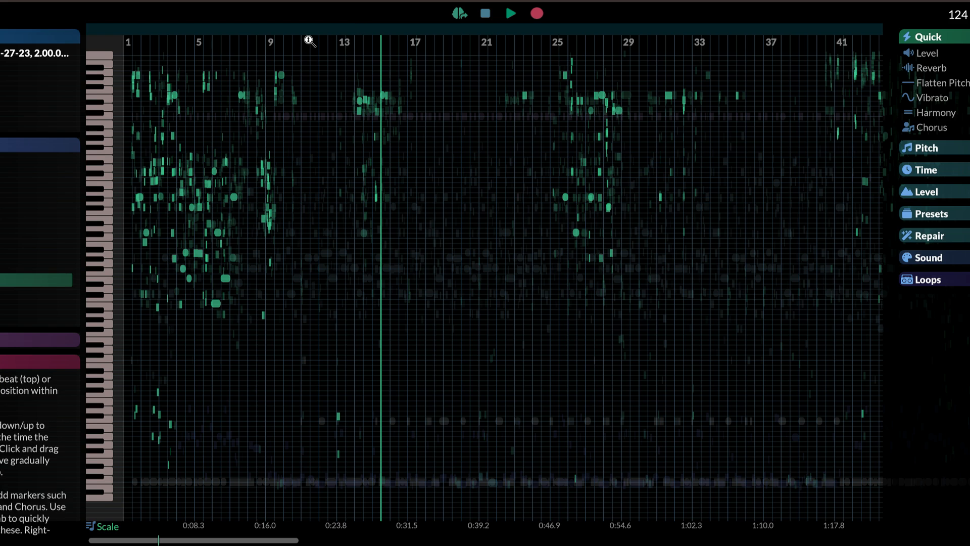
pyautogui.moveTo(309, 42)
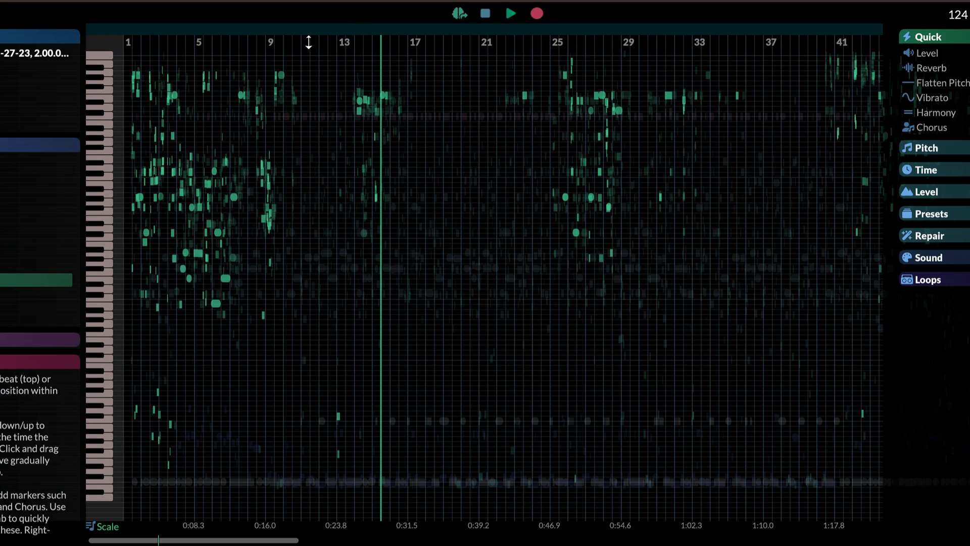
pyautogui.moveTo(193, 43)
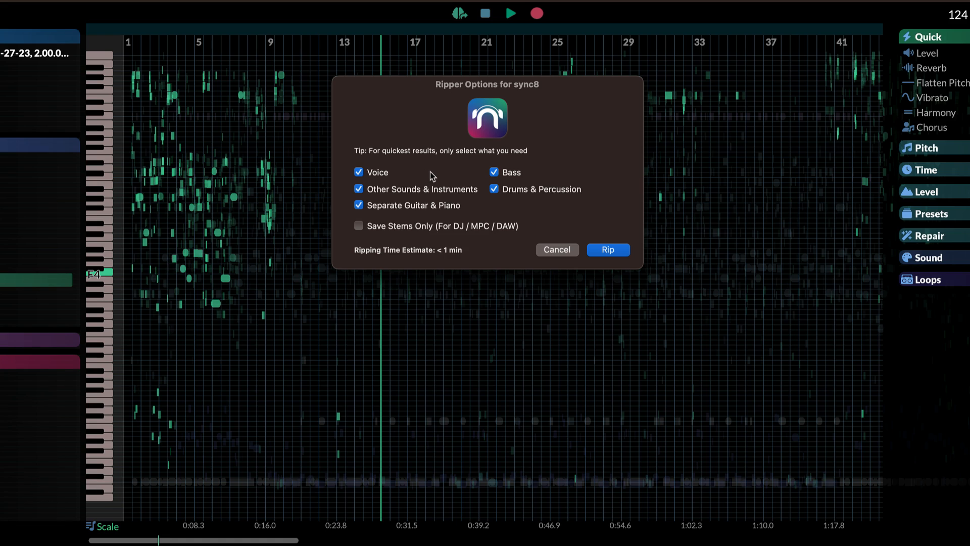
pyautogui.moveTo(368, 180)
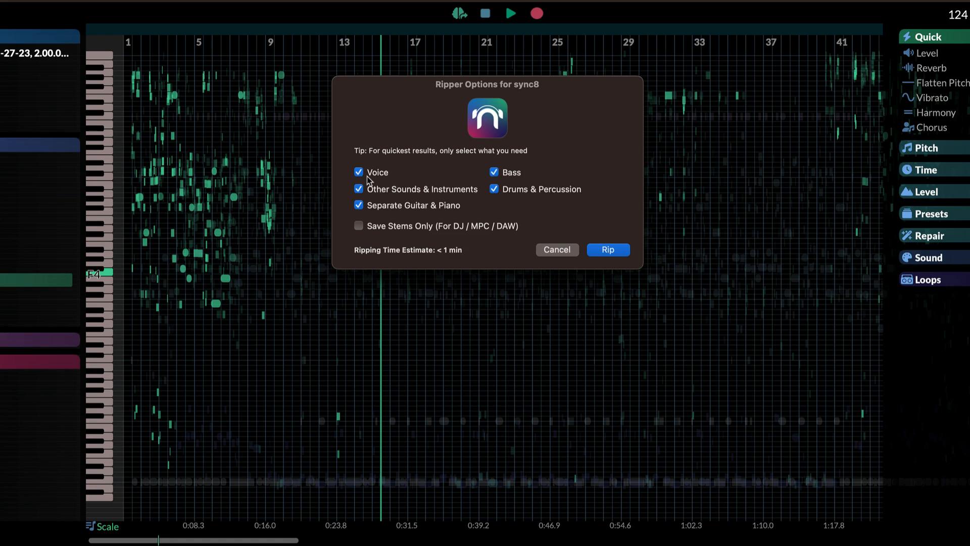
pyautogui.moveTo(498, 204)
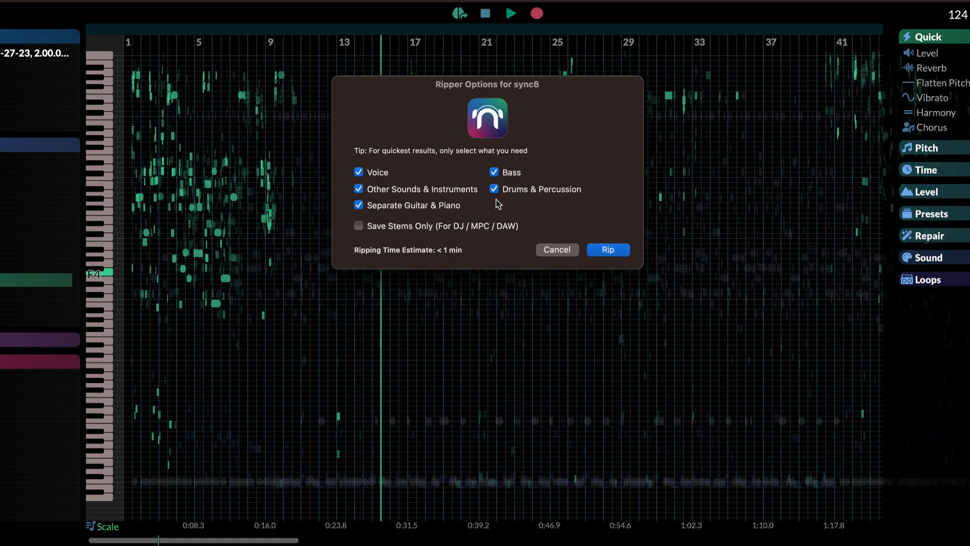
pyautogui.moveTo(547, 196)
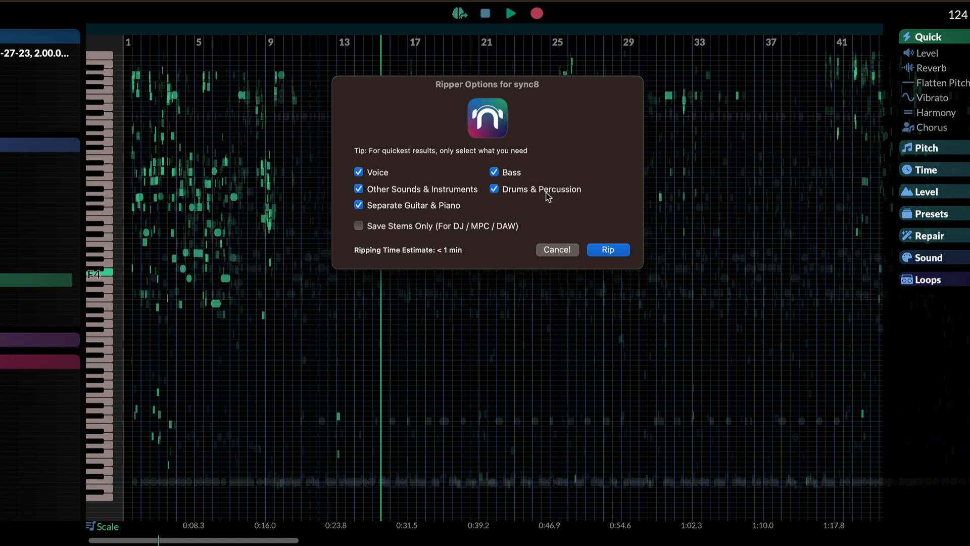
pyautogui.moveTo(355, 176)
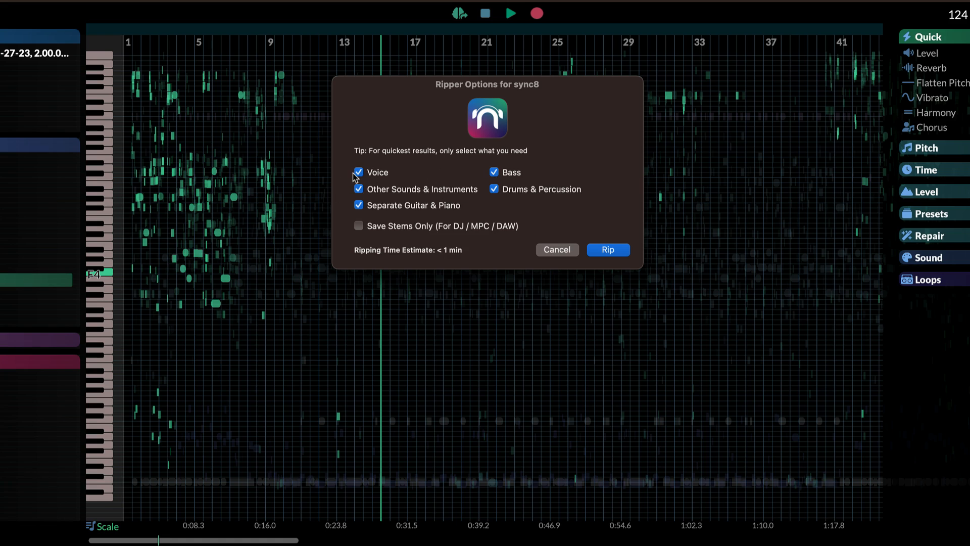
pyautogui.moveTo(413, 213)
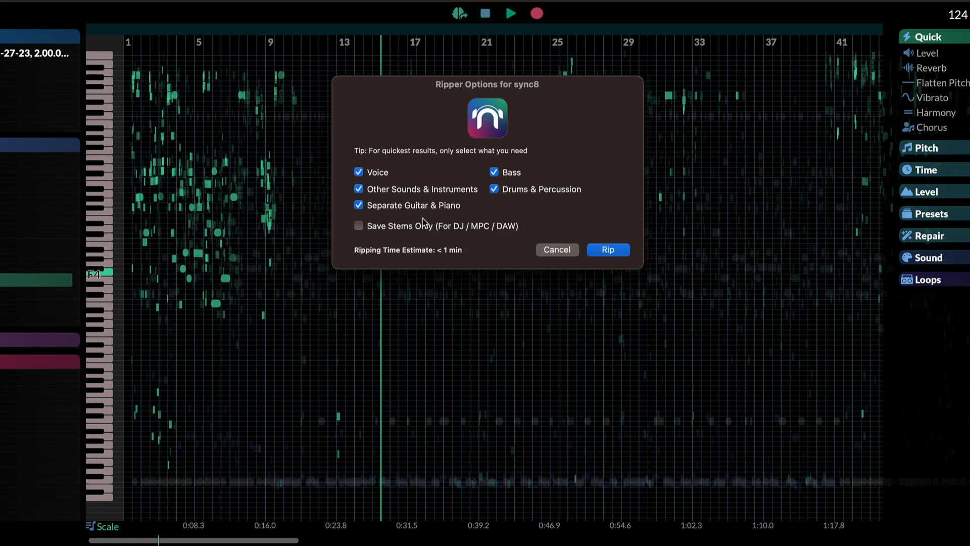
pyautogui.moveTo(447, 199)
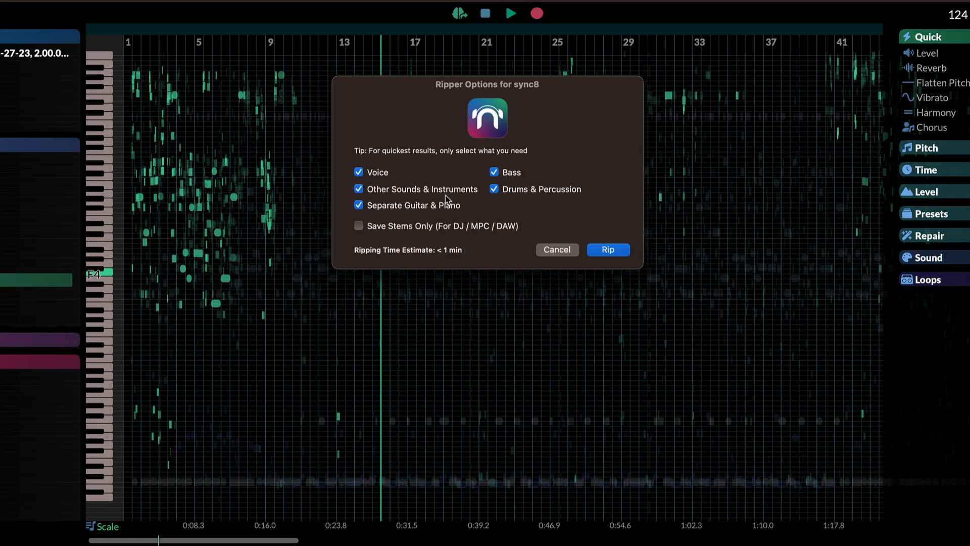
pyautogui.moveTo(392, 237)
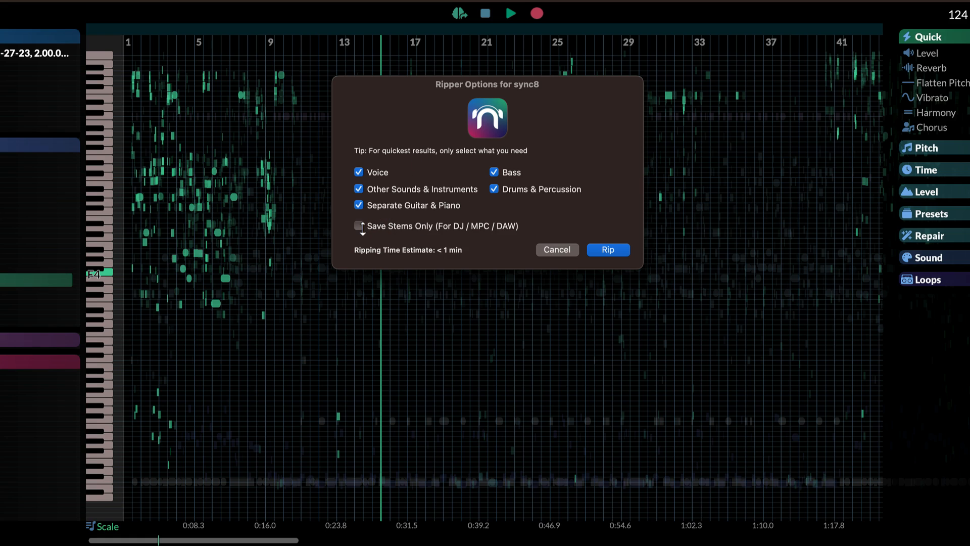
# Toggle Save Stems Only on and back off in sync8's Ripper Options.
pyautogui.click(358, 225)
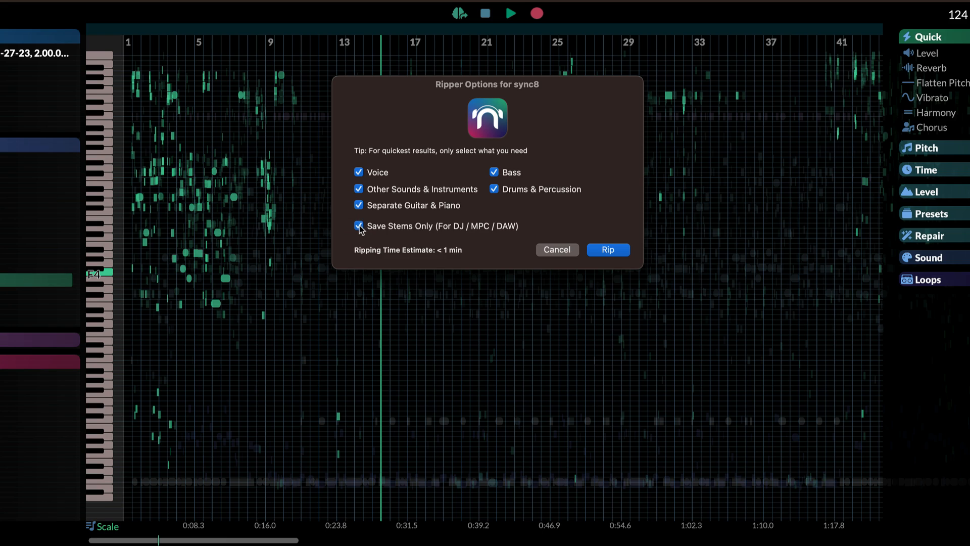
pyautogui.click(359, 226)
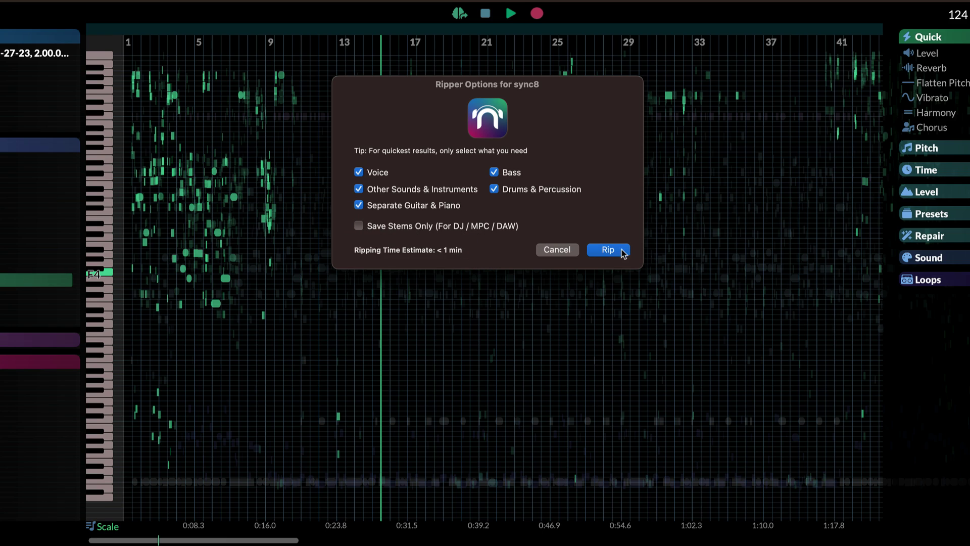
pyautogui.moveTo(555, 249)
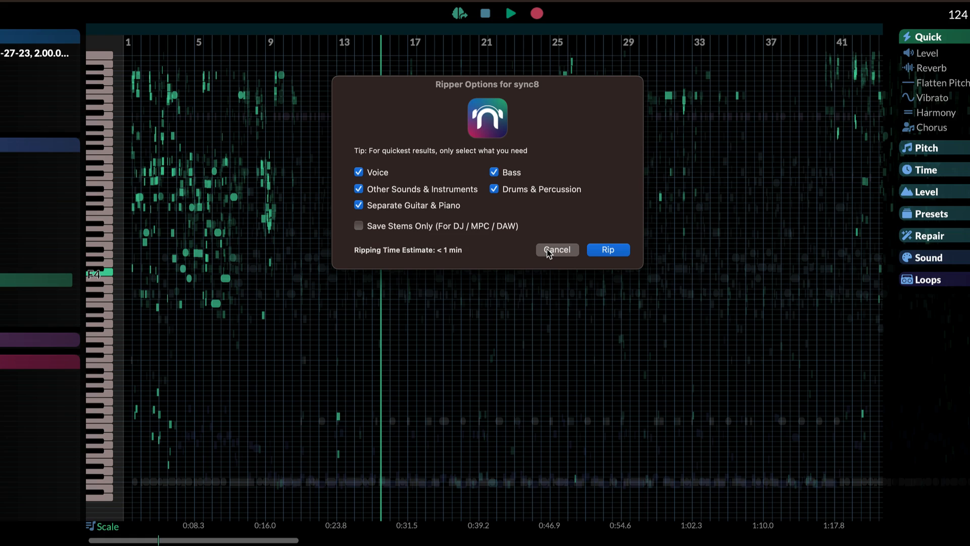
# Dismiss the separation options without separating and toggle playback of the ripped layers.
pyautogui.click(555, 250)
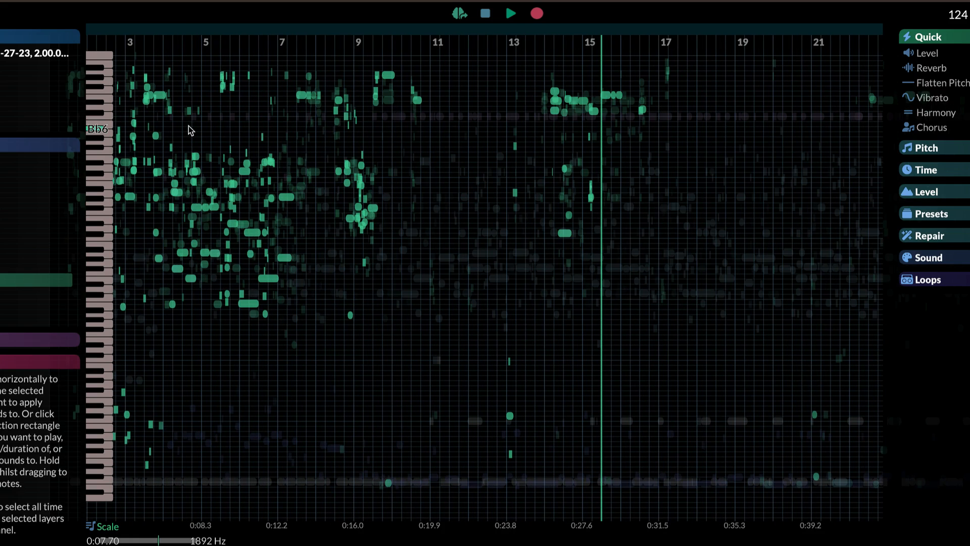
pyautogui.moveTo(176, 46)
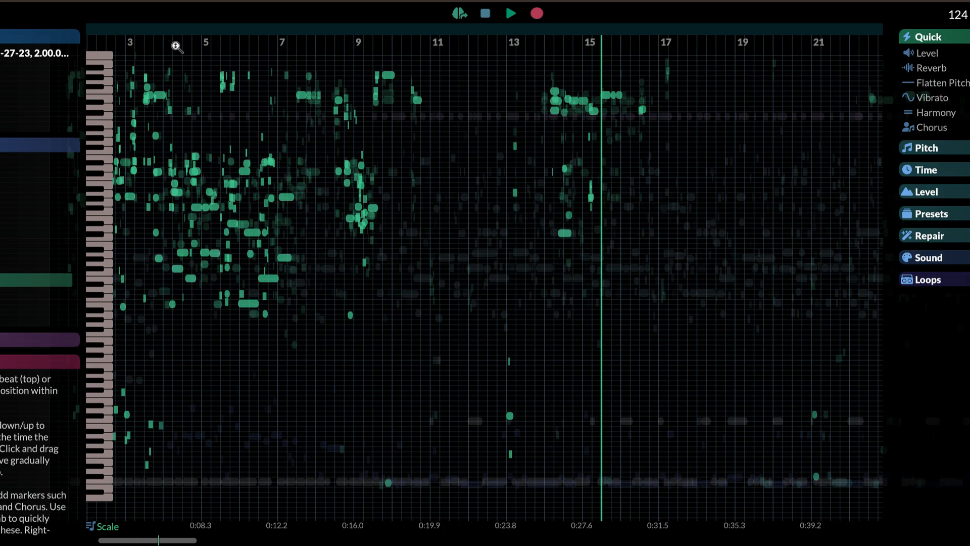
pyautogui.moveTo(433, 8)
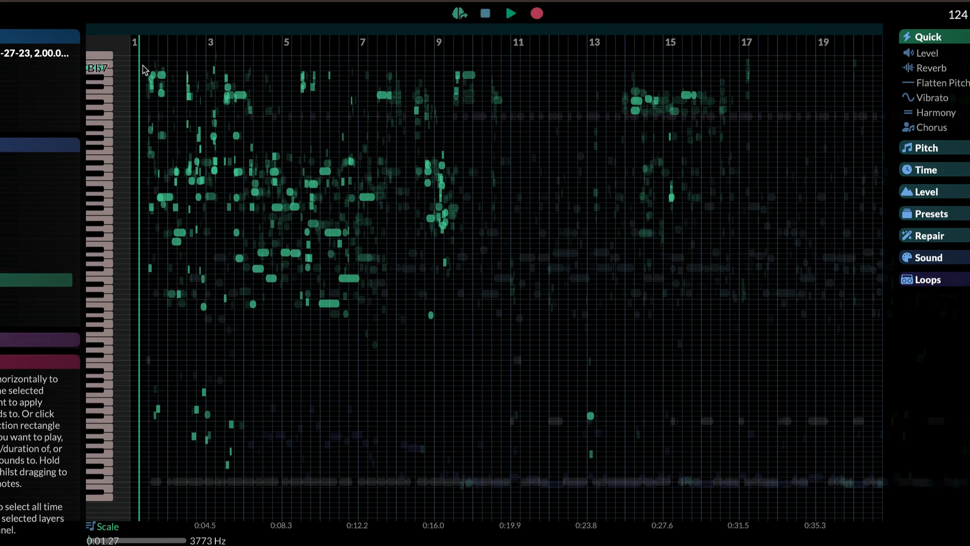
pyautogui.moveTo(181, 104)
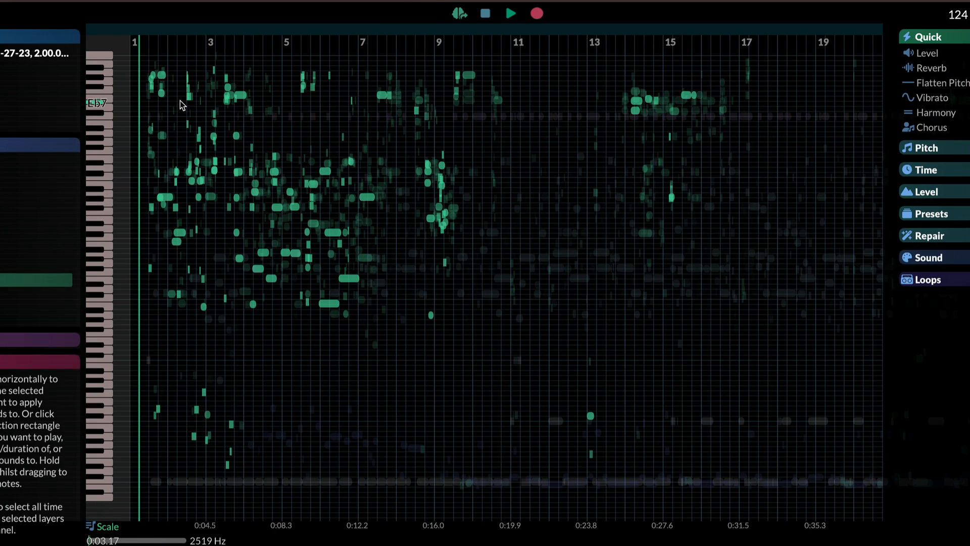
pyautogui.click(510, 13)
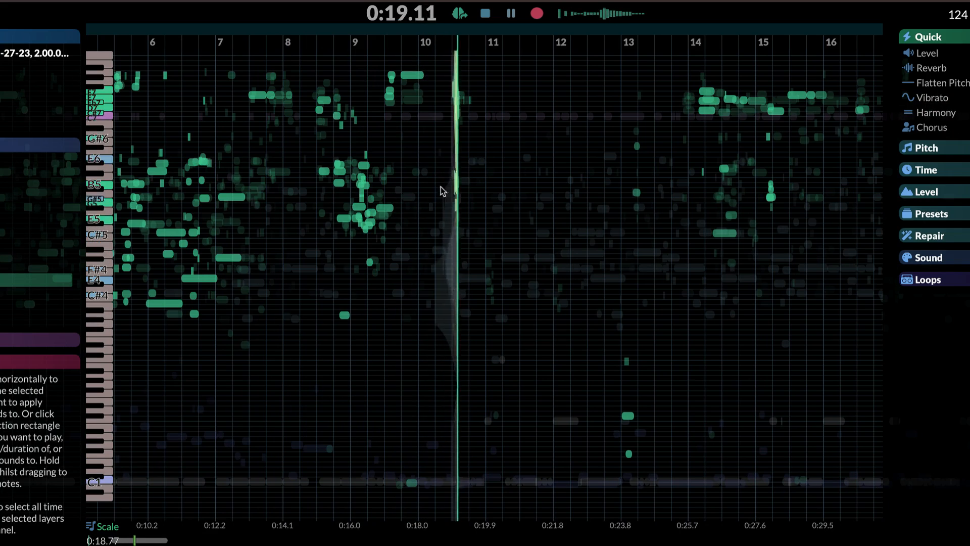
pyautogui.click(511, 13)
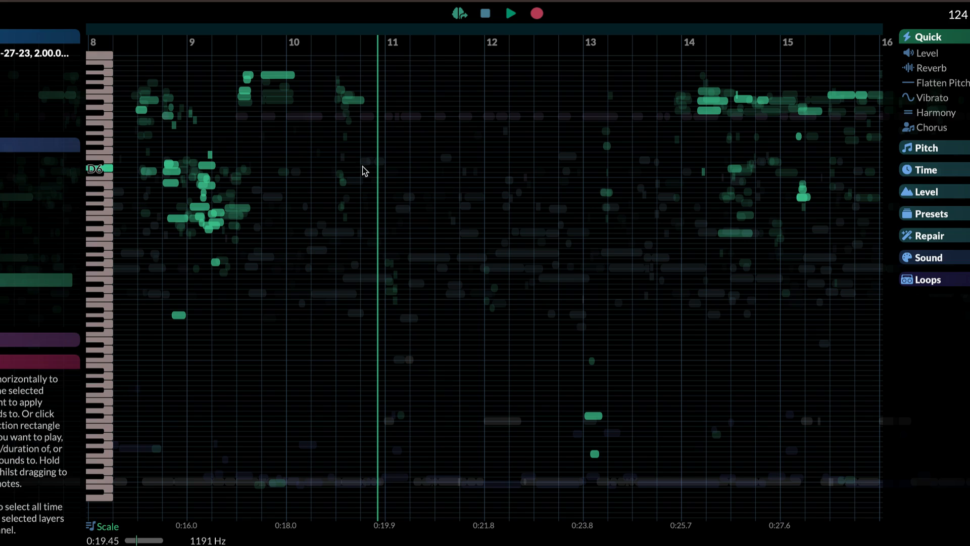
pyautogui.moveTo(261, 148)
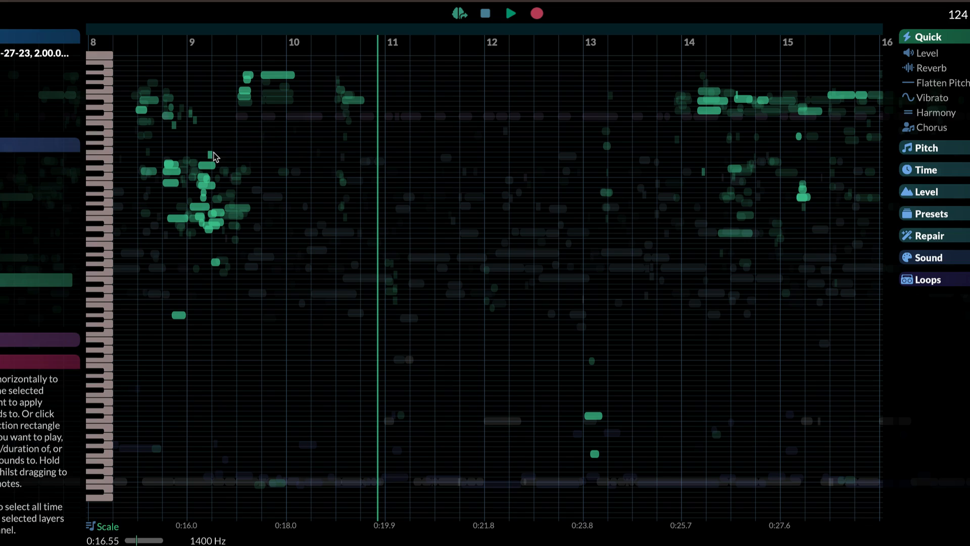
pyautogui.moveTo(277, 85)
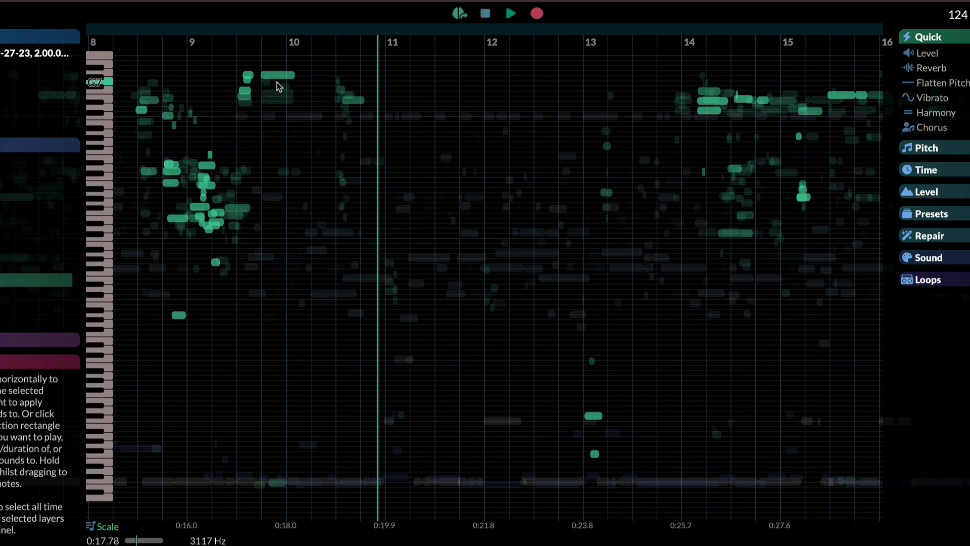
# Audition green notes near bar 10, then scroll back across the timeline.
pyautogui.hscroll(-3)
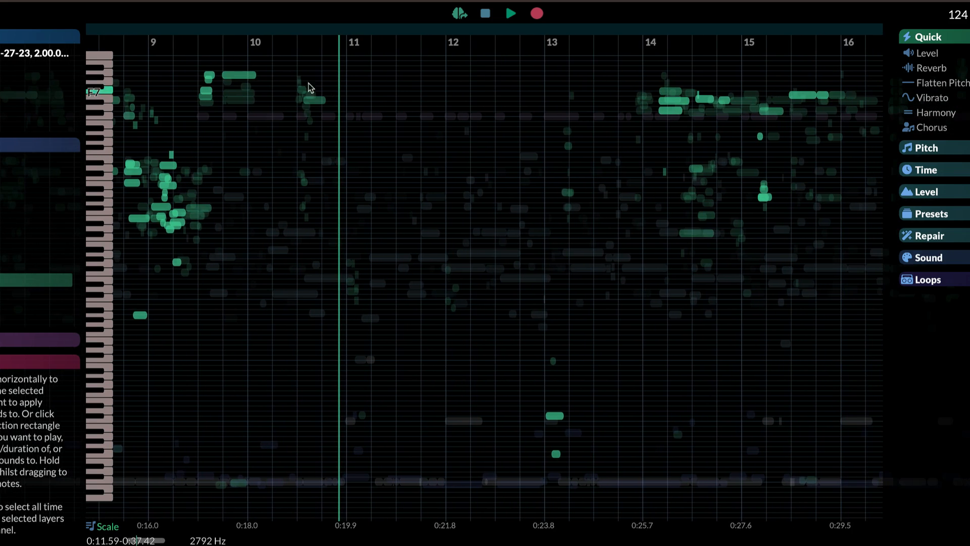
pyautogui.click(238, 75)
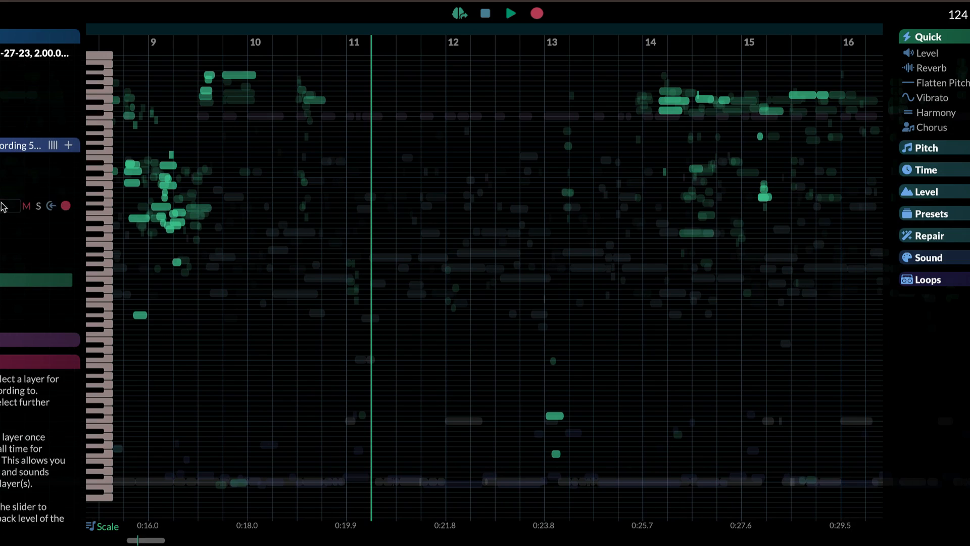
pyautogui.click(229, 75)
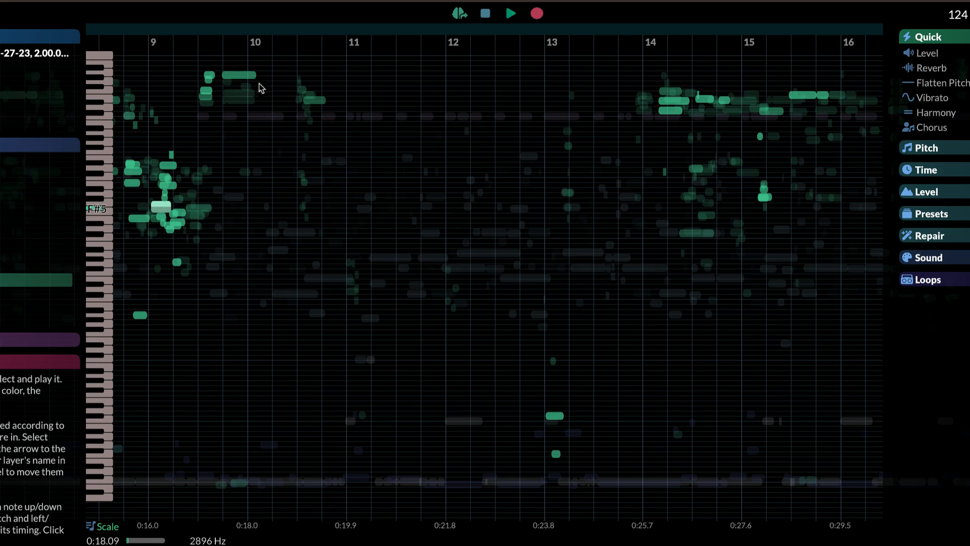
pyautogui.moveTo(673, 103)
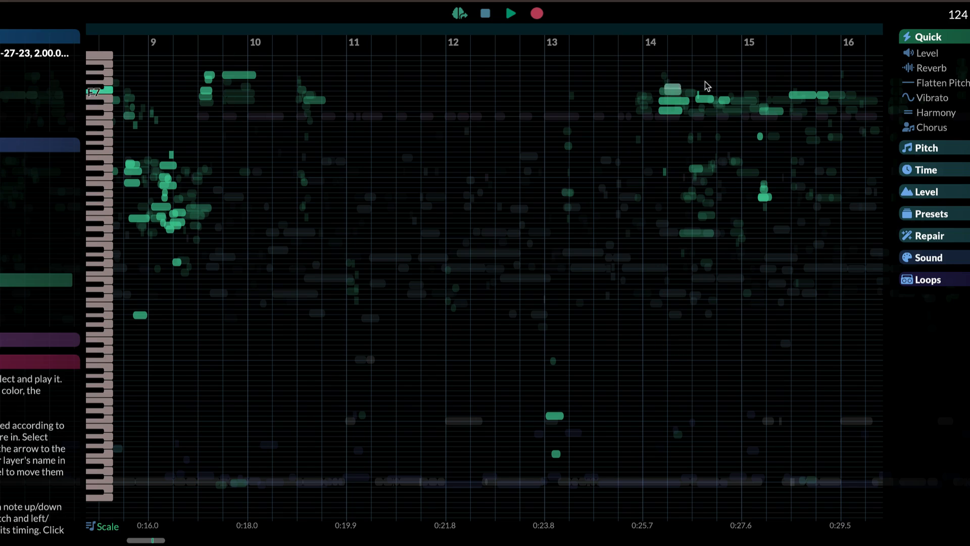
pyautogui.moveTo(696, 93)
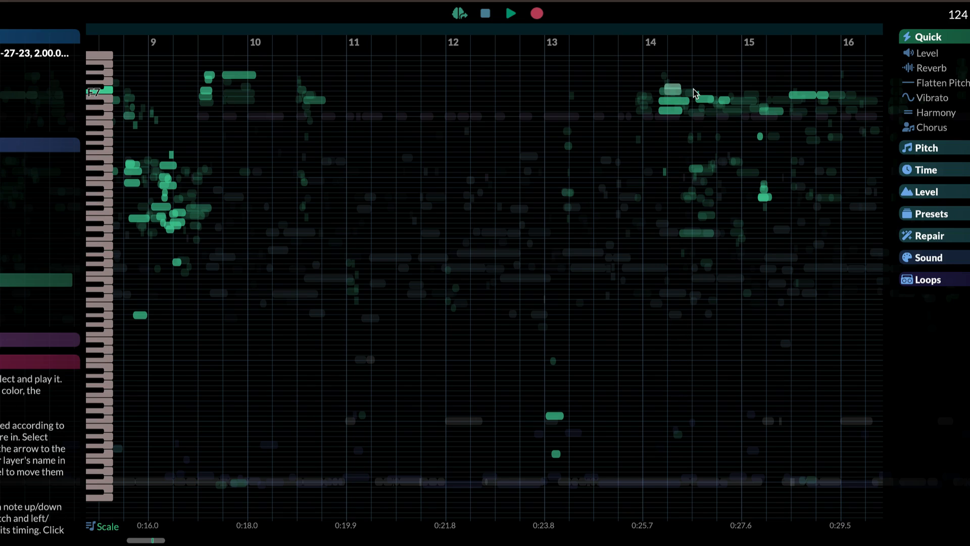
pyautogui.moveTo(692, 159)
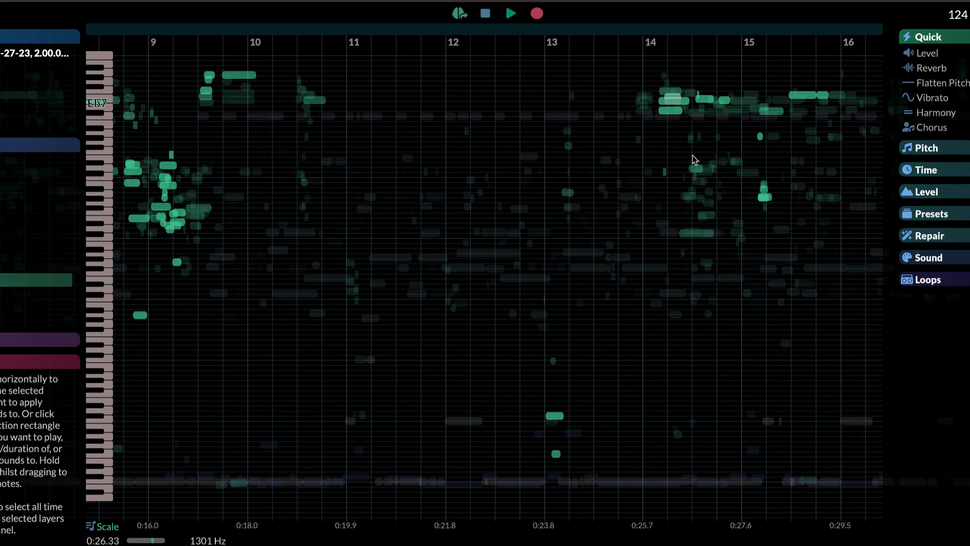
pyautogui.moveTo(547, 286)
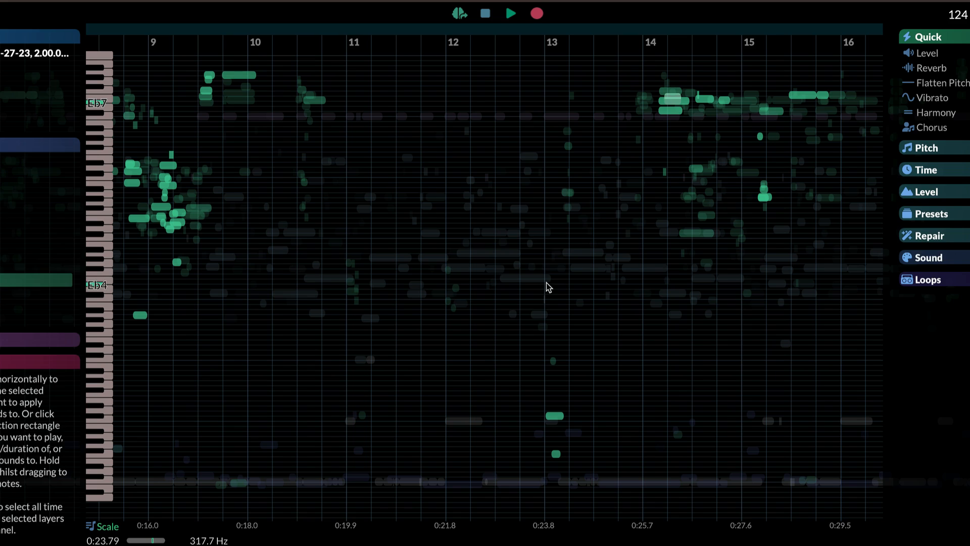
pyautogui.moveTo(536, 196)
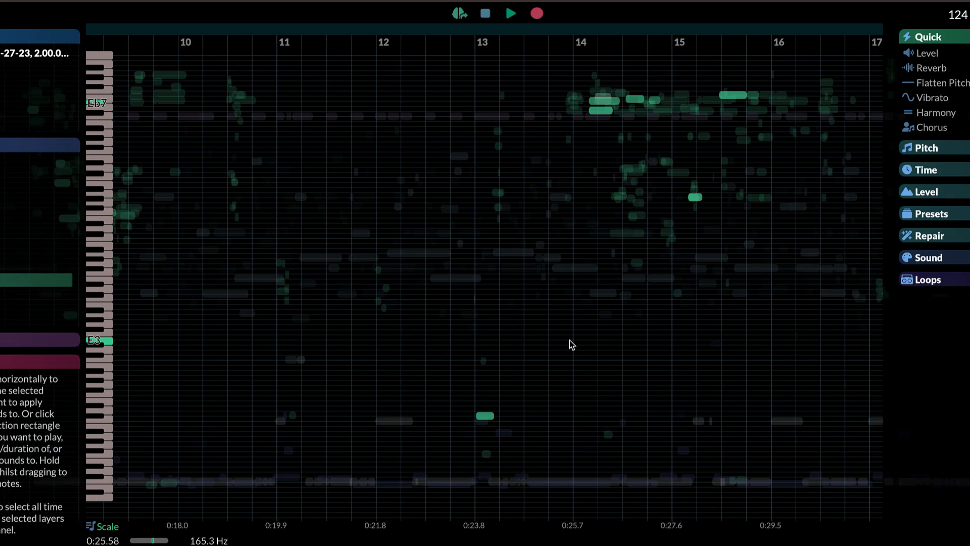
pyautogui.hscroll(-3)
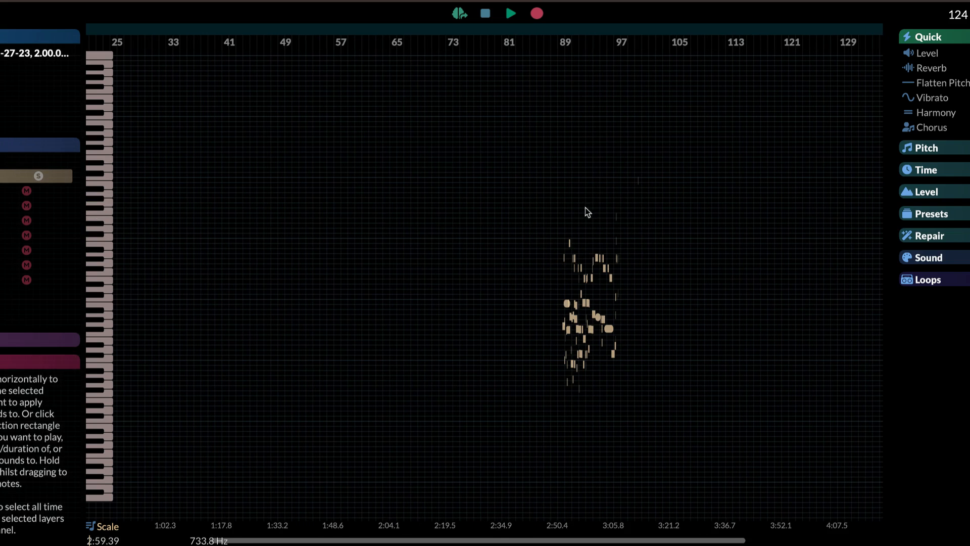
pyautogui.click(509, 13)
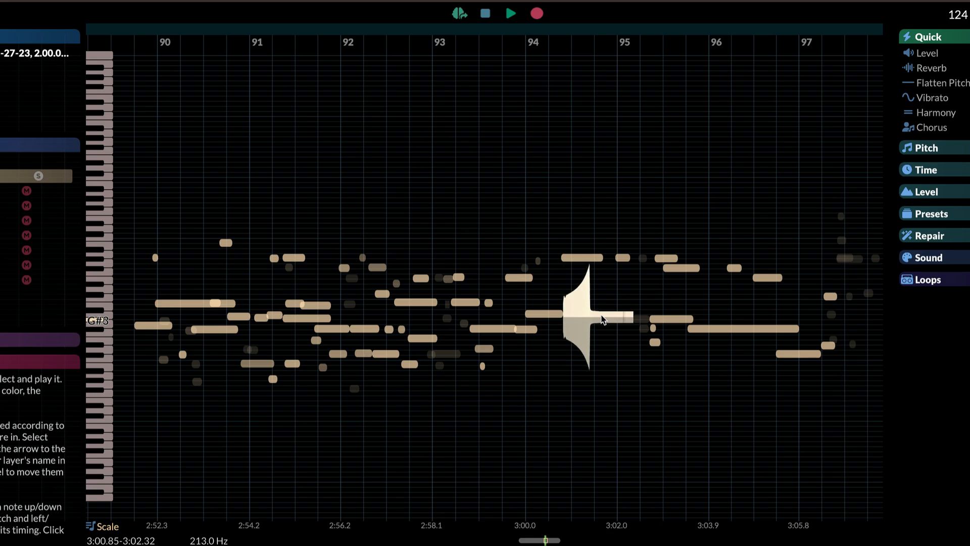
pyautogui.click(594, 318)
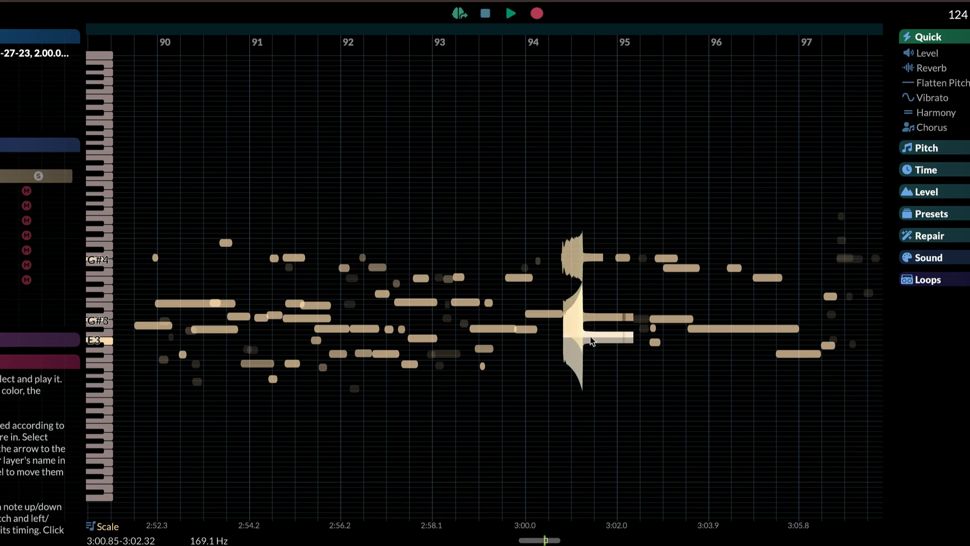
pyautogui.click(509, 13)
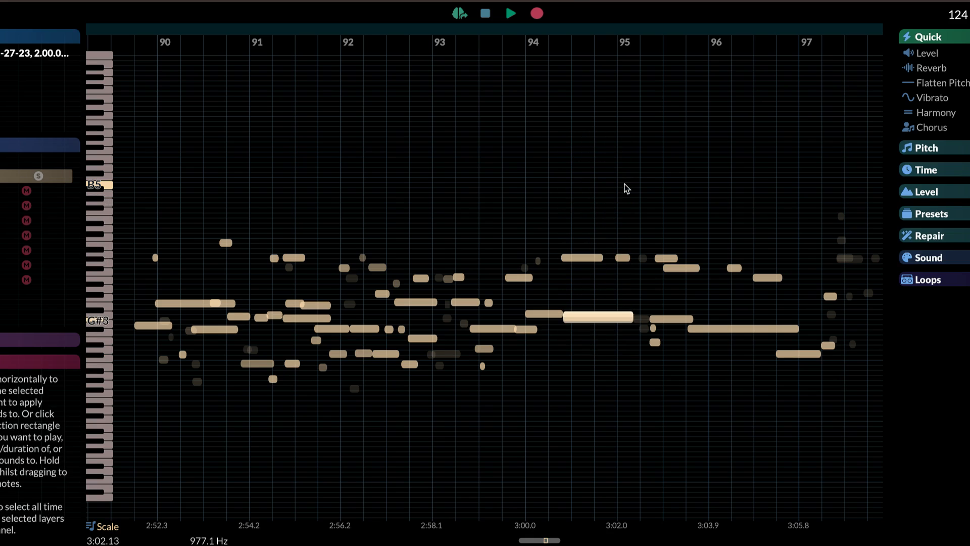
pyautogui.moveTo(473, 283)
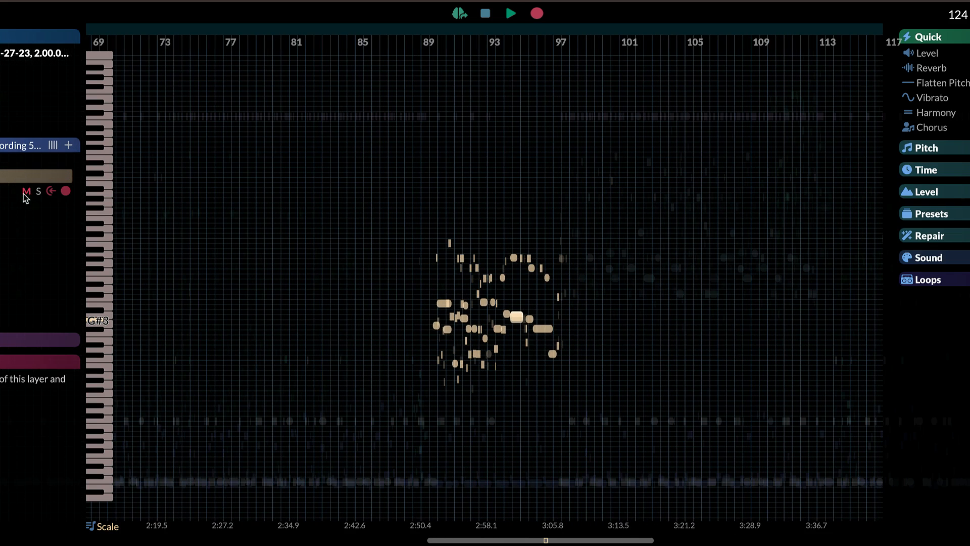
# Solo the blue layer, play its notes around bars 48–60, then place the playhead near bar 55.
pyautogui.click(38, 191)
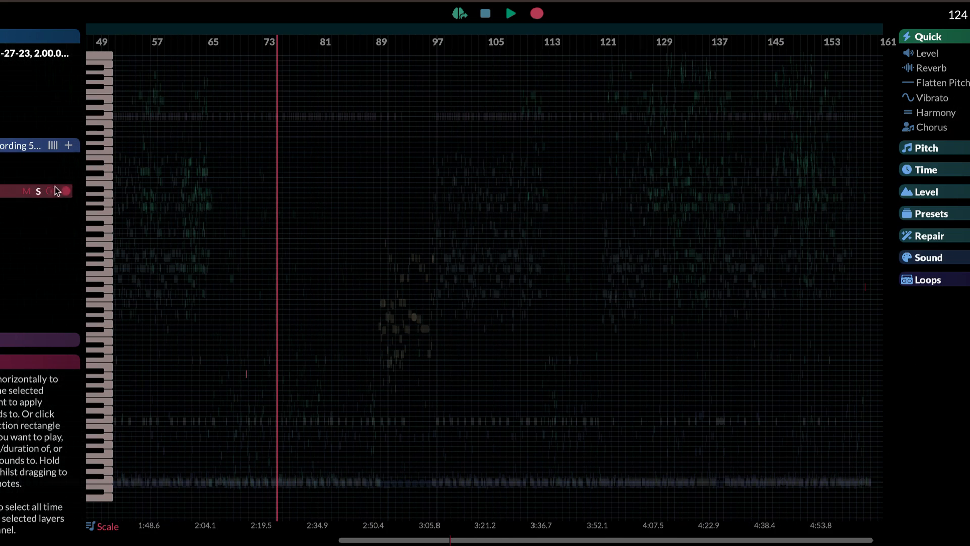
pyautogui.click(38, 206)
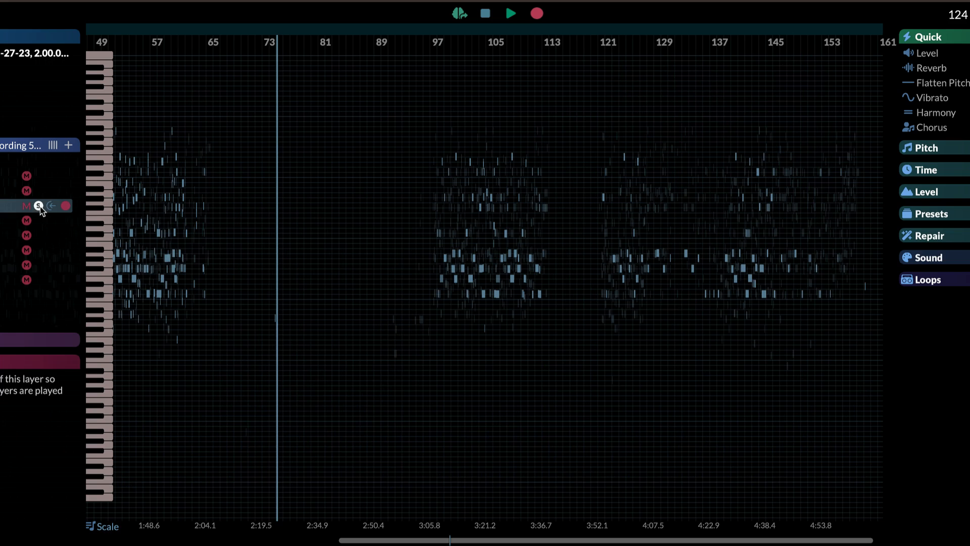
pyautogui.click(509, 13)
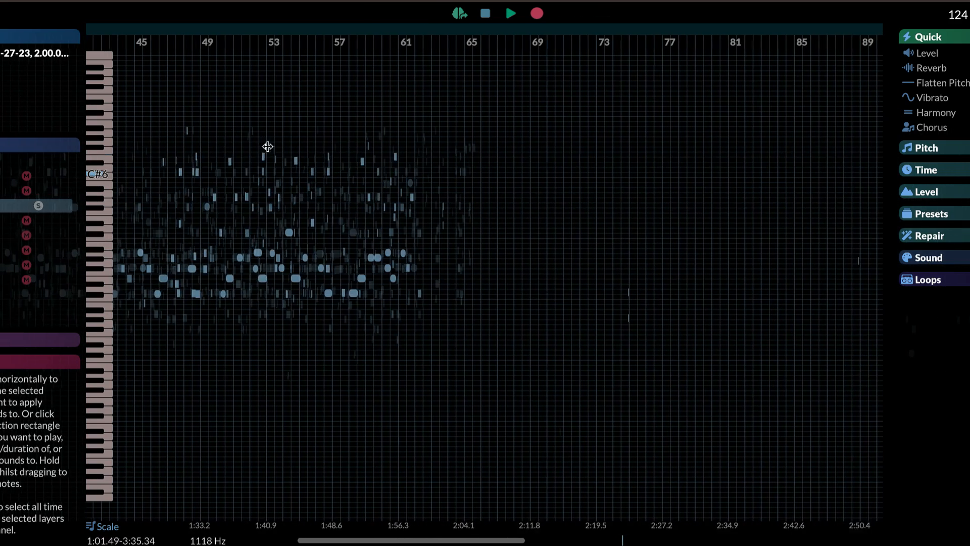
pyautogui.click(510, 13)
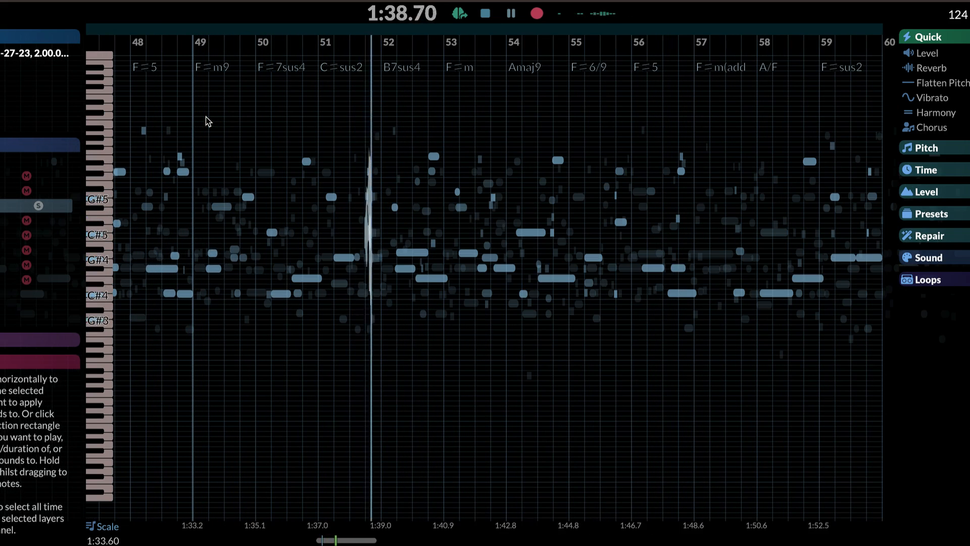
pyautogui.click(510, 13)
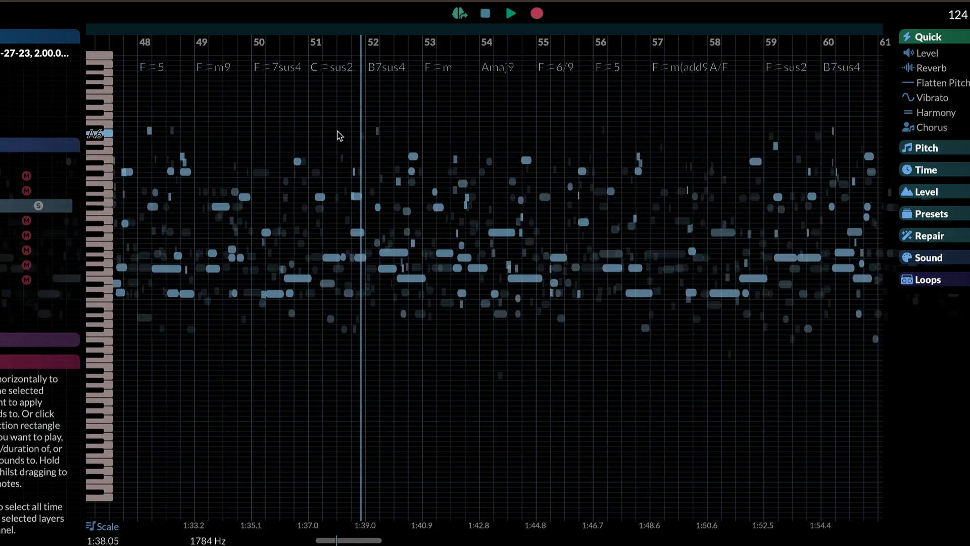
pyautogui.click(508, 13)
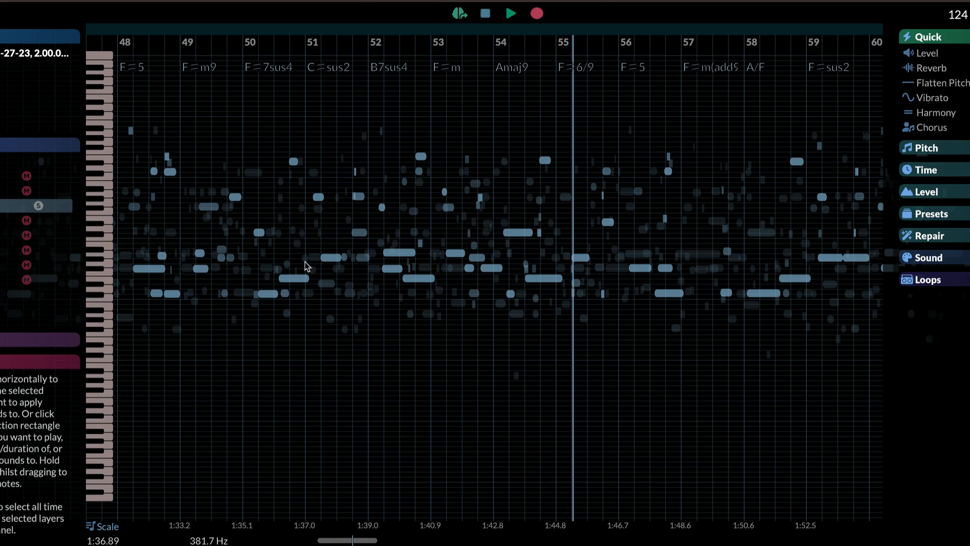
pyautogui.moveTo(286, 251)
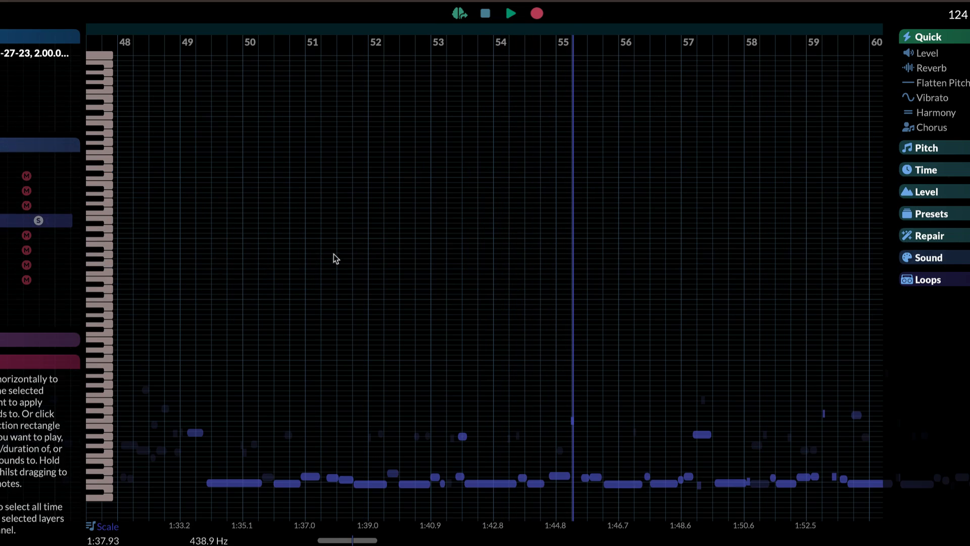
# Play the purple bass layer from bars 57 and 73, then solo the grey layer.
pyautogui.click(510, 13)
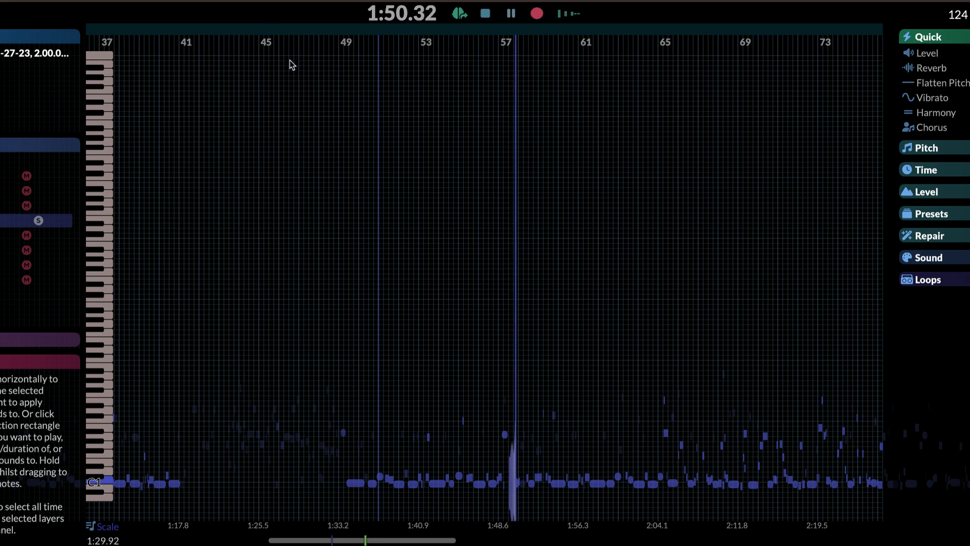
pyautogui.click(511, 13)
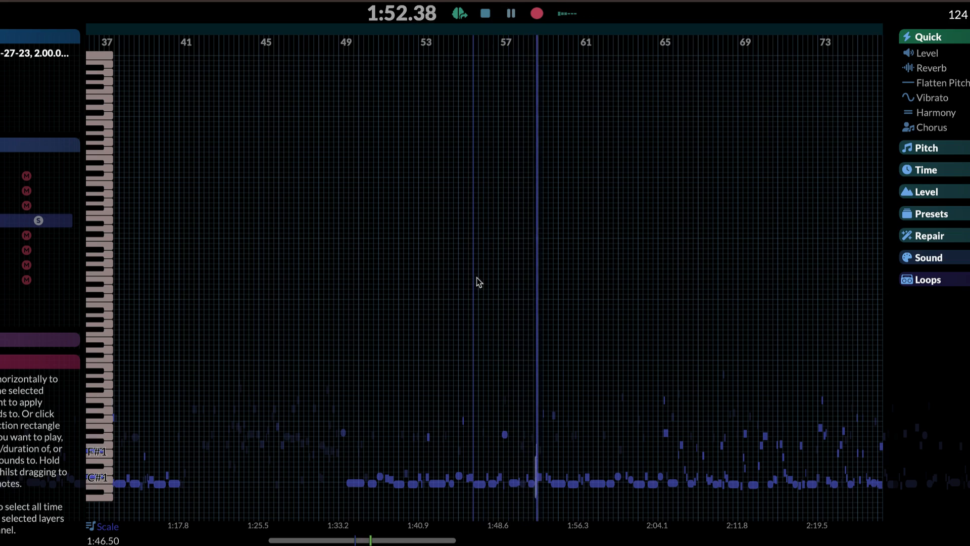
pyautogui.click(510, 13)
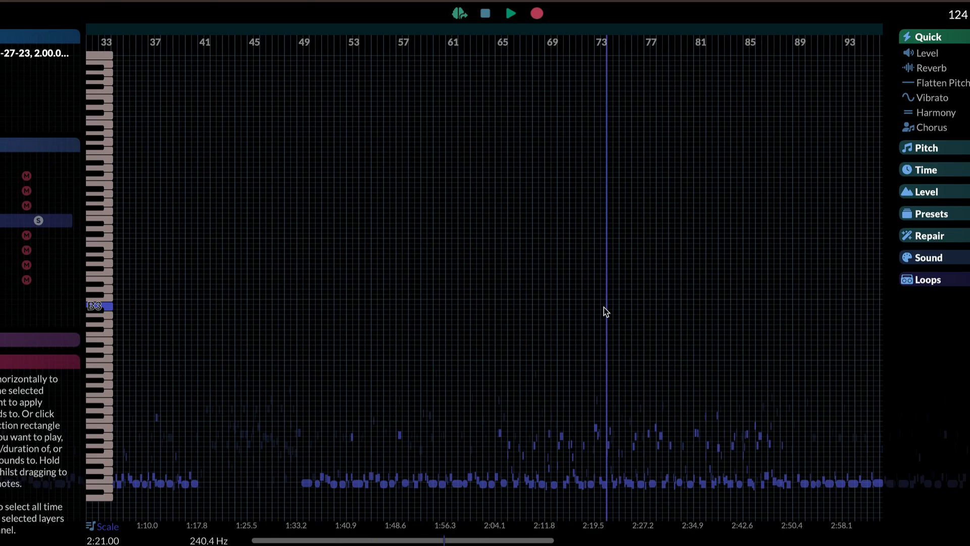
pyautogui.click(509, 14)
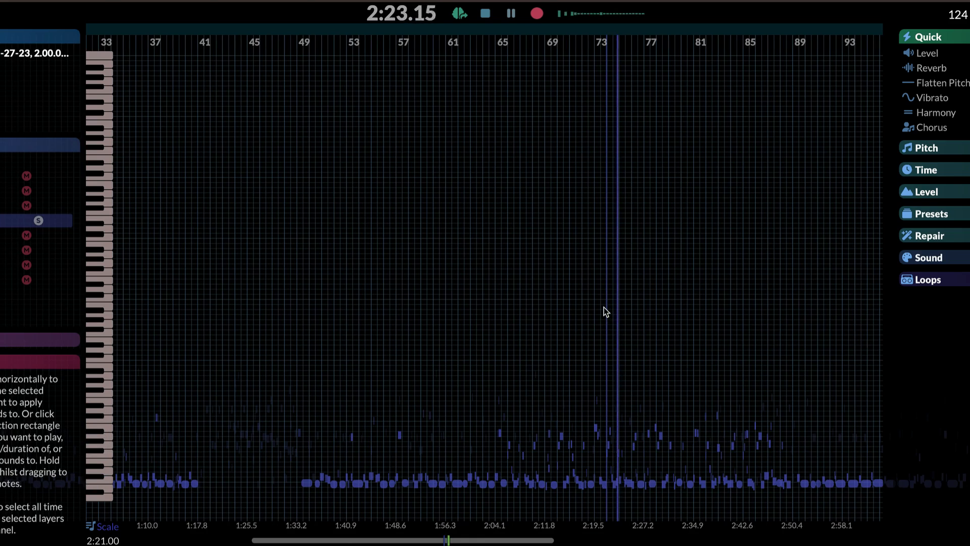
pyautogui.click(511, 13)
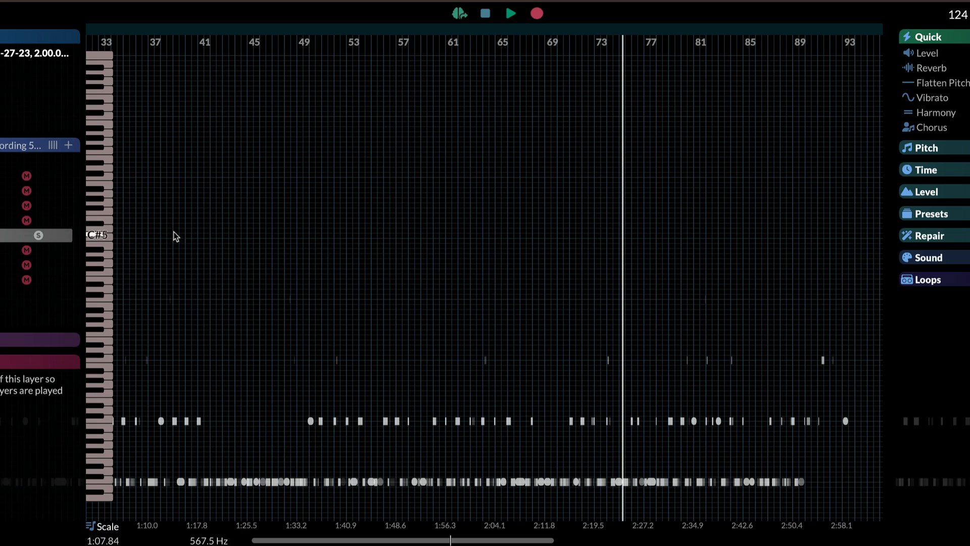
# Play the soloed grey layer around bars 15–16 twice, stopping each time.
pyautogui.click(508, 13)
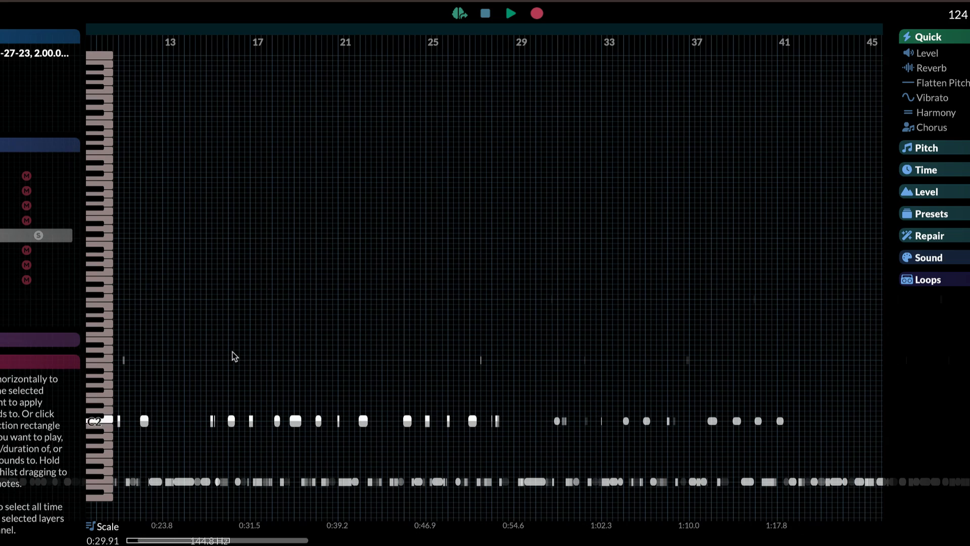
pyautogui.click(509, 12)
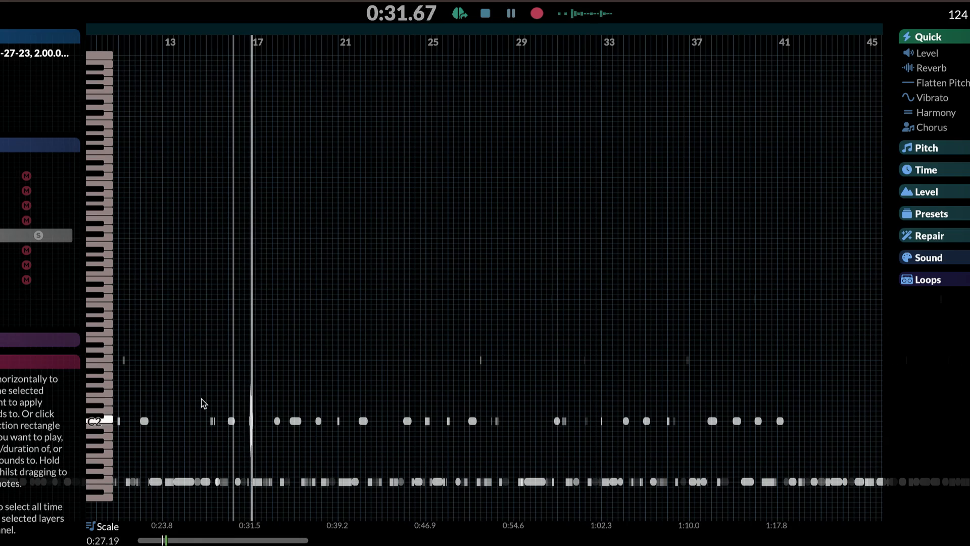
pyautogui.click(510, 12)
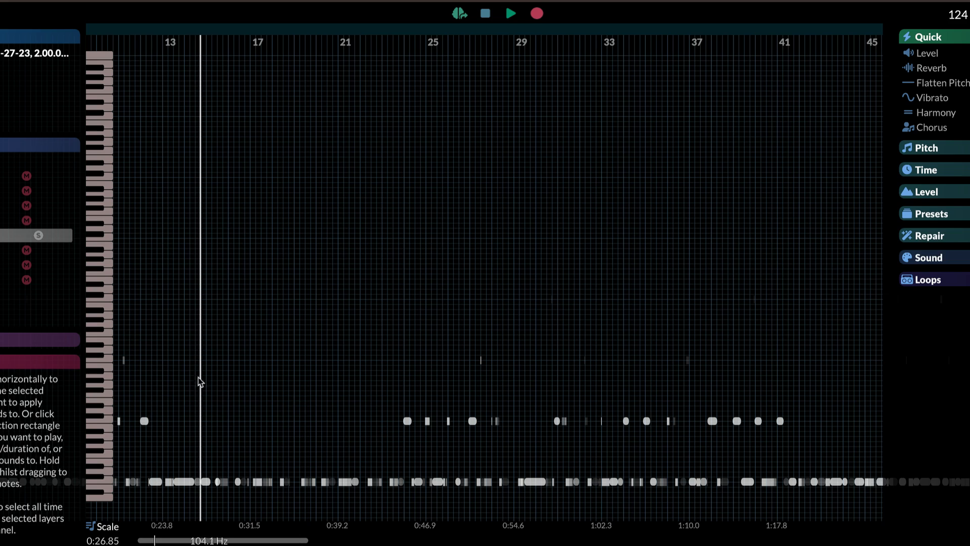
pyautogui.click(509, 13)
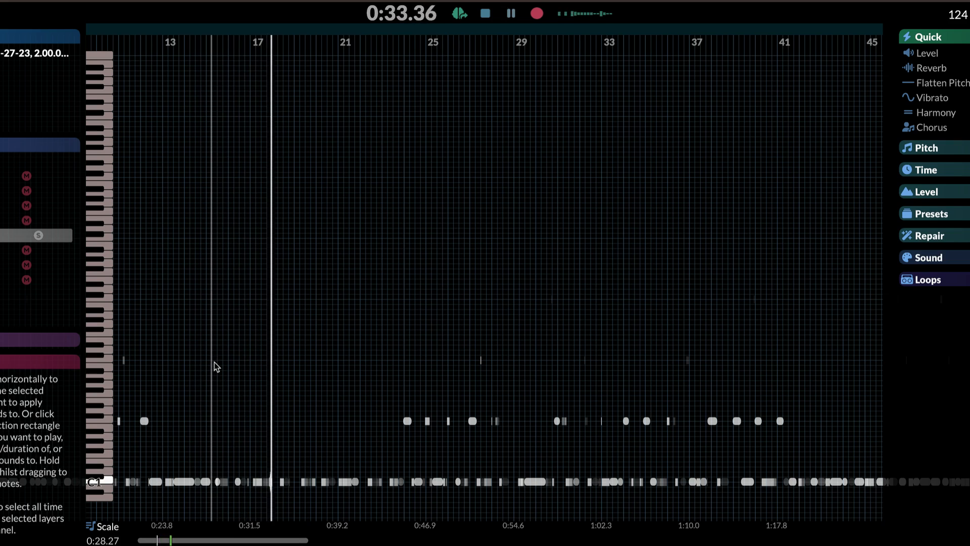
pyautogui.click(510, 13)
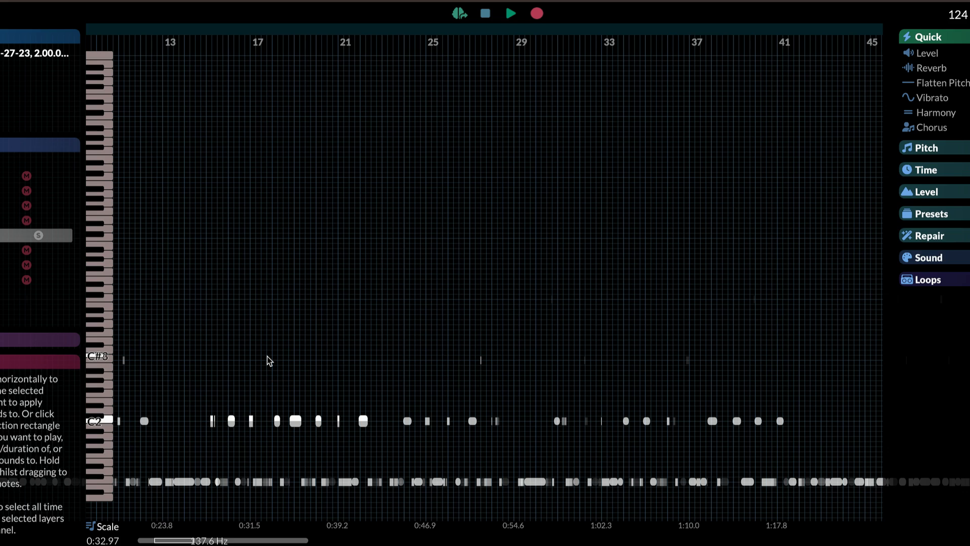
pyautogui.moveTo(298, 227)
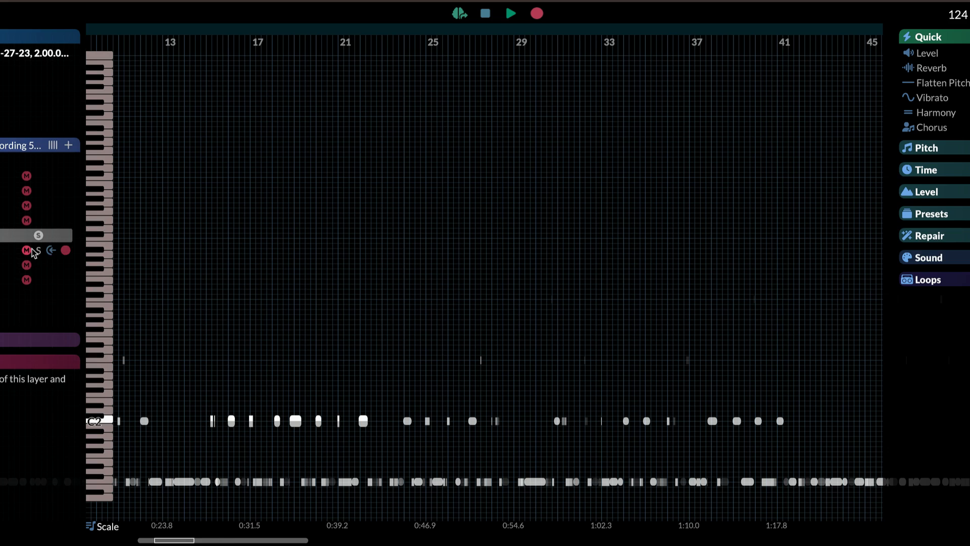
# Solo the next separated layer and listen to it briefly.
pyautogui.click(39, 234)
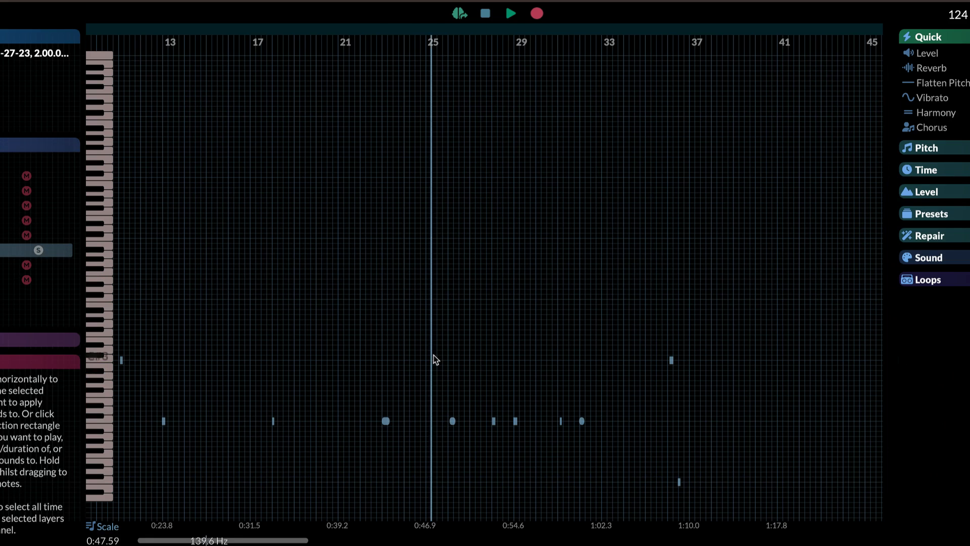
pyautogui.click(509, 12)
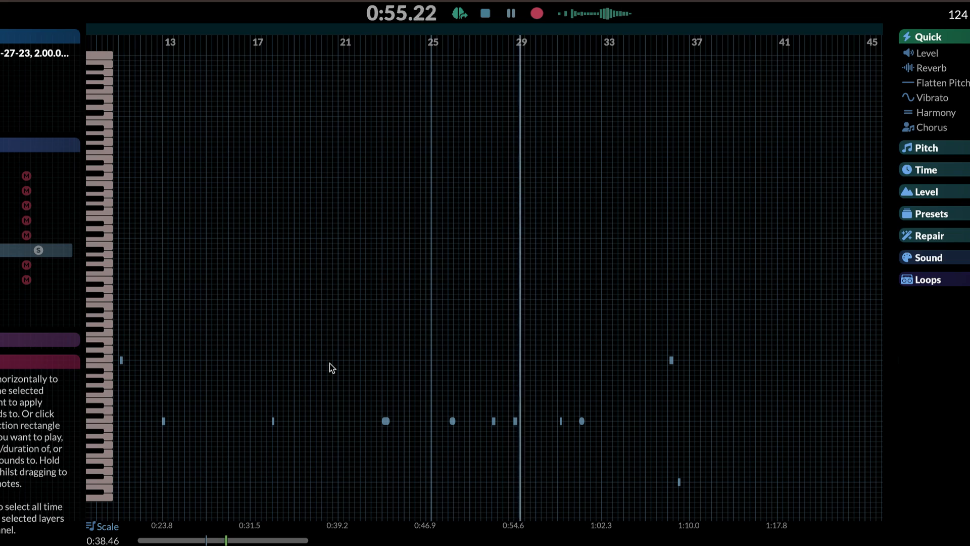
pyautogui.click(510, 13)
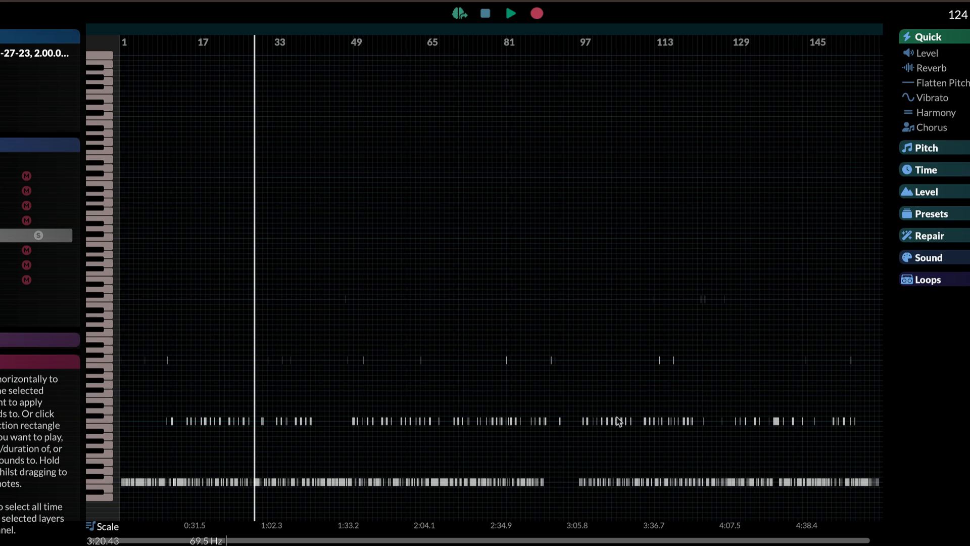
# Switch the solo to the pink high-register layer and play it.
pyautogui.click(509, 12)
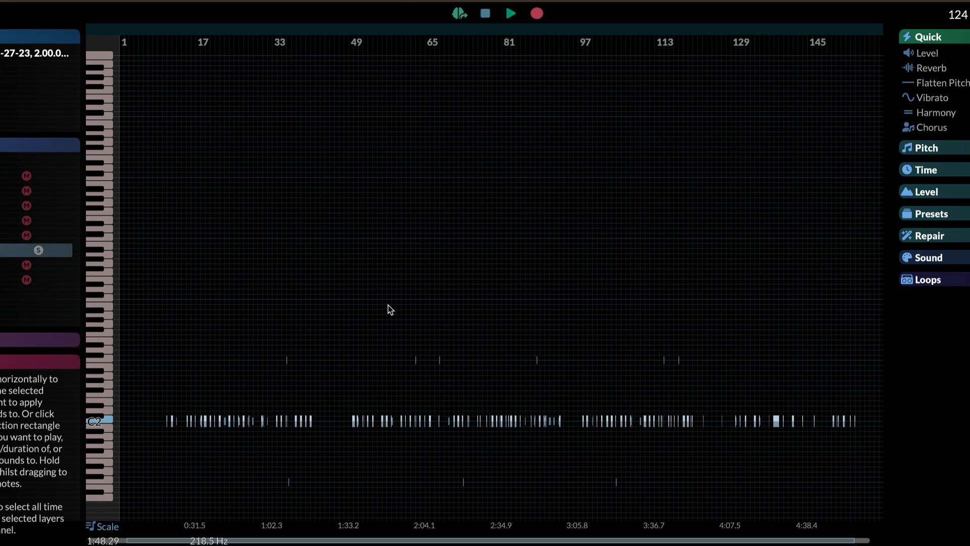
pyautogui.click(509, 12)
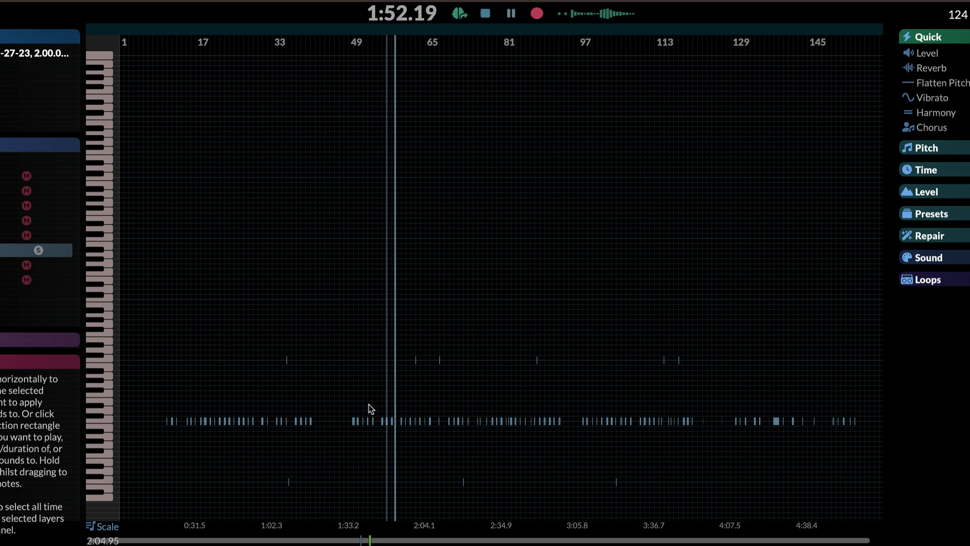
pyautogui.click(510, 13)
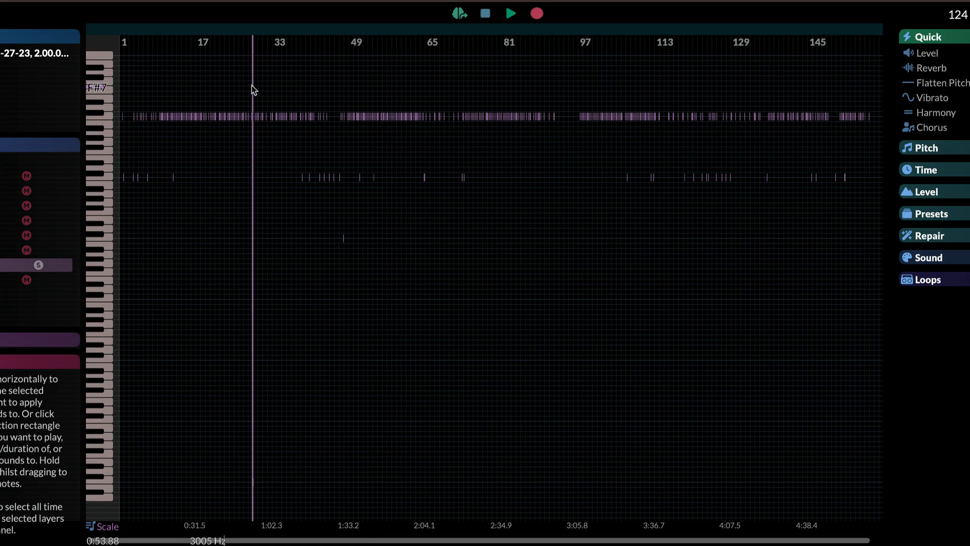
# Play and stop the purple layer repeatedly across bars 41–59, including from bar 50.
pyautogui.click(509, 14)
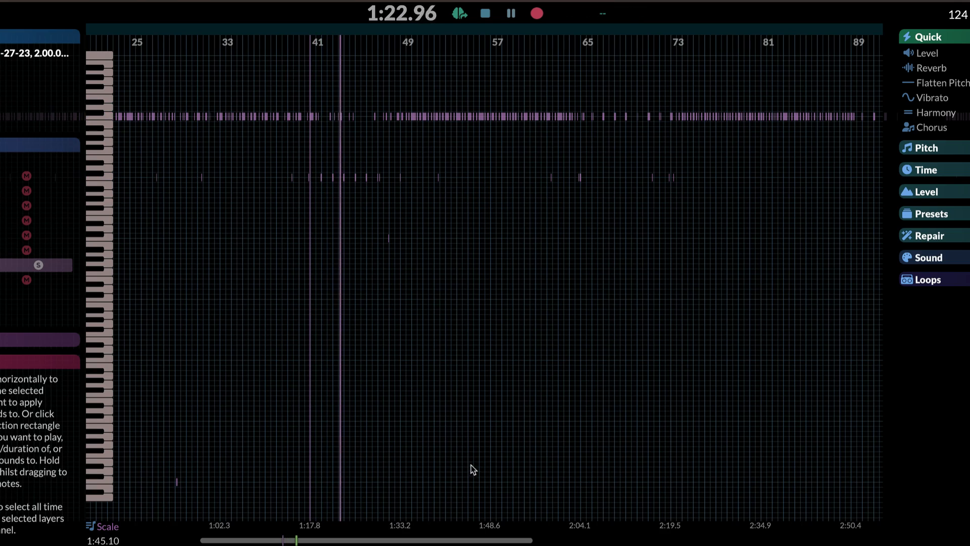
pyautogui.click(511, 13)
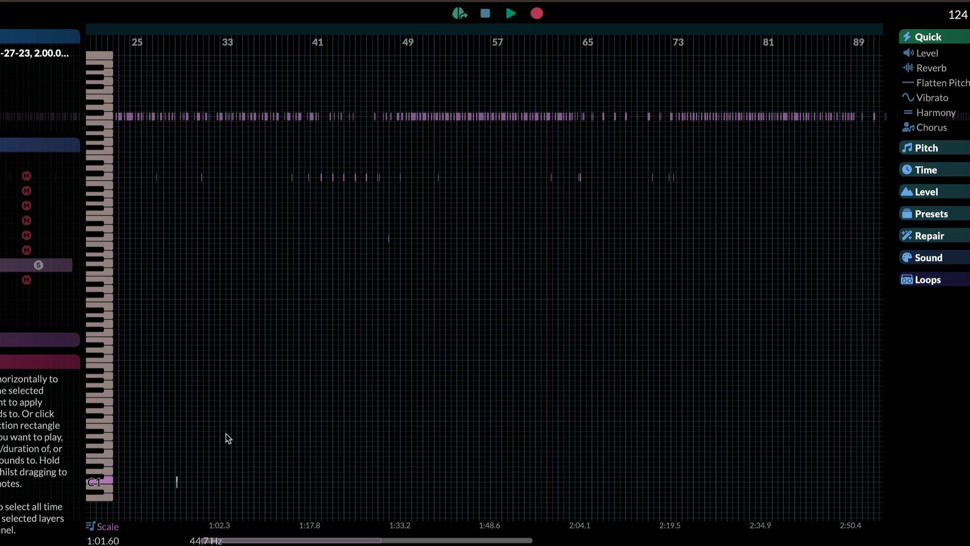
pyautogui.click(509, 13)
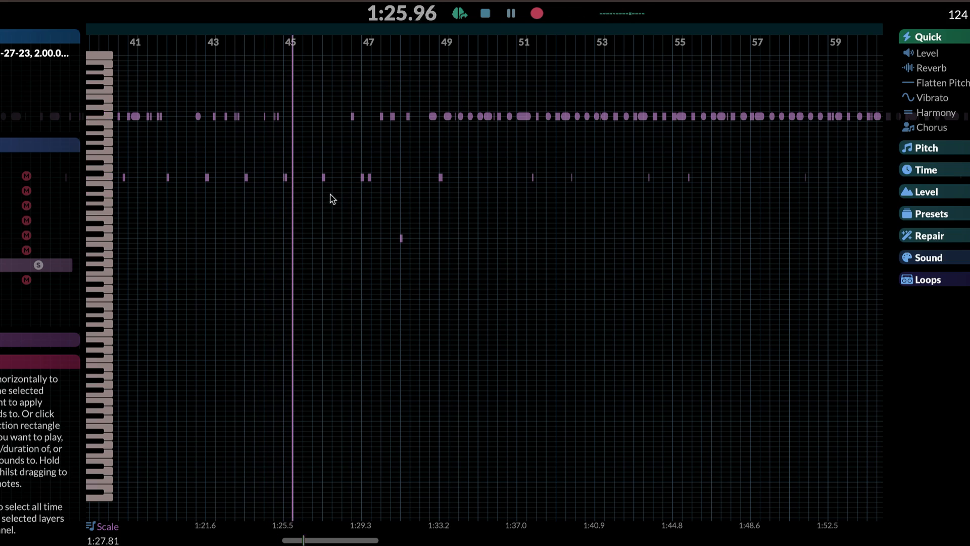
pyautogui.click(511, 13)
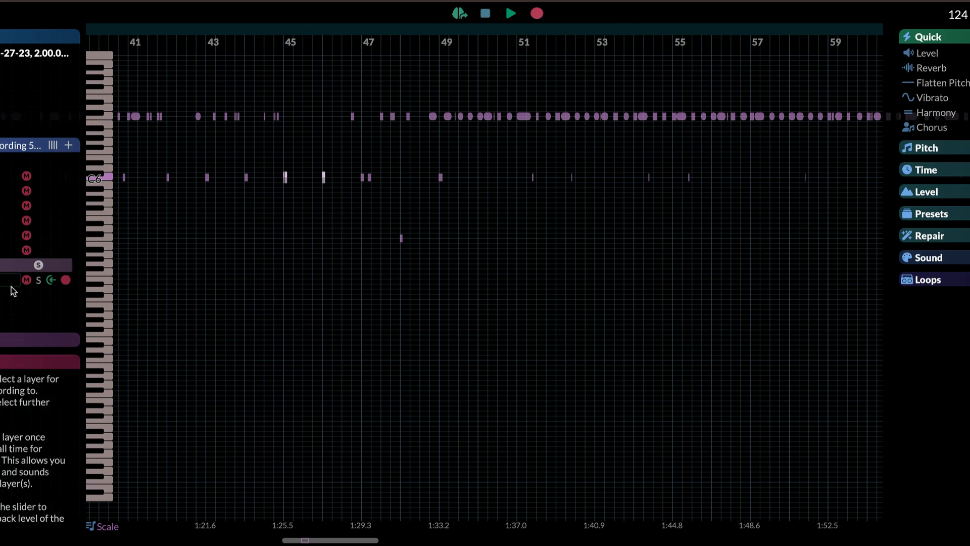
pyautogui.moveTo(371, 130)
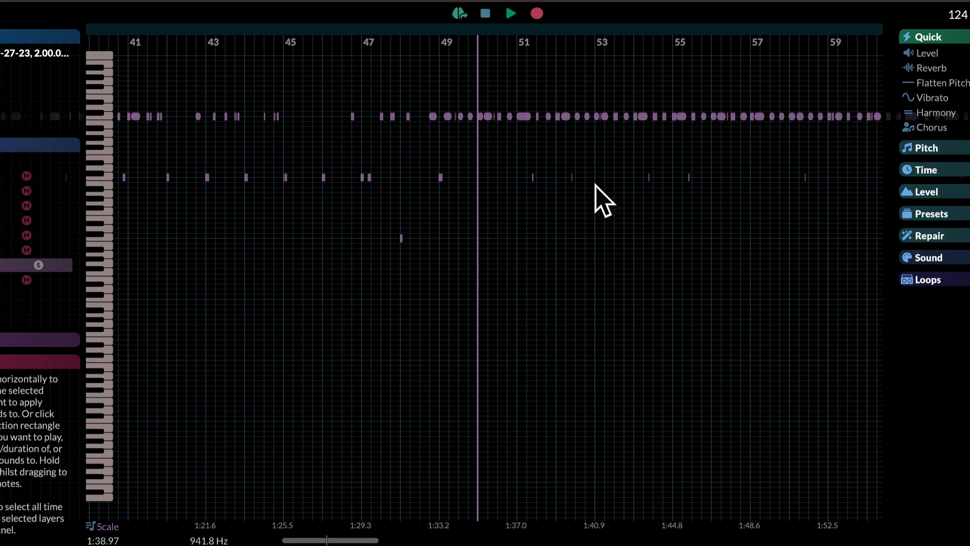
pyautogui.click(509, 13)
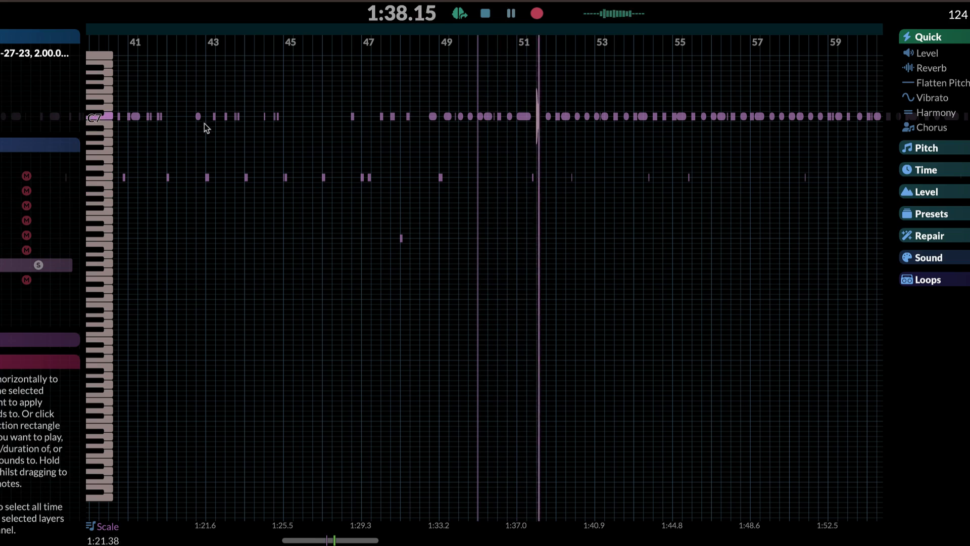
pyautogui.click(510, 14)
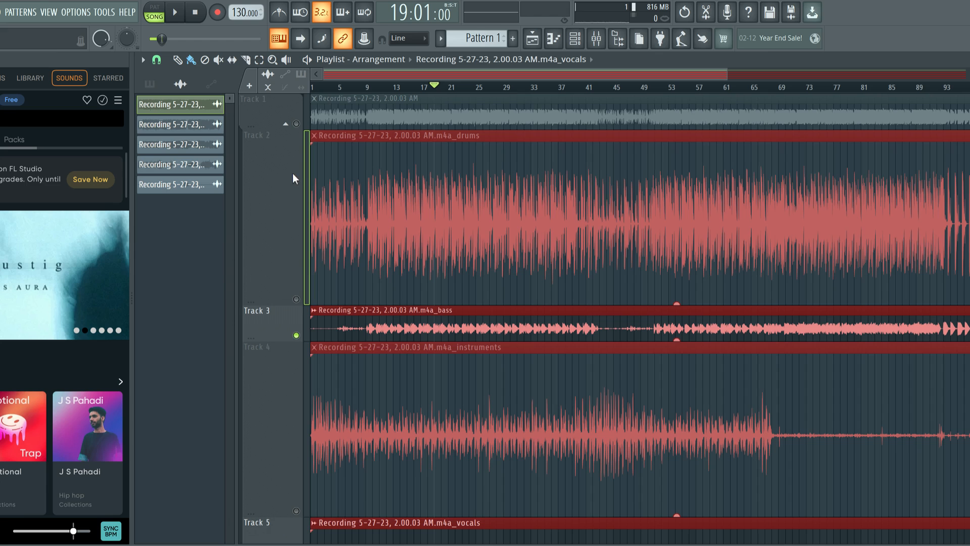
# Play the drums stem clip in FL Studio's Playlist.
pyautogui.click(176, 11)
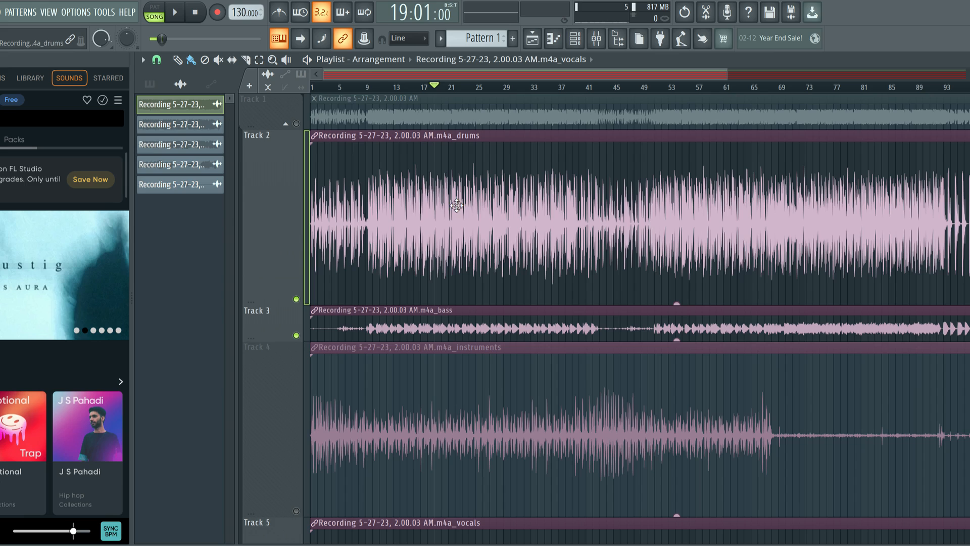
pyautogui.moveTo(434, 242)
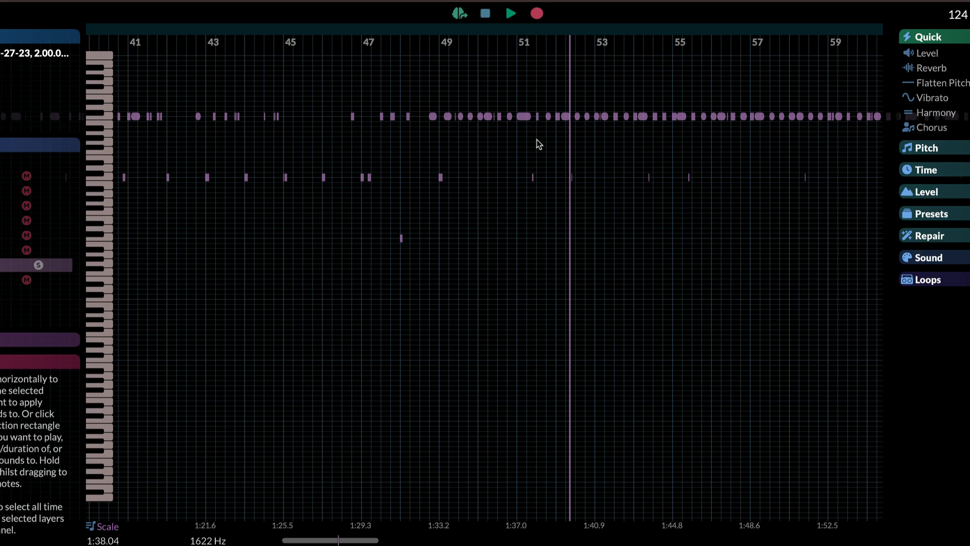
pyautogui.moveTo(99, 139)
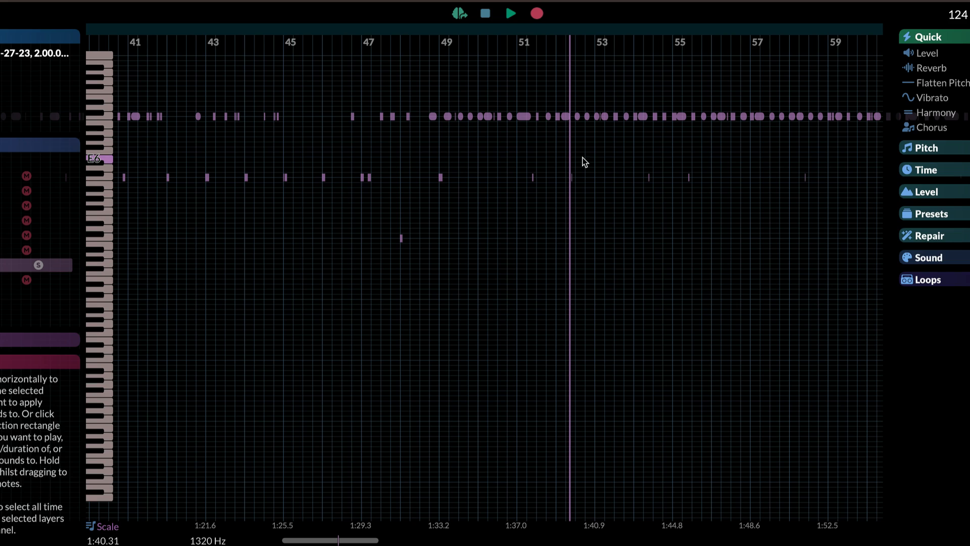
pyautogui.moveTo(486, 90)
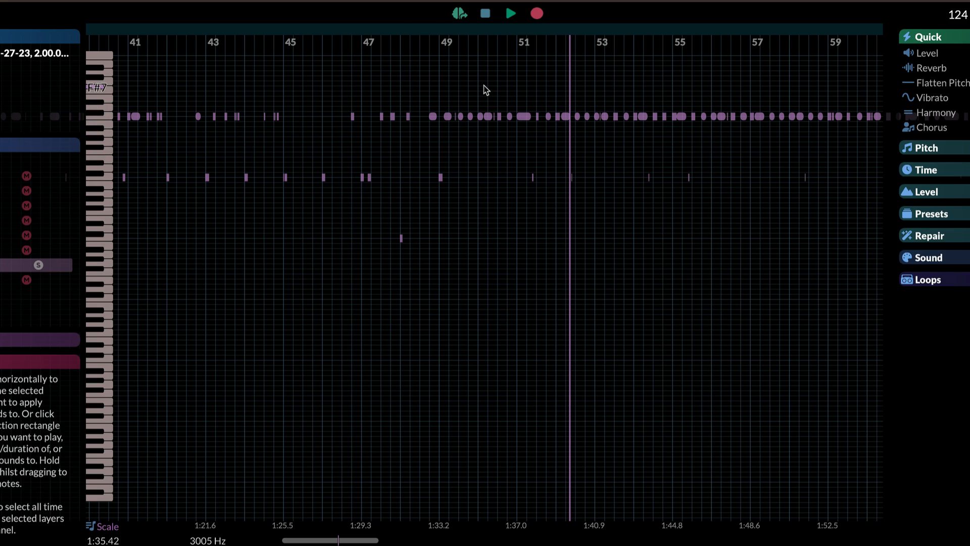
# Replay the soloed high-register layer from bar 52, then stop.
pyautogui.click(509, 13)
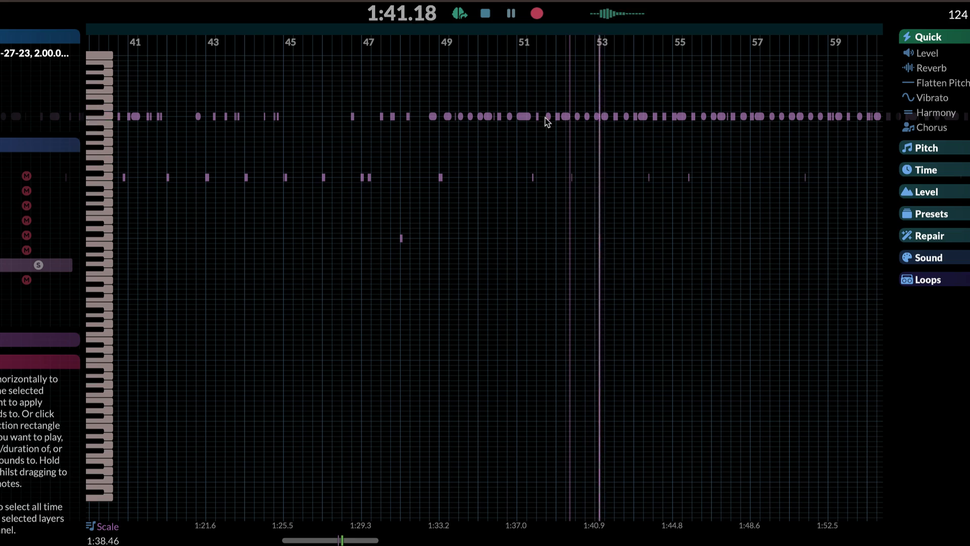
pyautogui.click(511, 13)
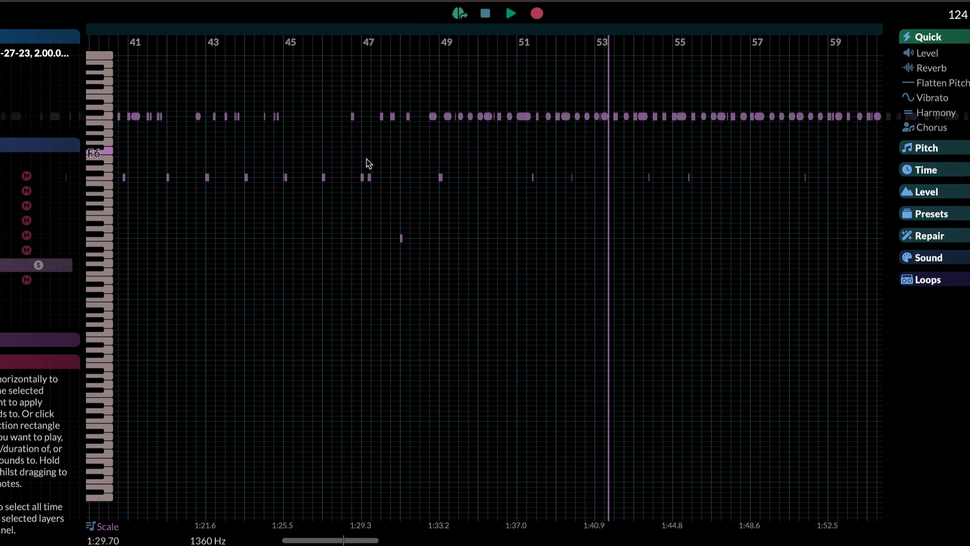
pyautogui.moveTo(572, 169)
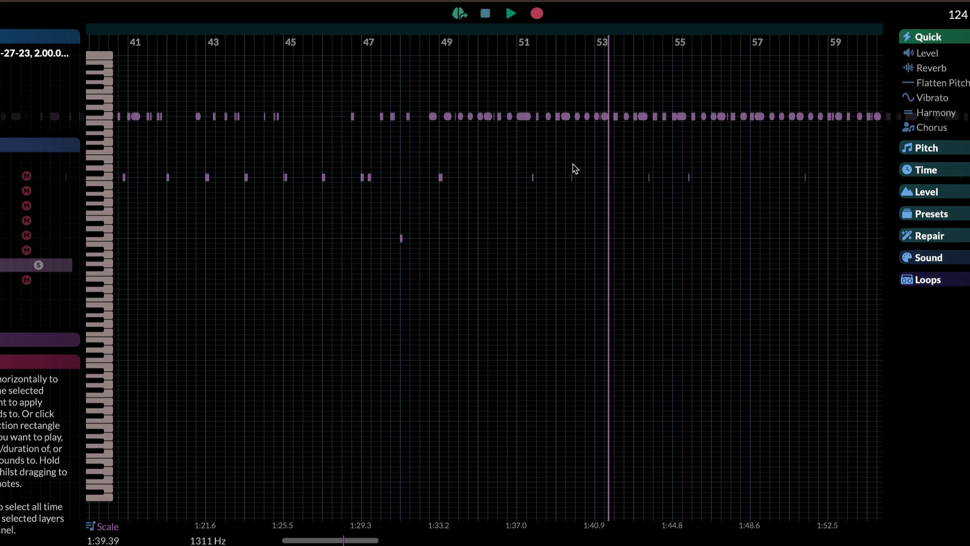
pyautogui.moveTo(438, 165)
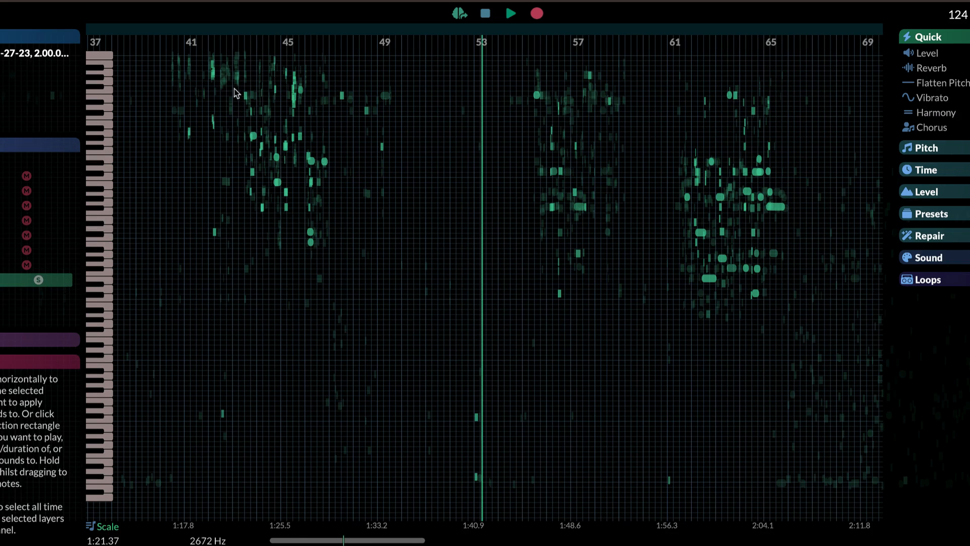
# Play the soloed green layer from later positions, including bar 89, stopping and resuming.
pyautogui.click(509, 13)
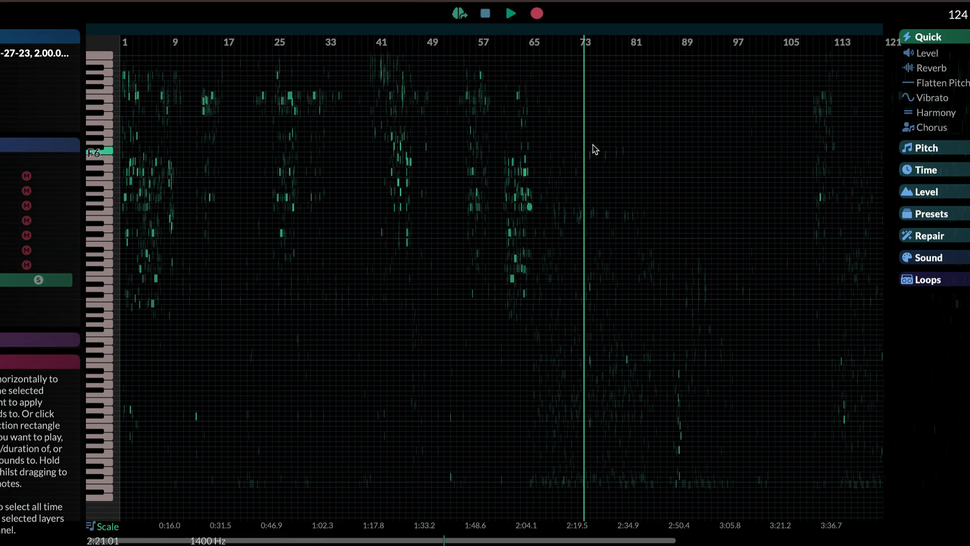
pyautogui.click(509, 13)
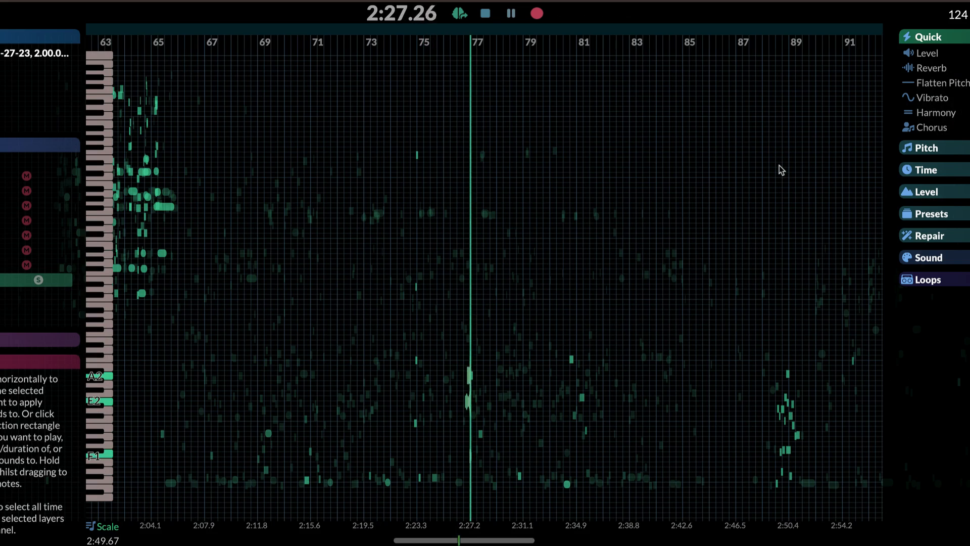
pyautogui.click(510, 13)
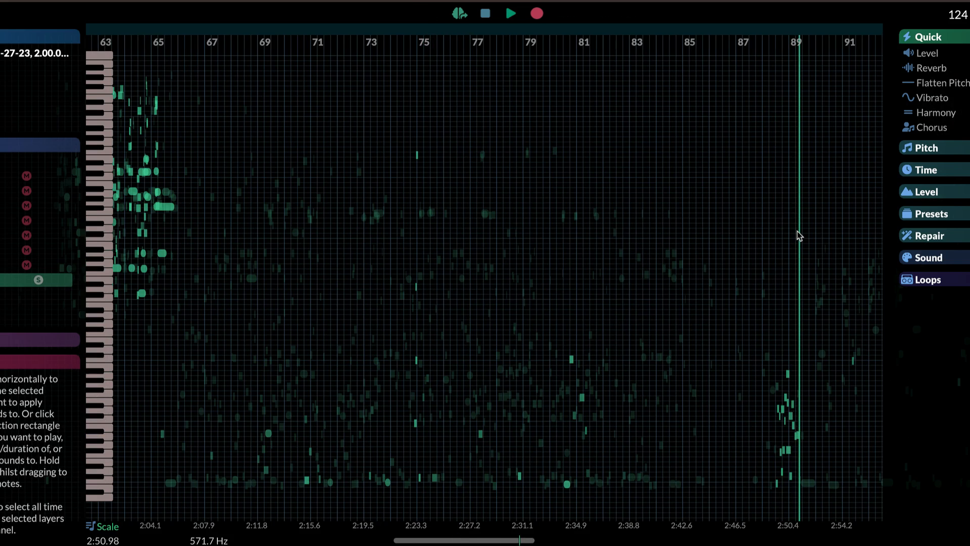
pyautogui.click(508, 13)
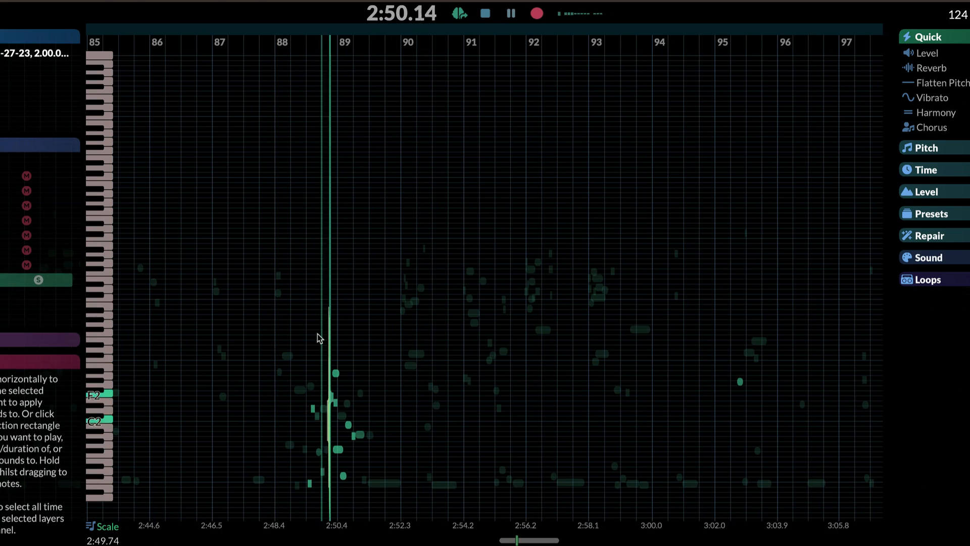
pyautogui.click(510, 13)
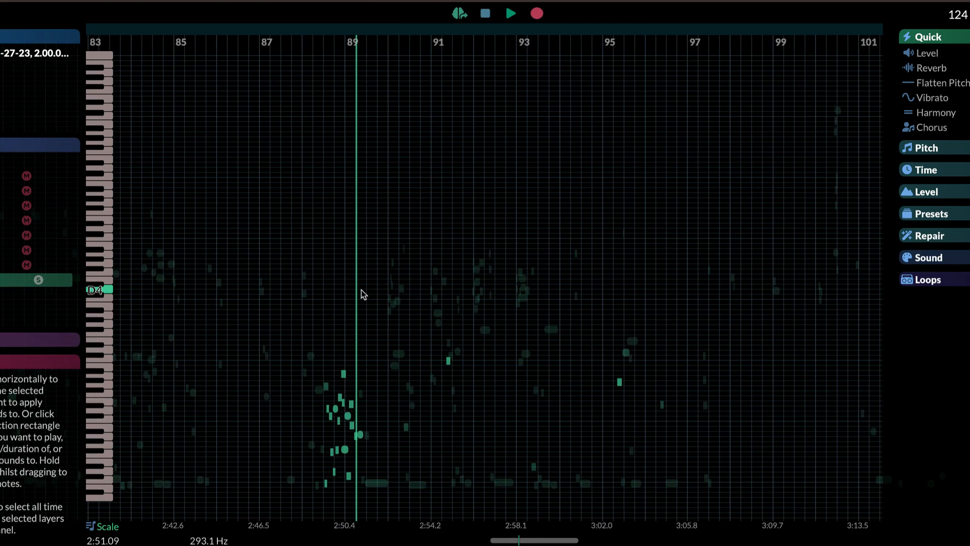
pyautogui.click(508, 13)
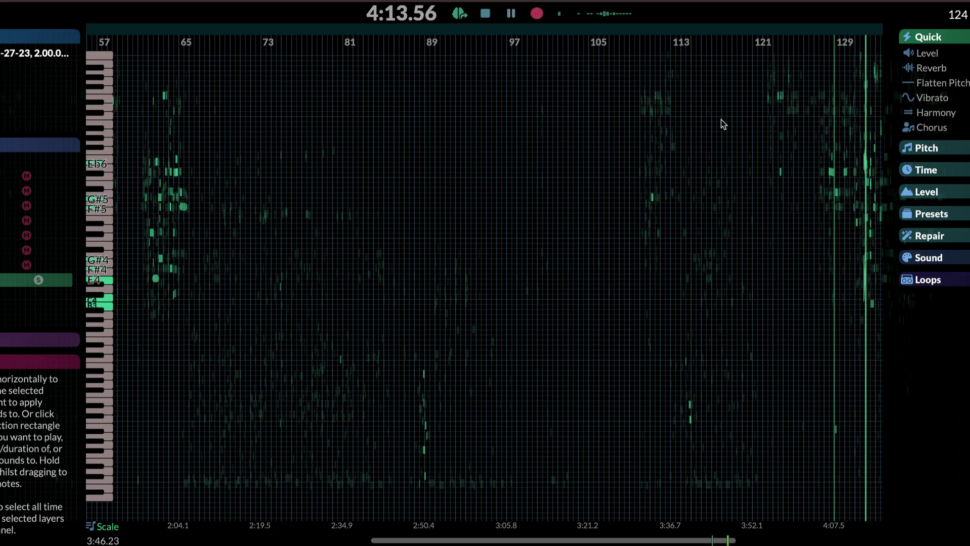
# Stop the RipX layers' playback around 2:04.
pyautogui.click(157, 79)
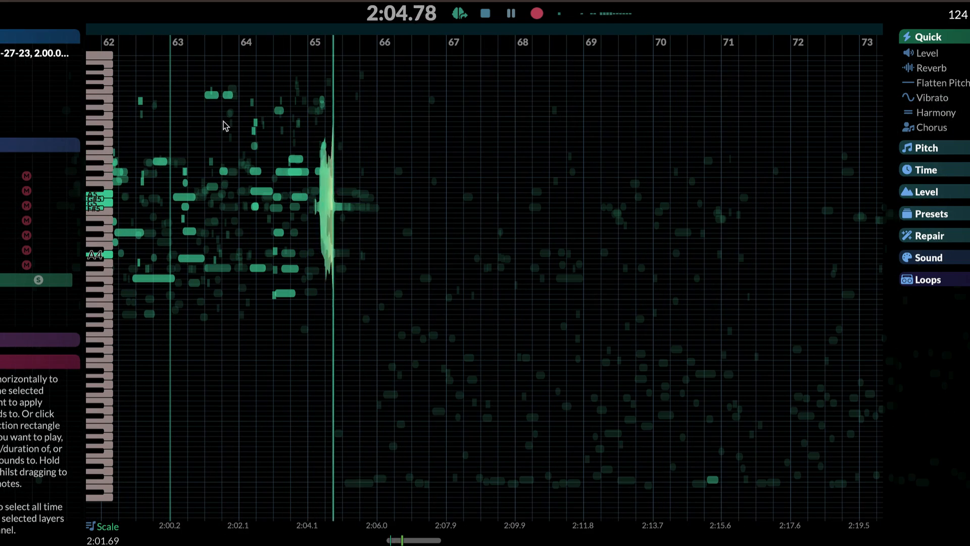
pyautogui.click(510, 13)
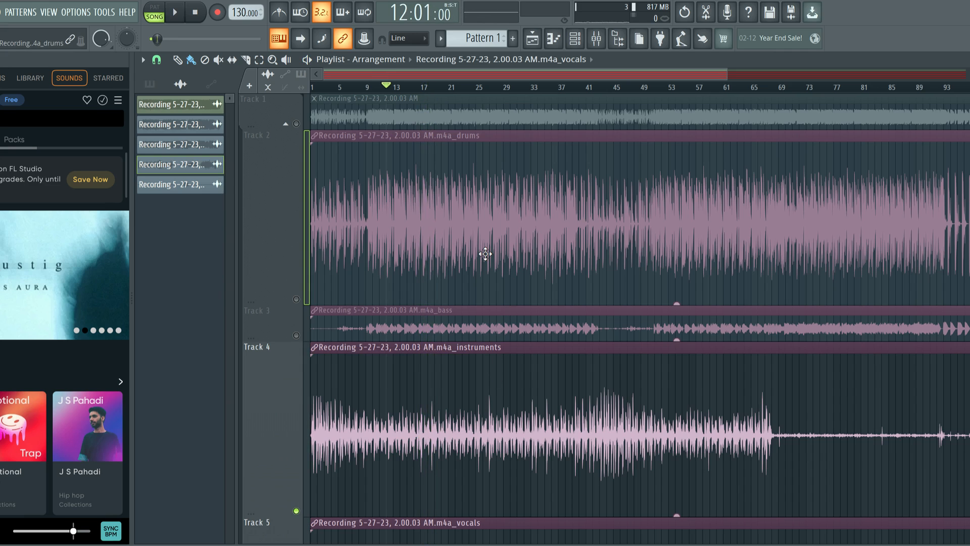
pyautogui.scroll(-3)
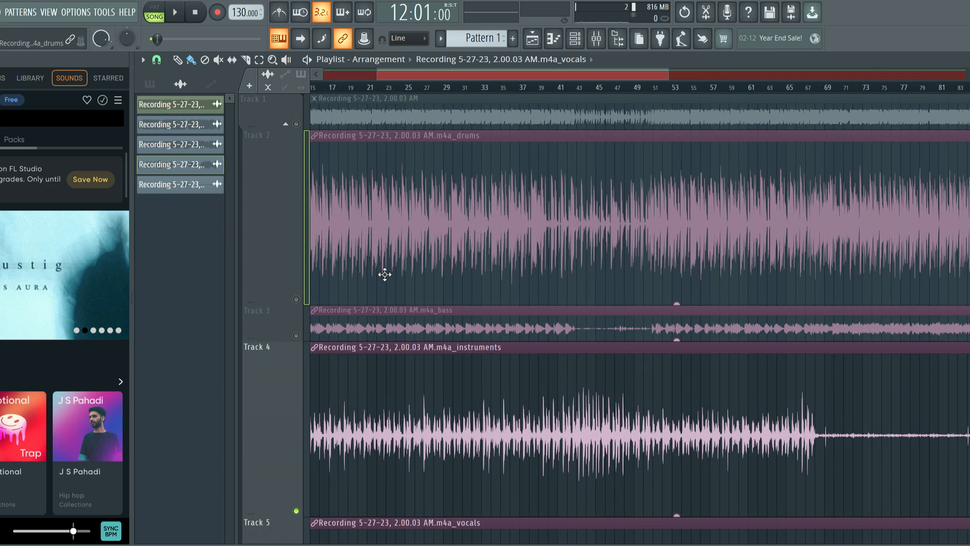
pyautogui.moveTo(443, 207)
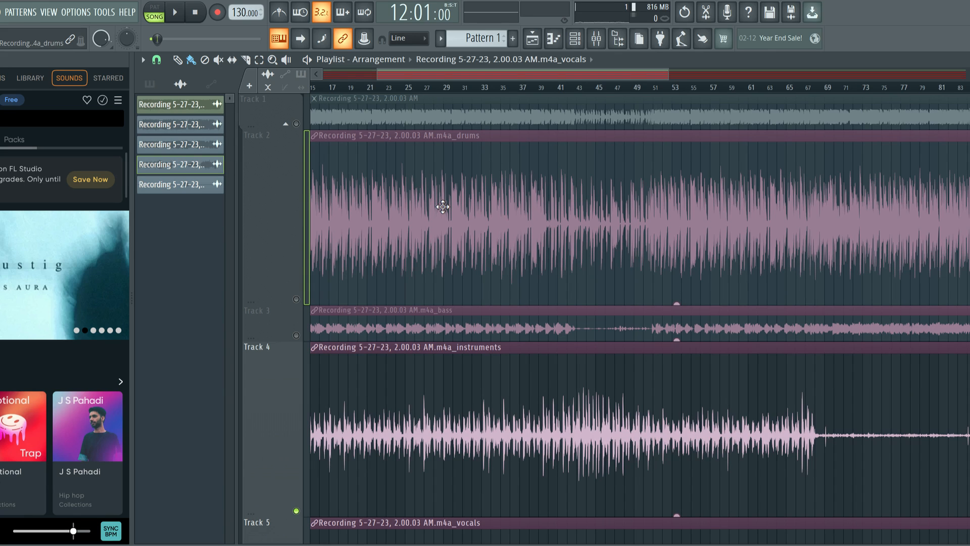
pyautogui.moveTo(403, 190)
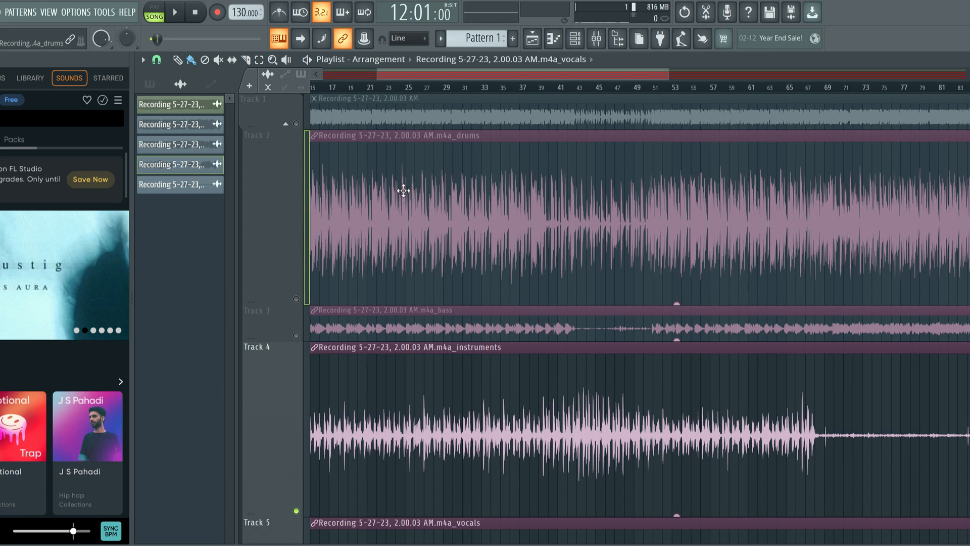
pyautogui.moveTo(437, 163)
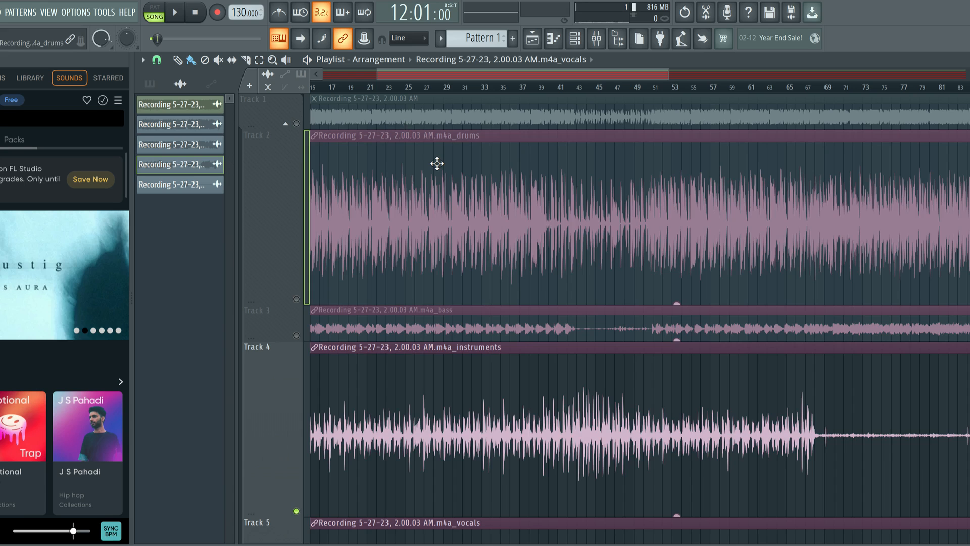
pyautogui.click(460, 141)
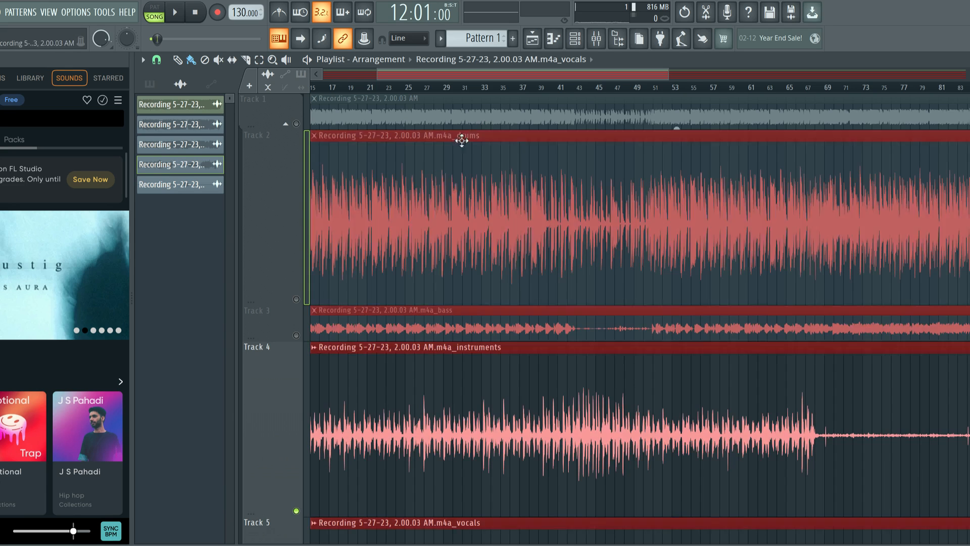
pyautogui.scroll(-3)
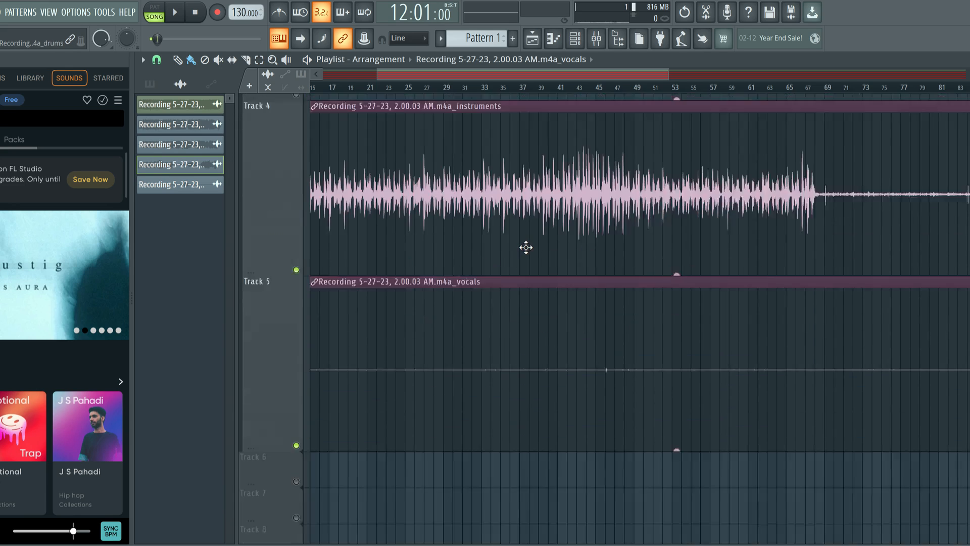
pyautogui.scroll(3)
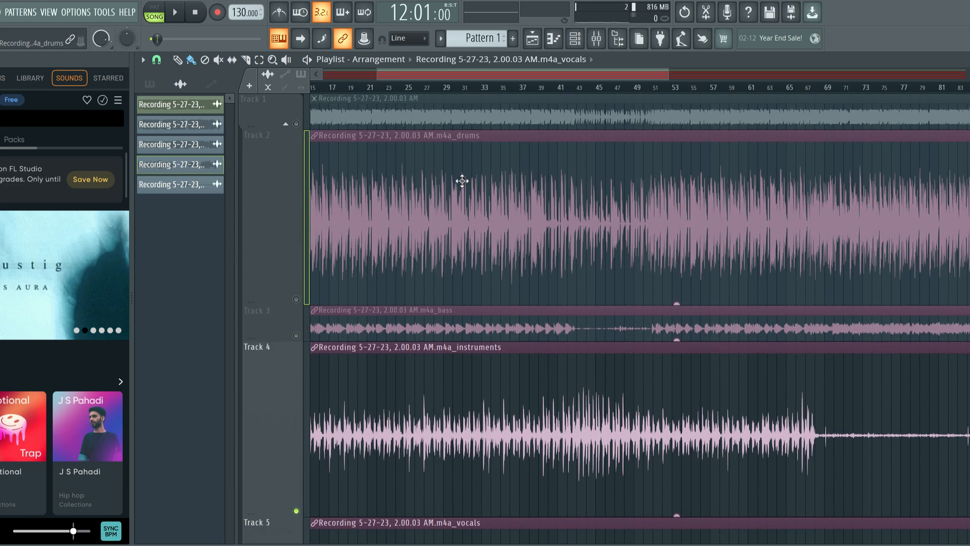
pyautogui.moveTo(536, 299)
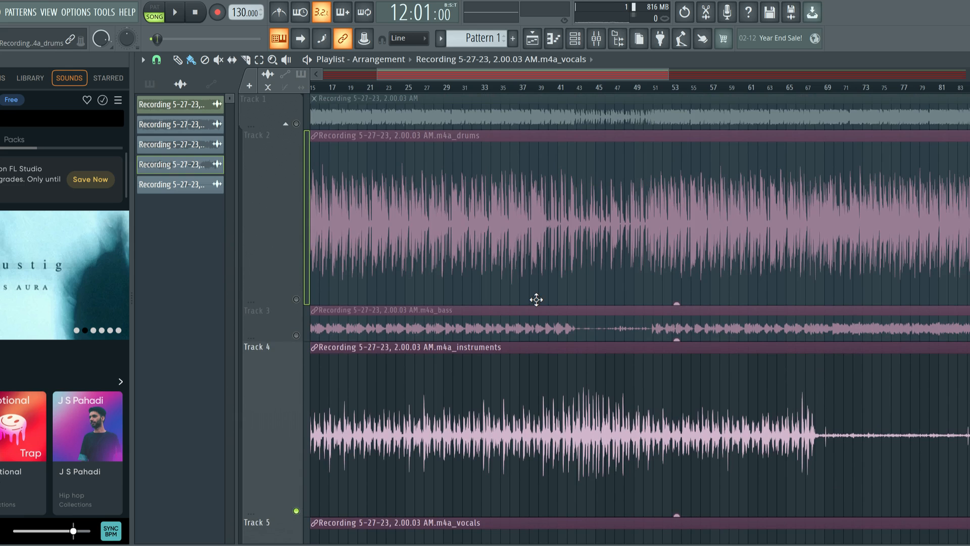
pyautogui.scroll(-3)
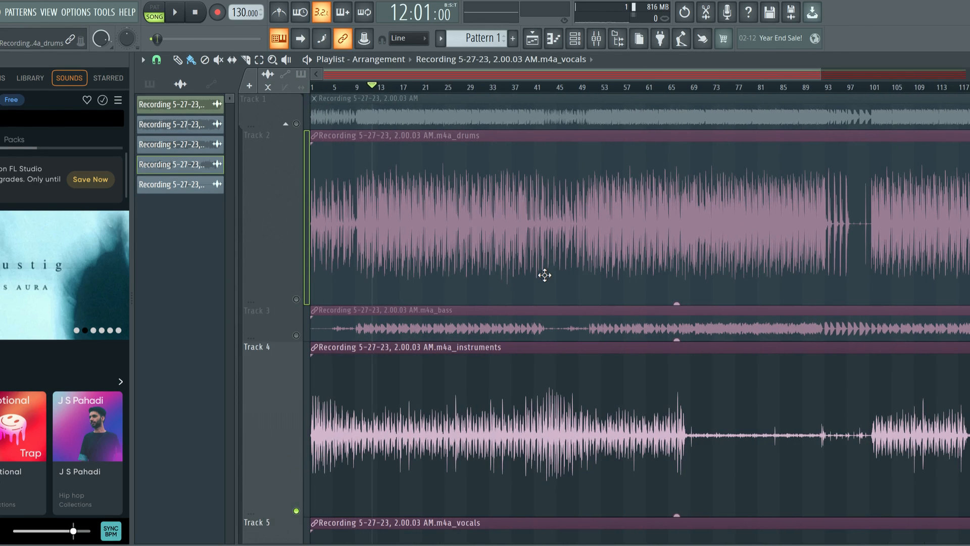
pyautogui.moveTo(401, 151)
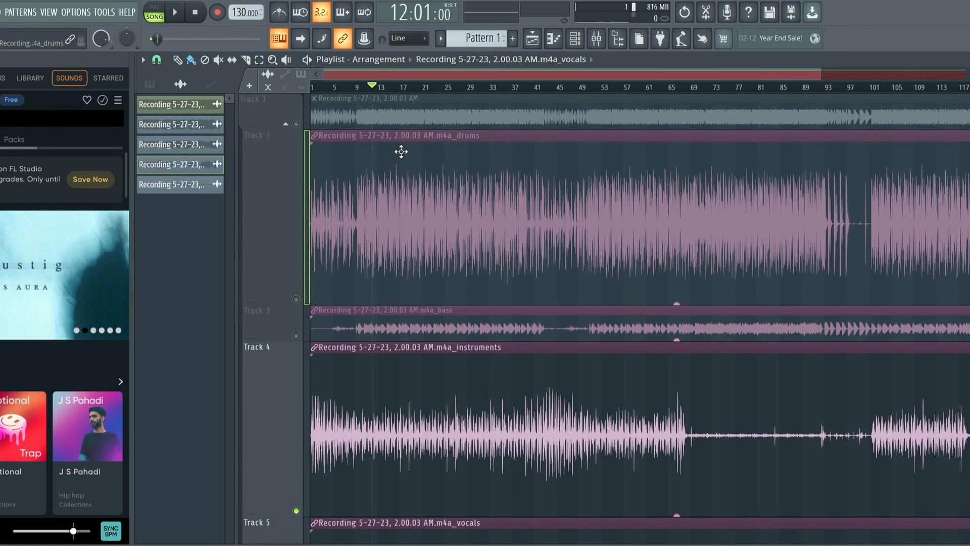
pyautogui.moveTo(393, 161)
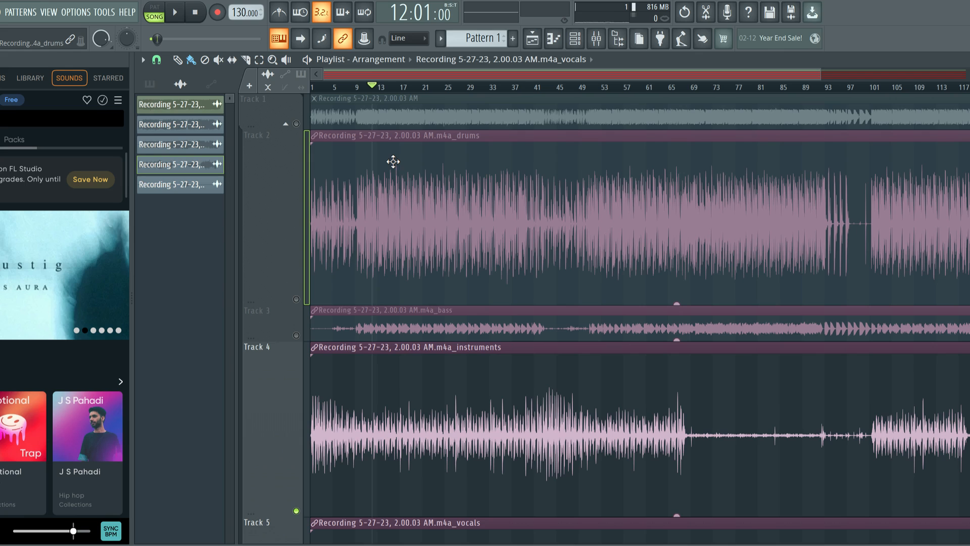
pyautogui.moveTo(369, 271)
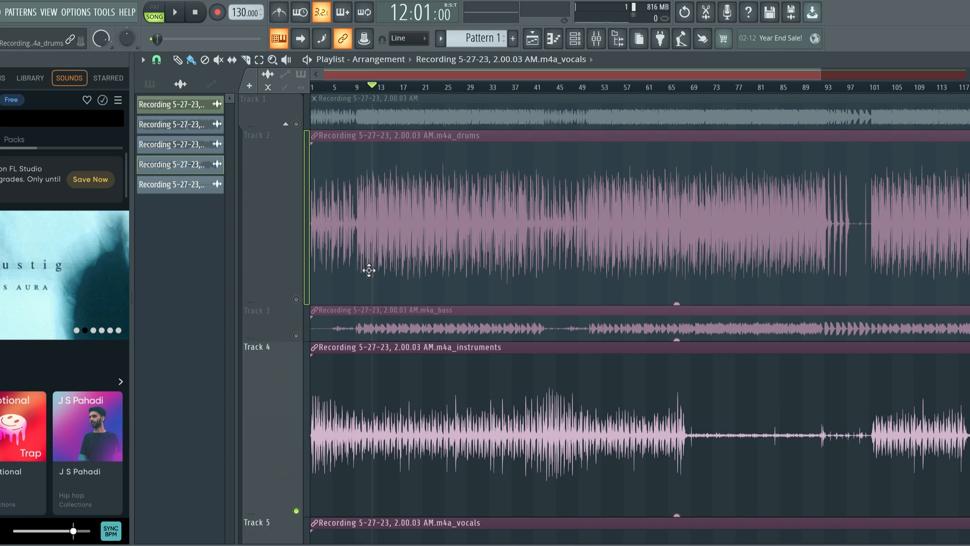
pyautogui.moveTo(368, 273)
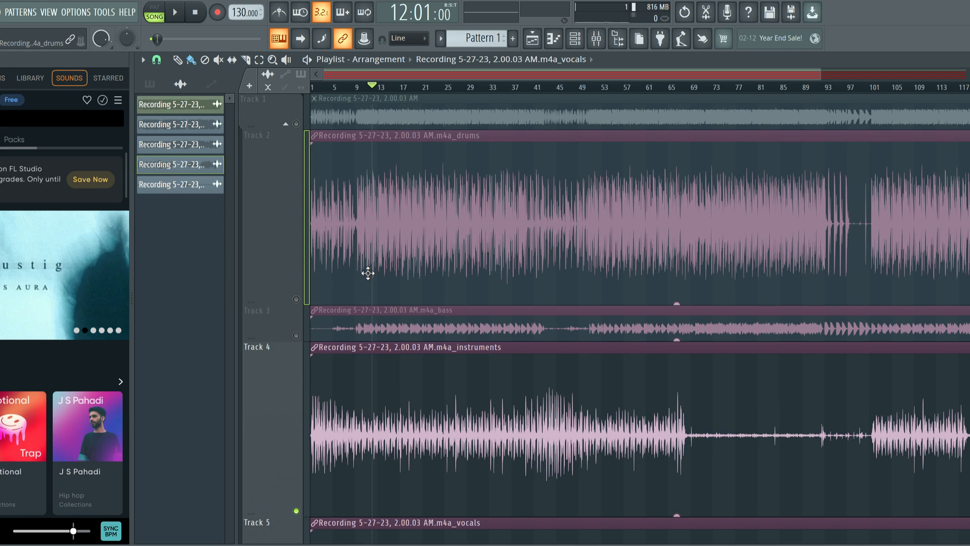
pyautogui.moveTo(427, 160)
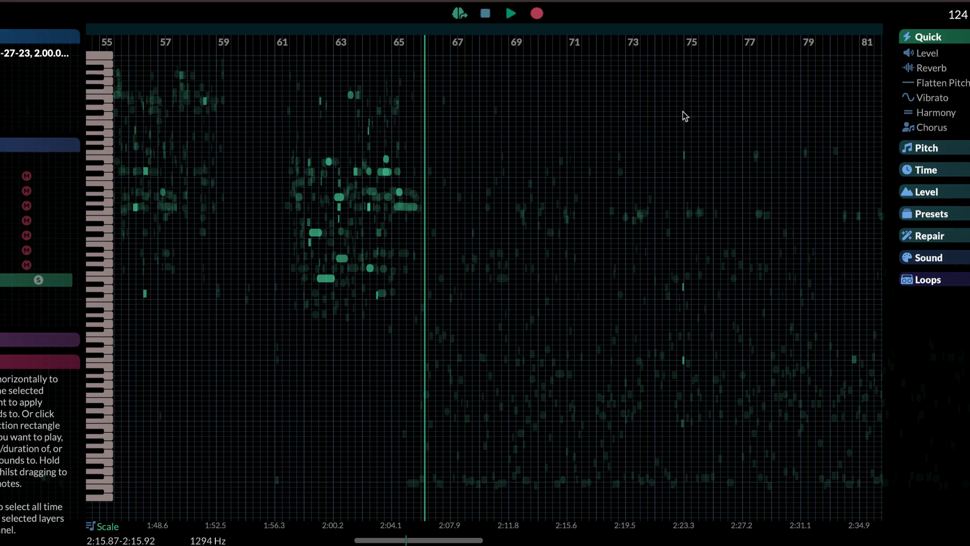
pyautogui.moveTo(570, 178)
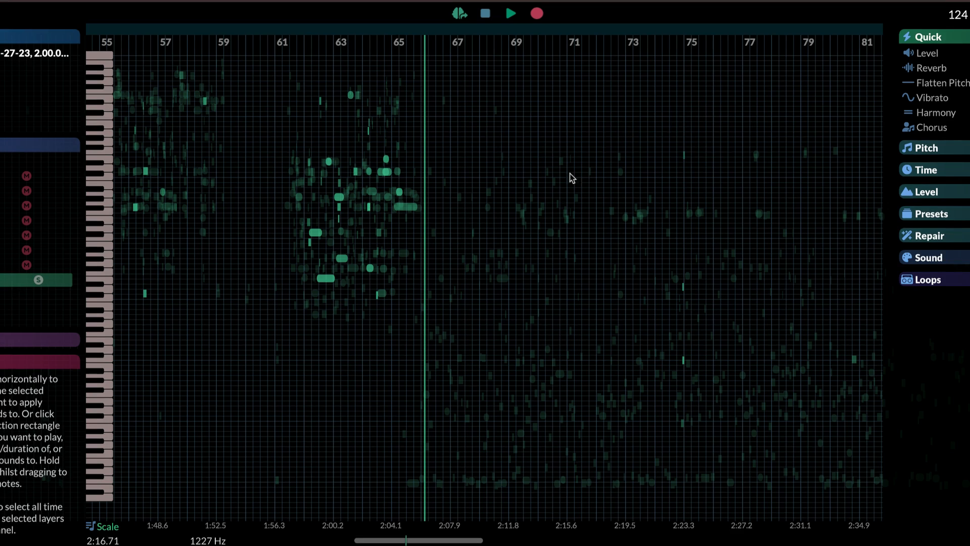
pyautogui.moveTo(744, 100)
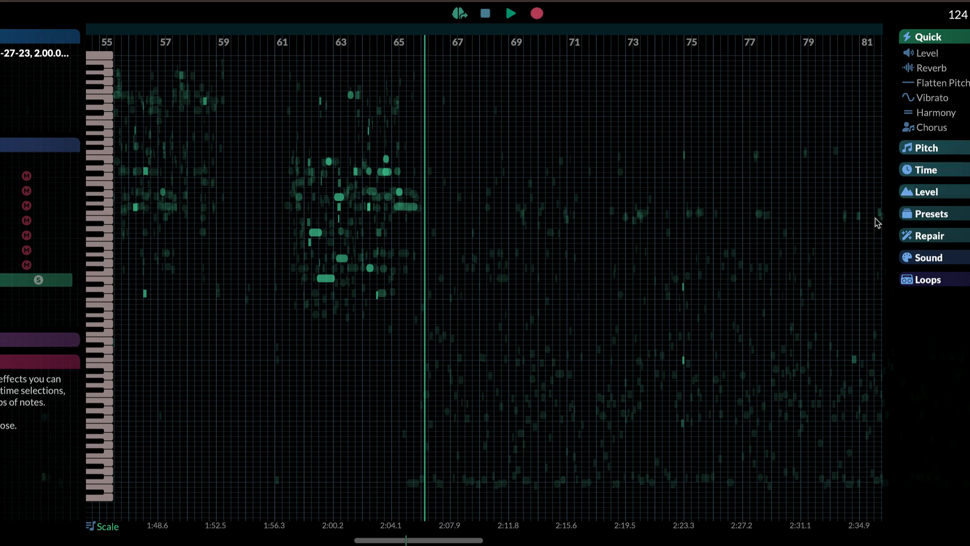
pyautogui.moveTo(559, 358)
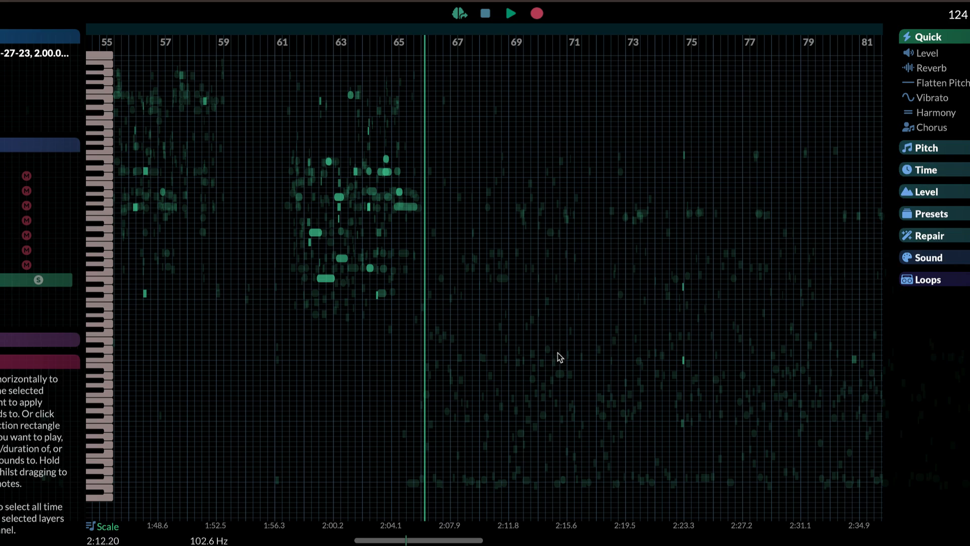
pyautogui.moveTo(693, 116)
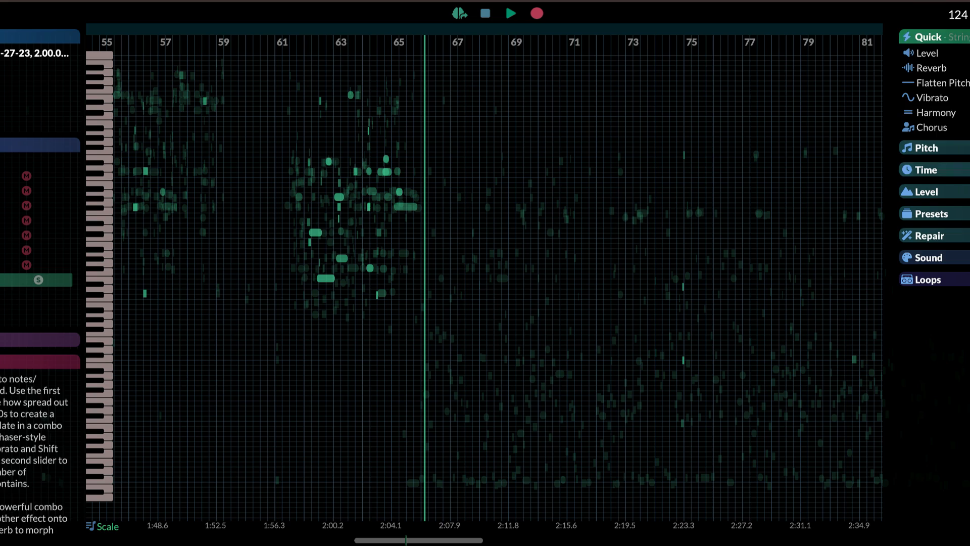
pyautogui.moveTo(651, 240)
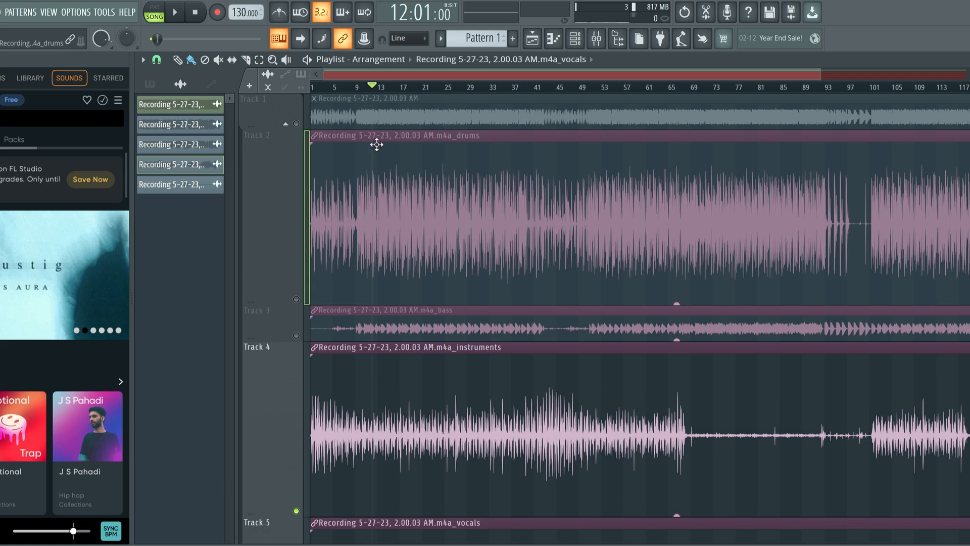
pyautogui.moveTo(356, 166)
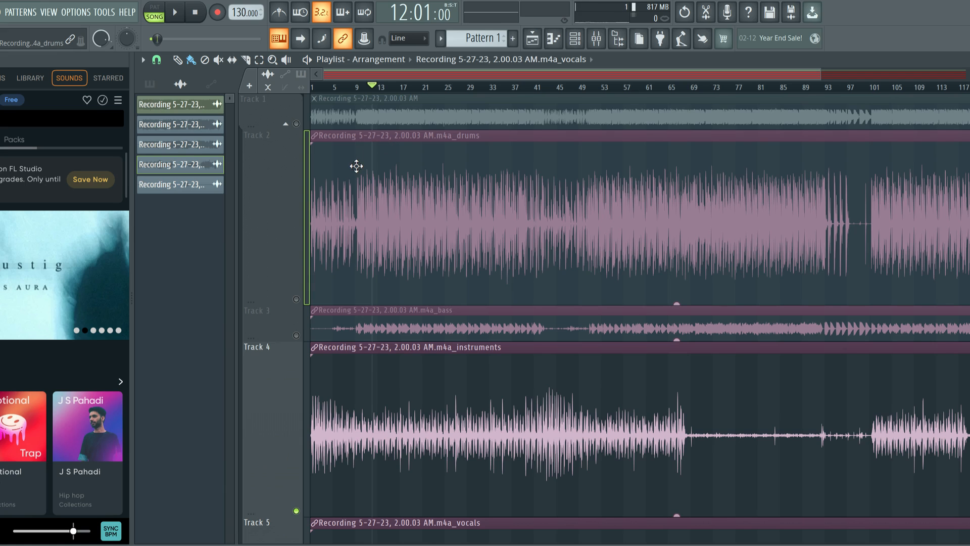
pyautogui.moveTo(358, 161)
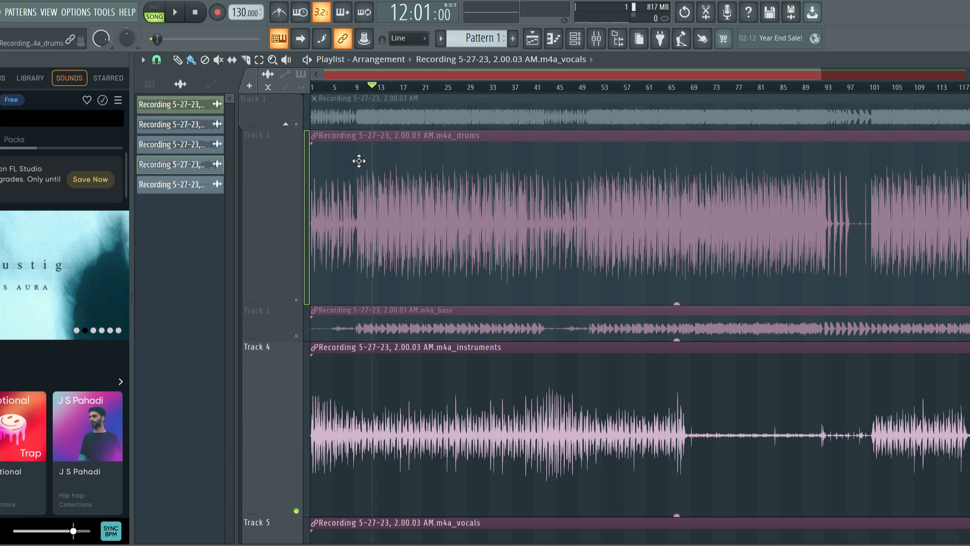
pyautogui.moveTo(342, 169)
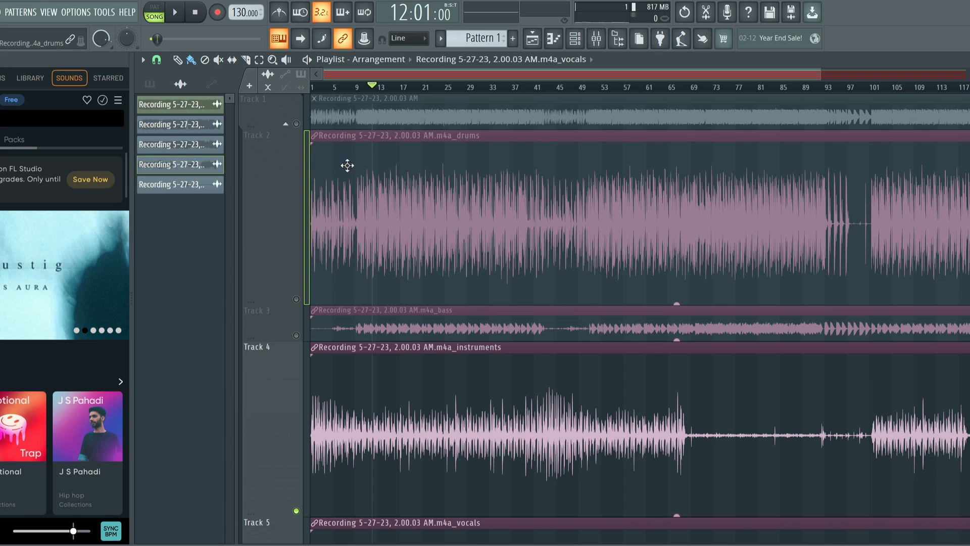
pyautogui.moveTo(327, 167)
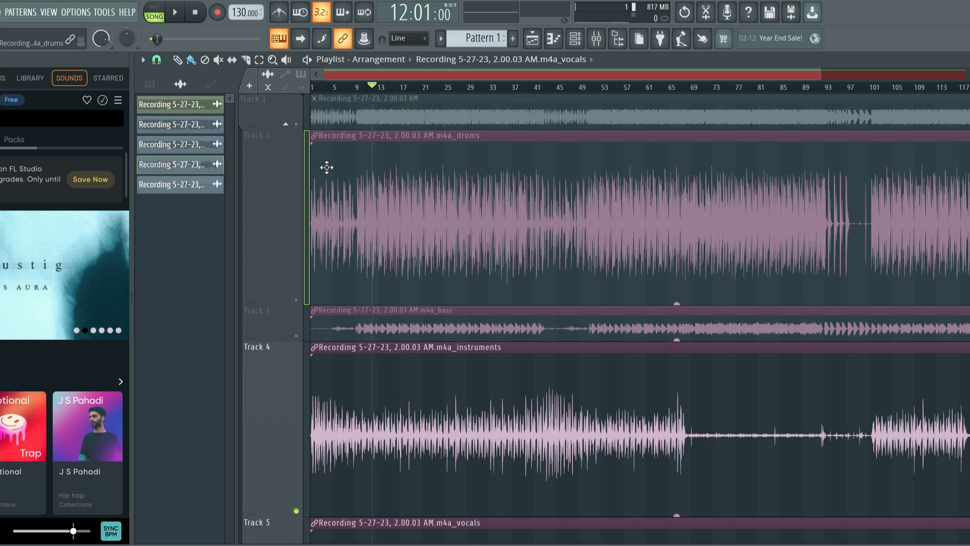